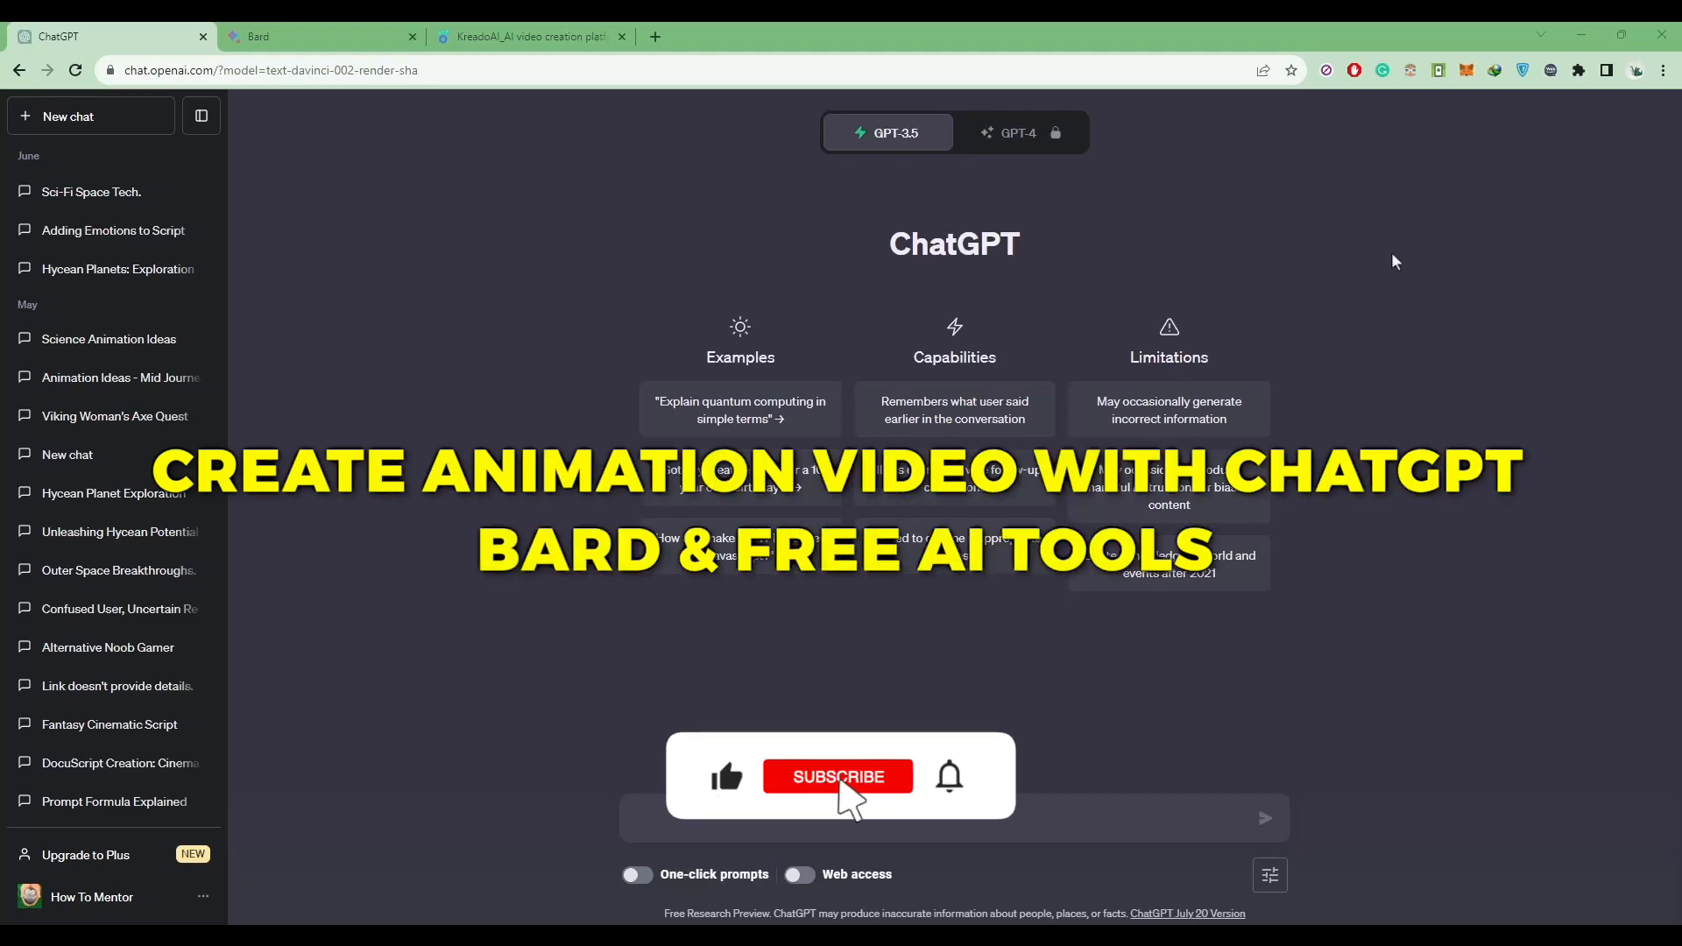
- Send ChatGPT the prompt 'Create a short youtube script explaining undiscovered side of Moon'
click(839, 777)
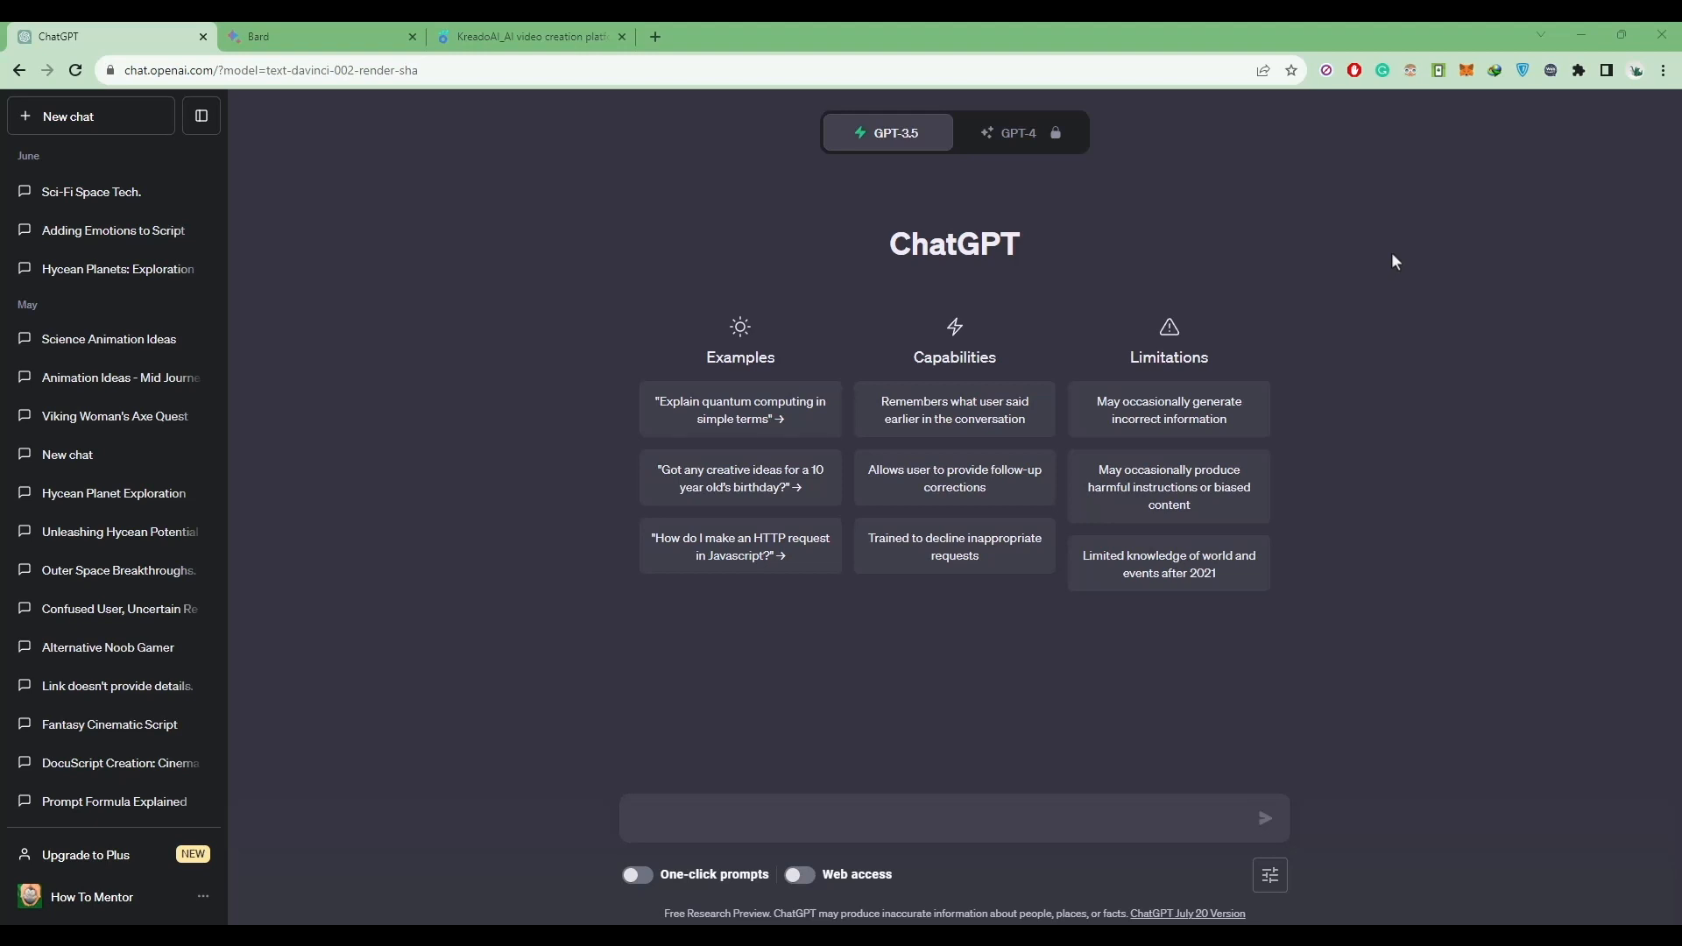
mouse_move(952, 790)
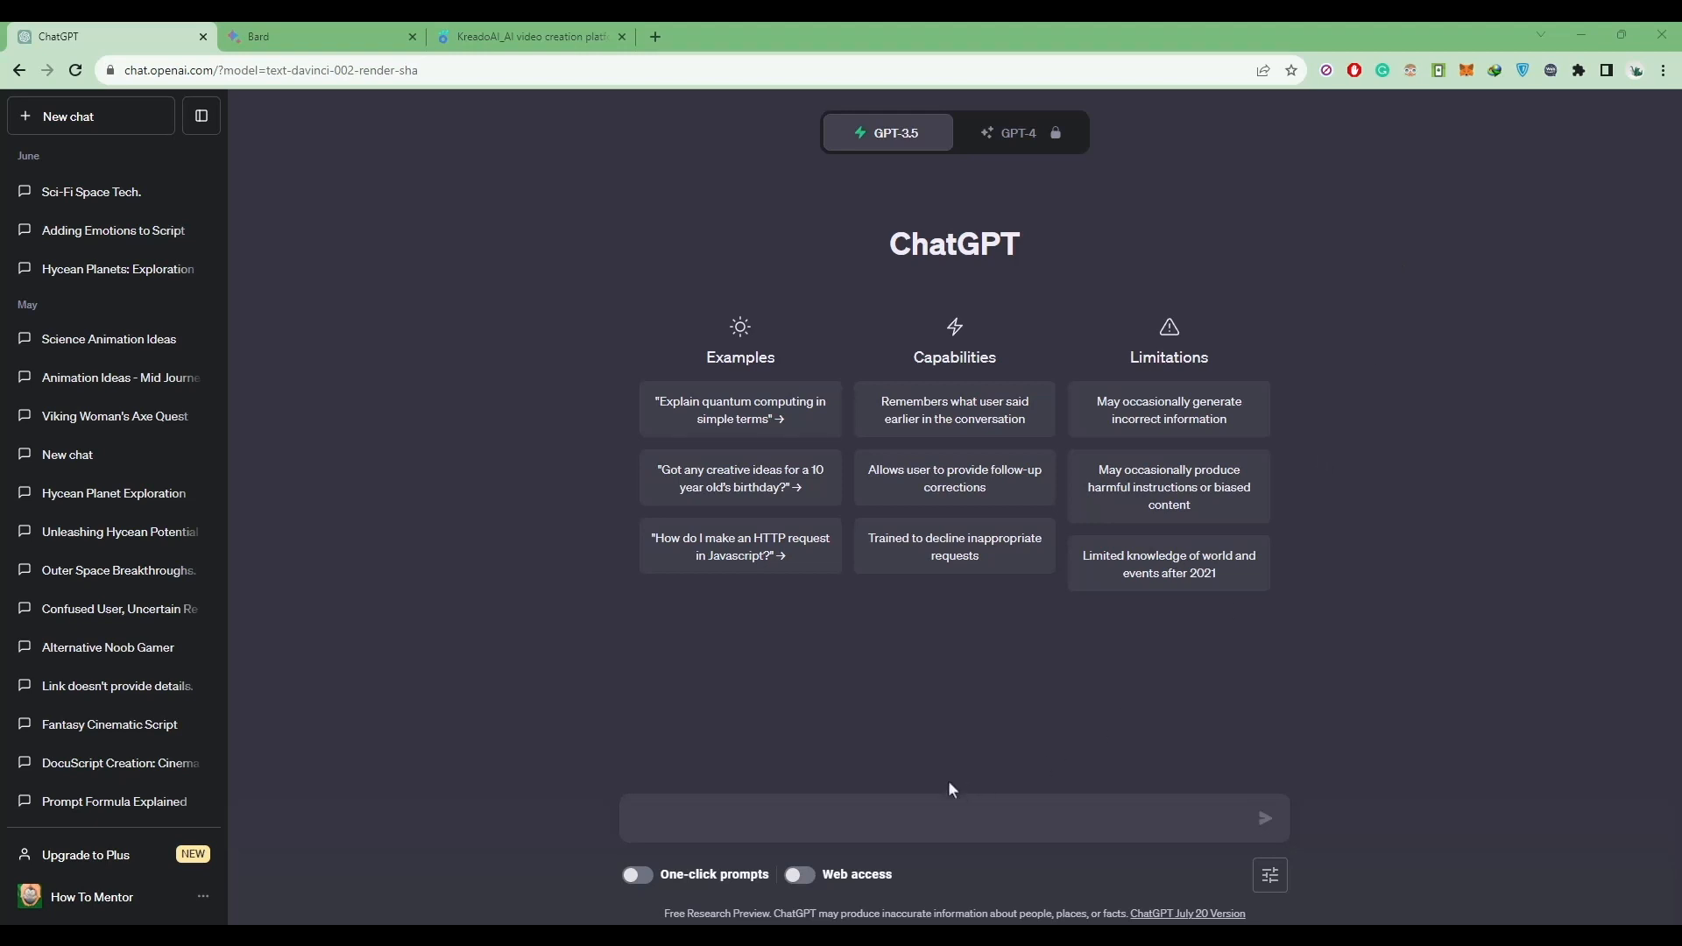
click(937, 818)
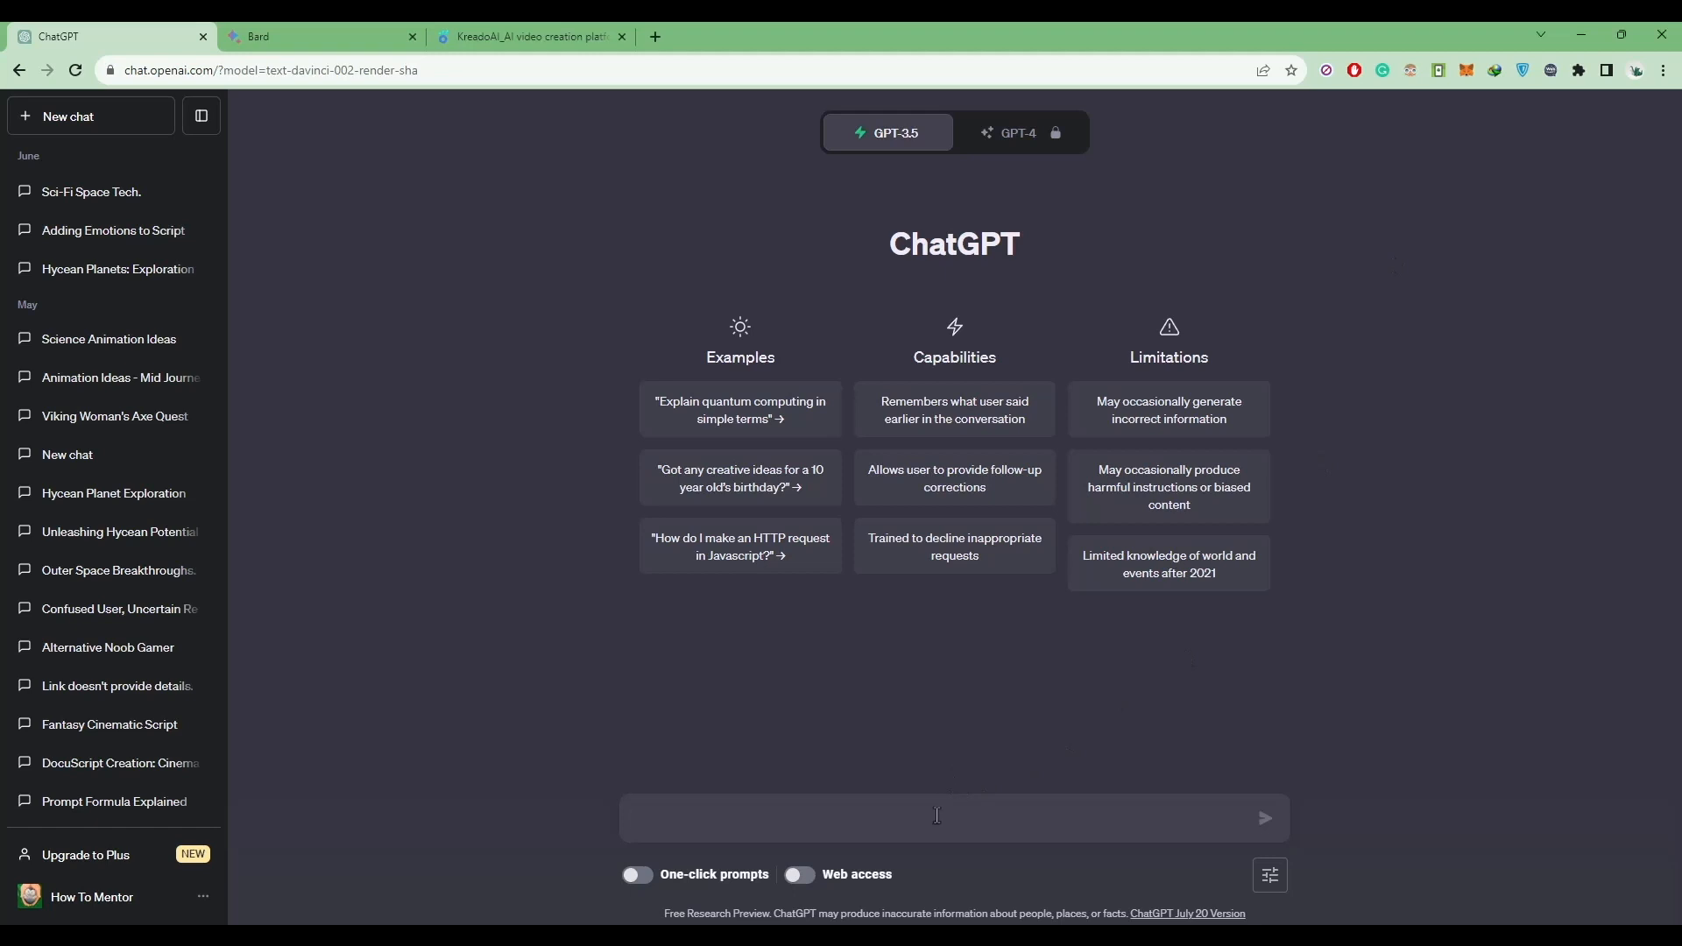
text(Create a short youtube script explaining undiscovered side of Moon)
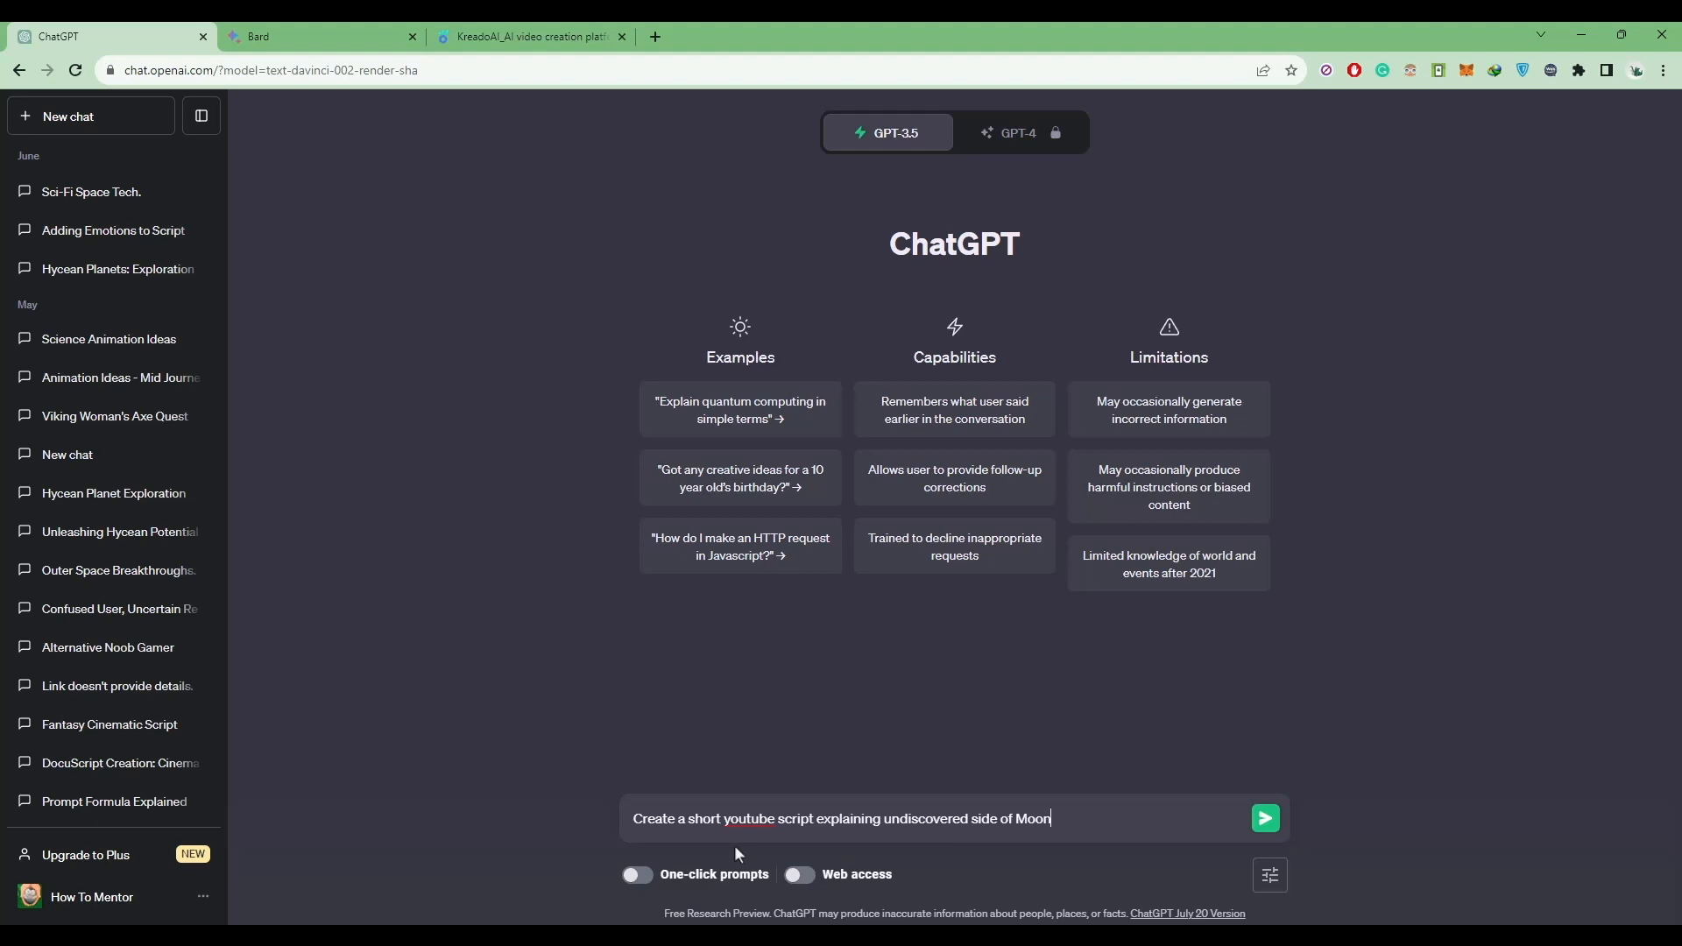
mouse_move(1265, 818)
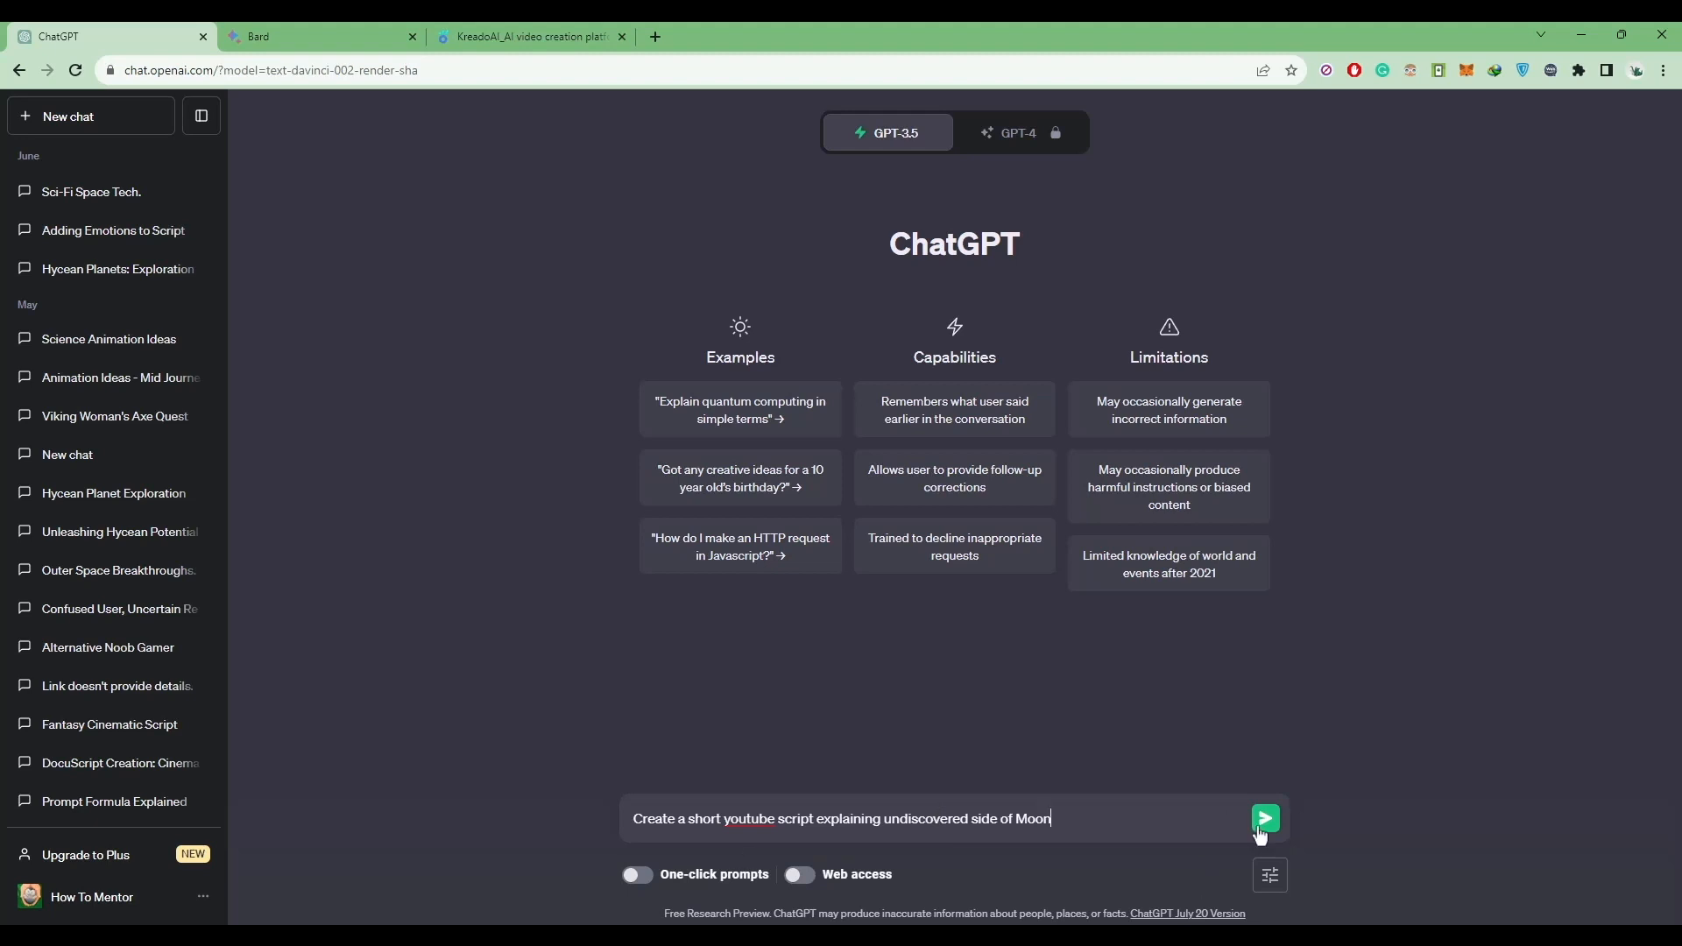
click(1266, 818)
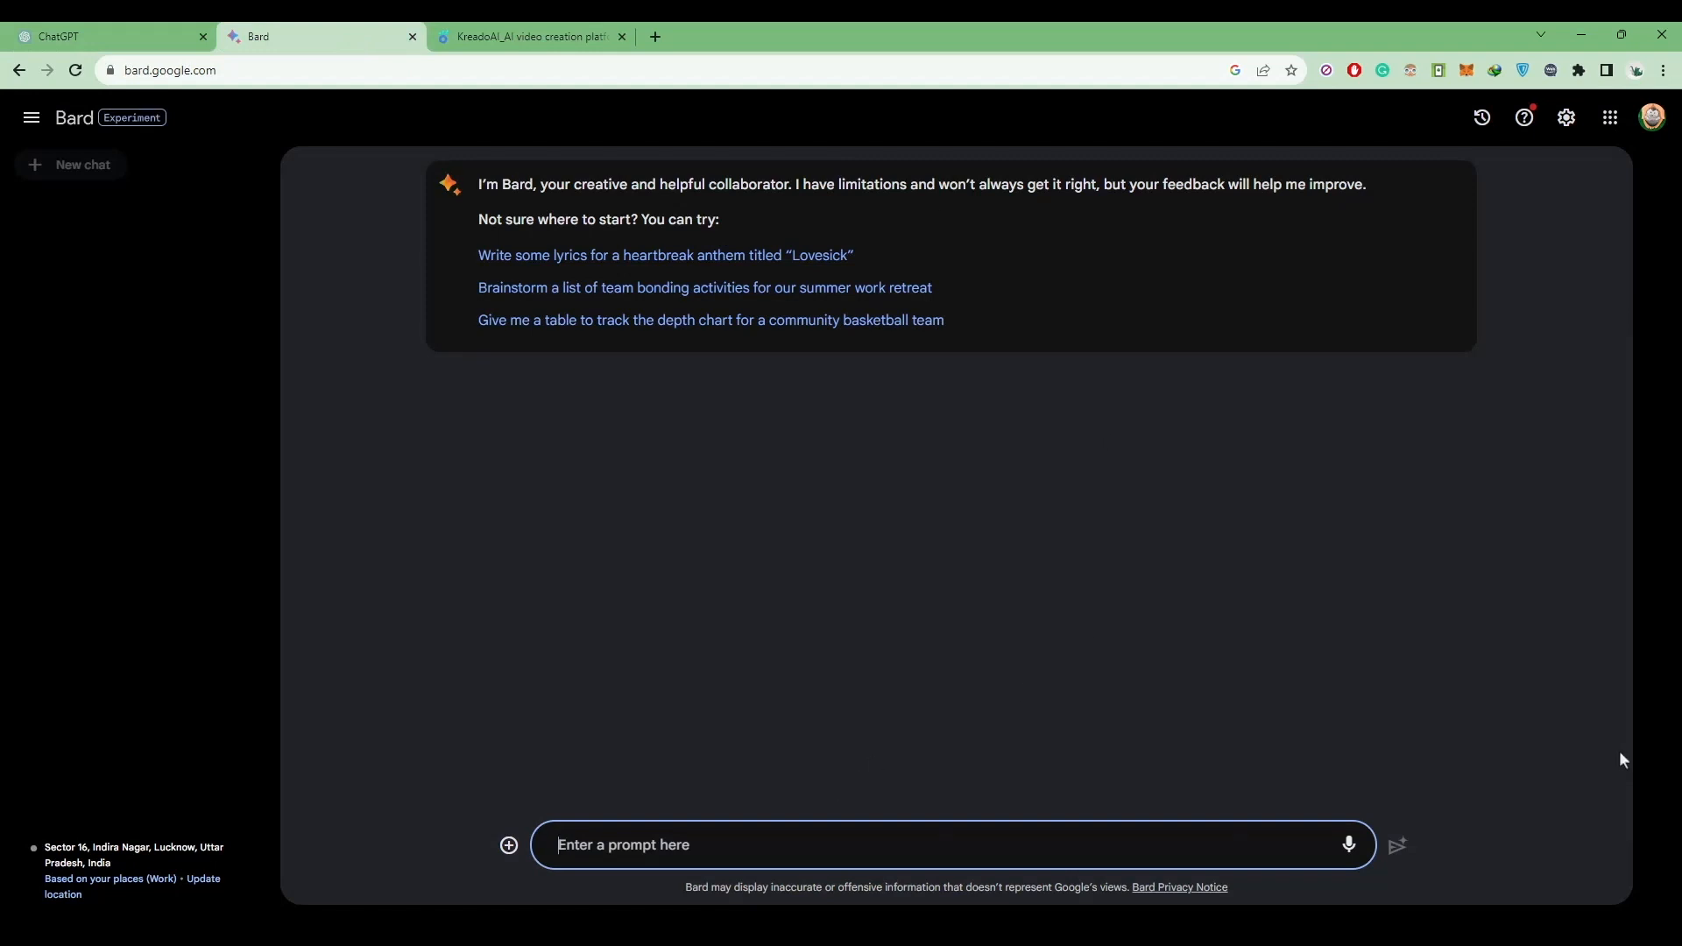
- Submit the same Moon prompt to Bard and select the generated script from intro to conclusion
text(Create a short youtube script explaining undiscovered side of Moon)
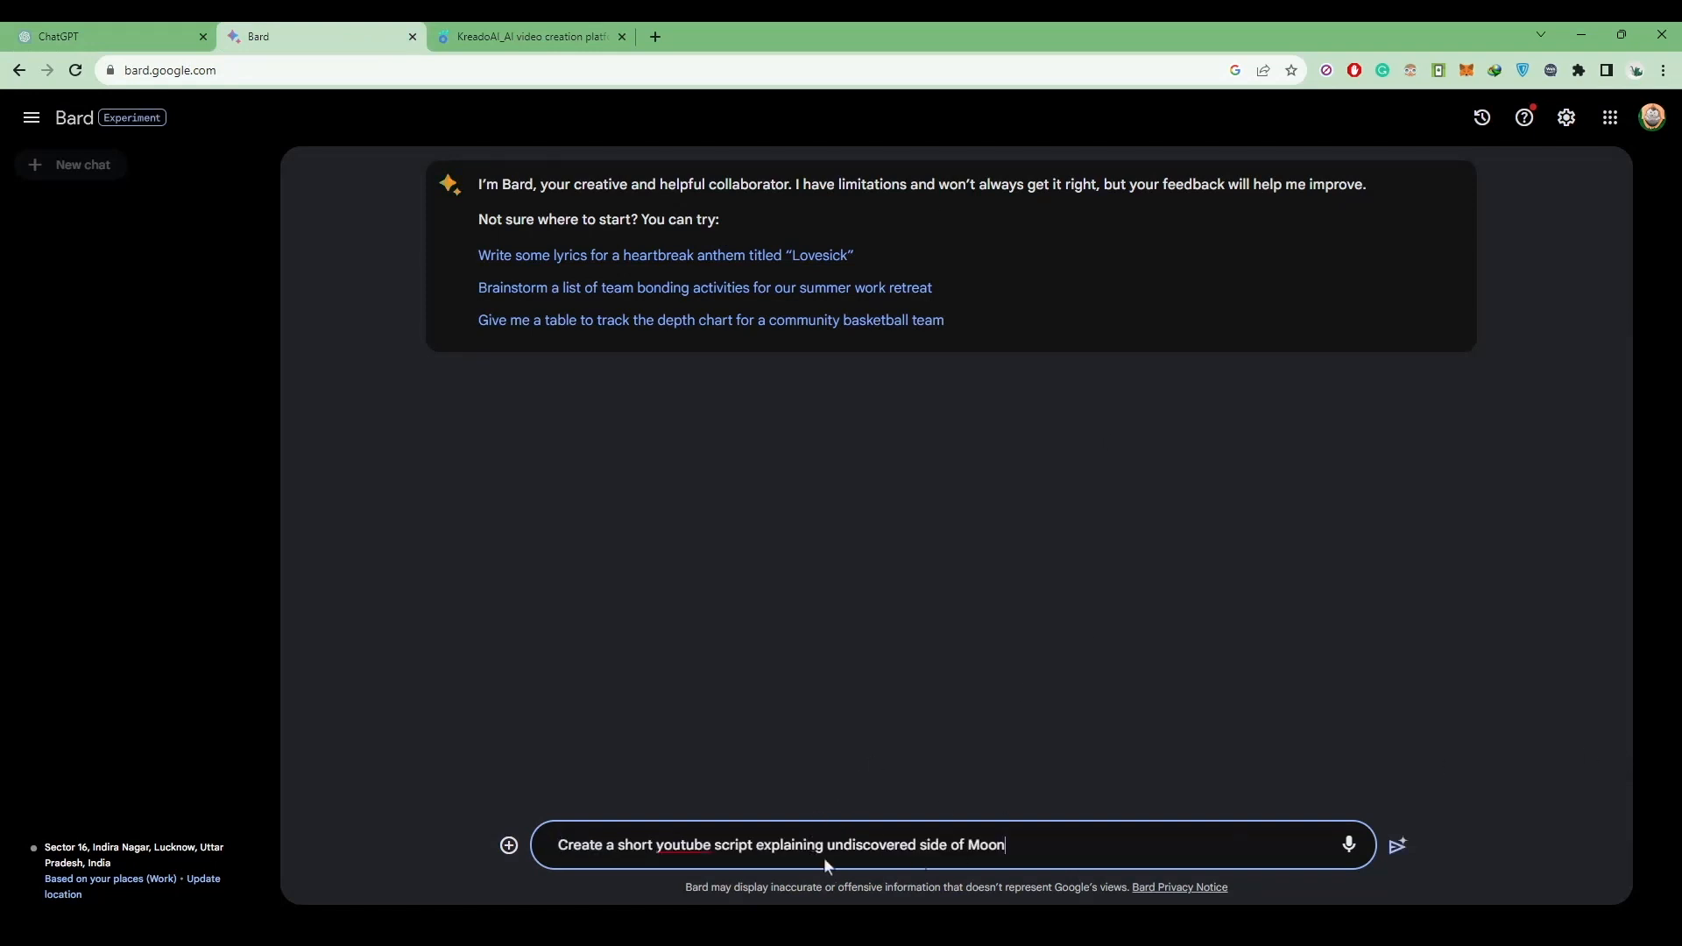
mouse_move(1286, 852)
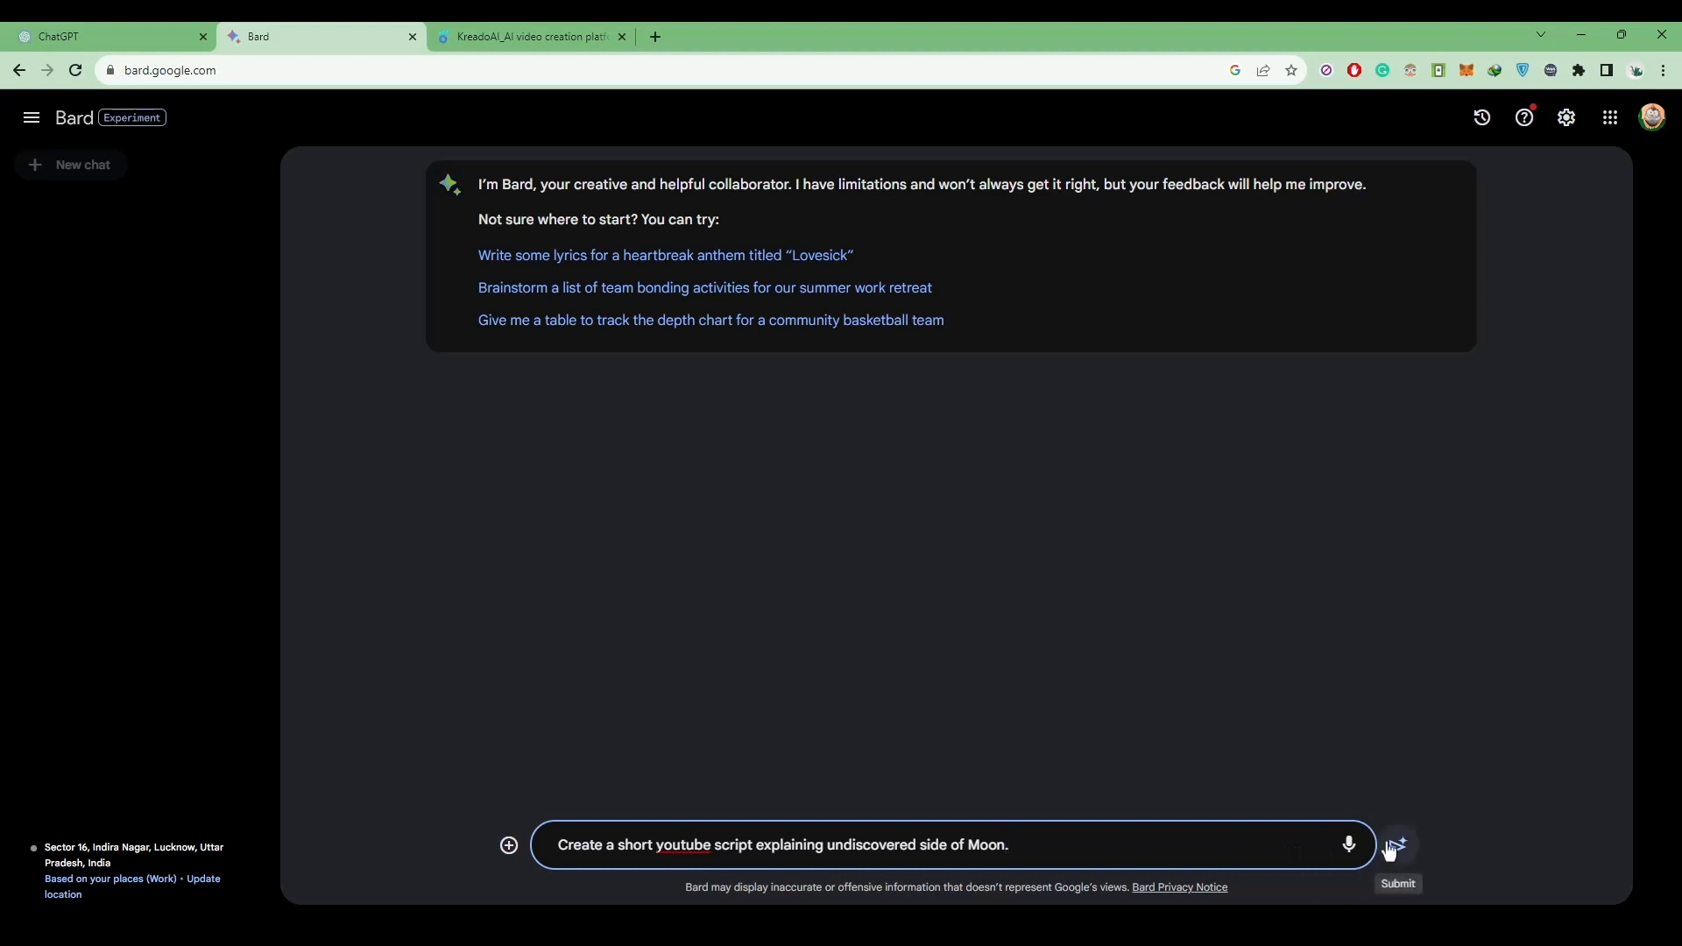
click(1397, 845)
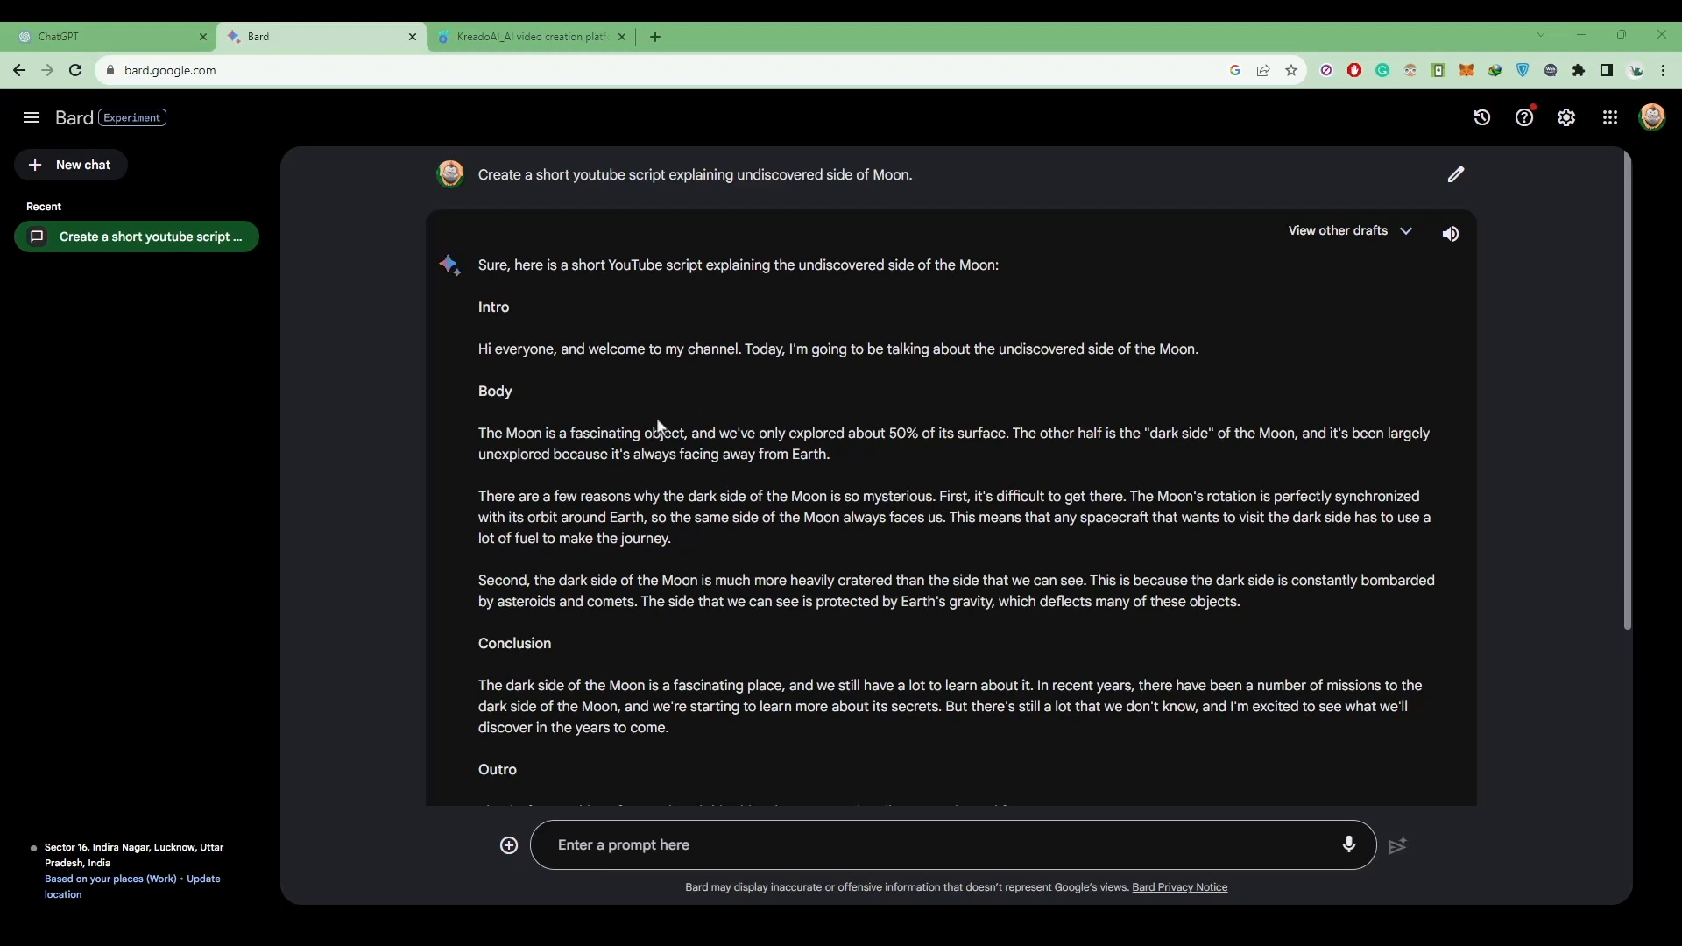
scroll(down, 3)
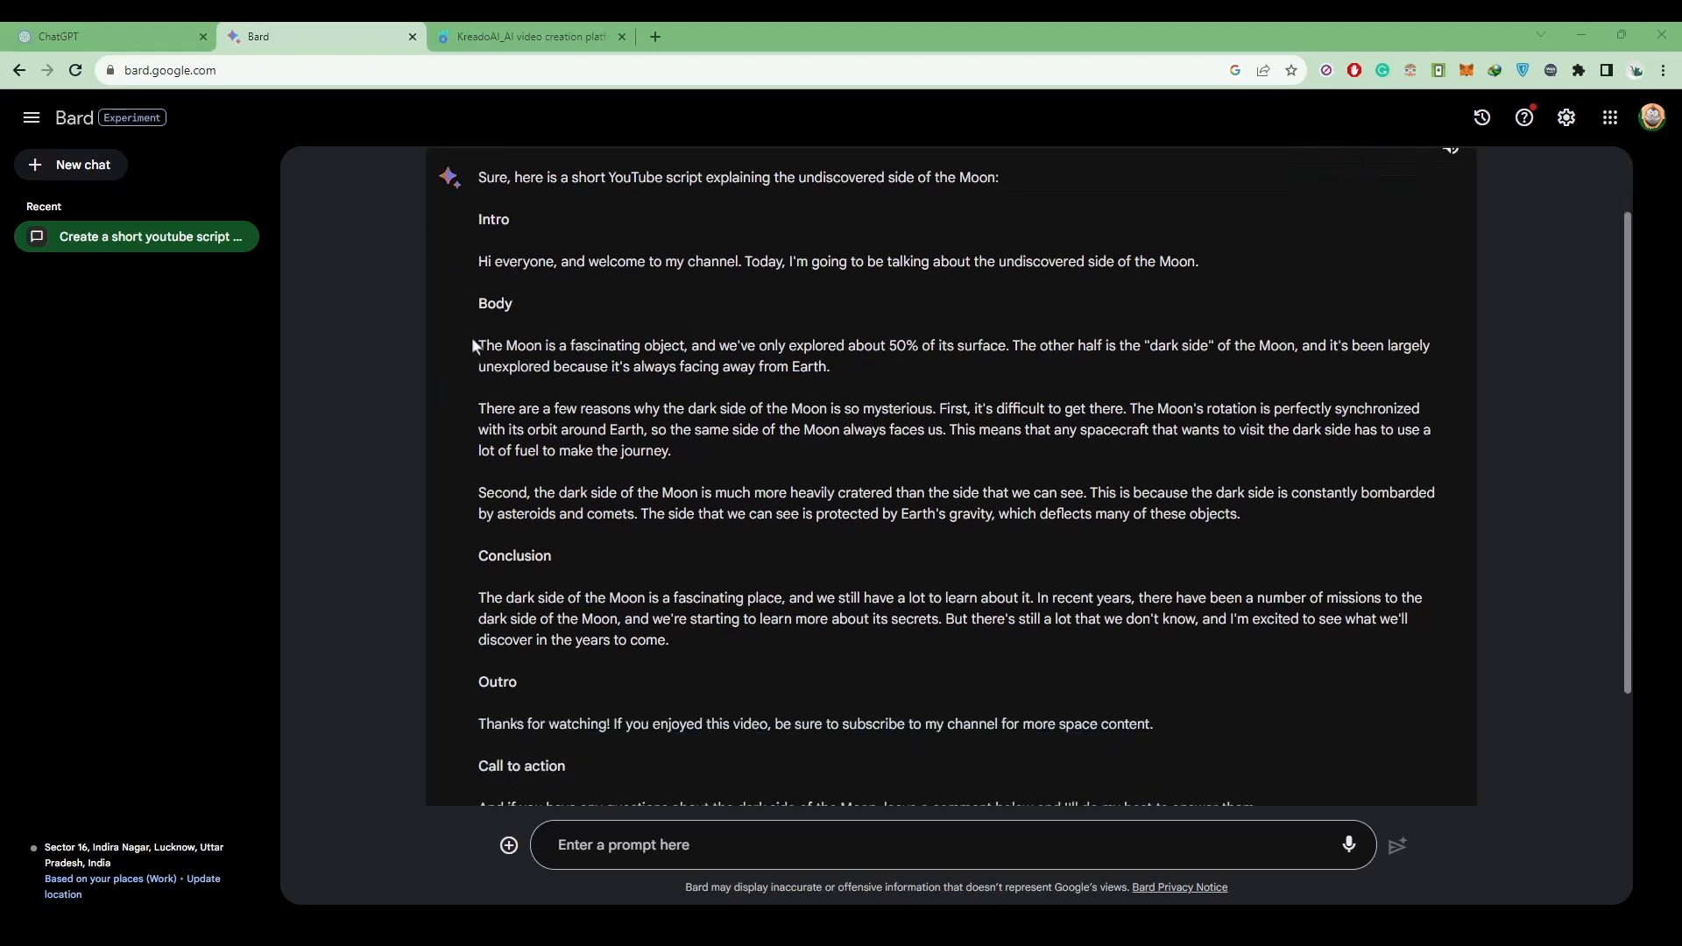
drag(478, 177, 708, 651)
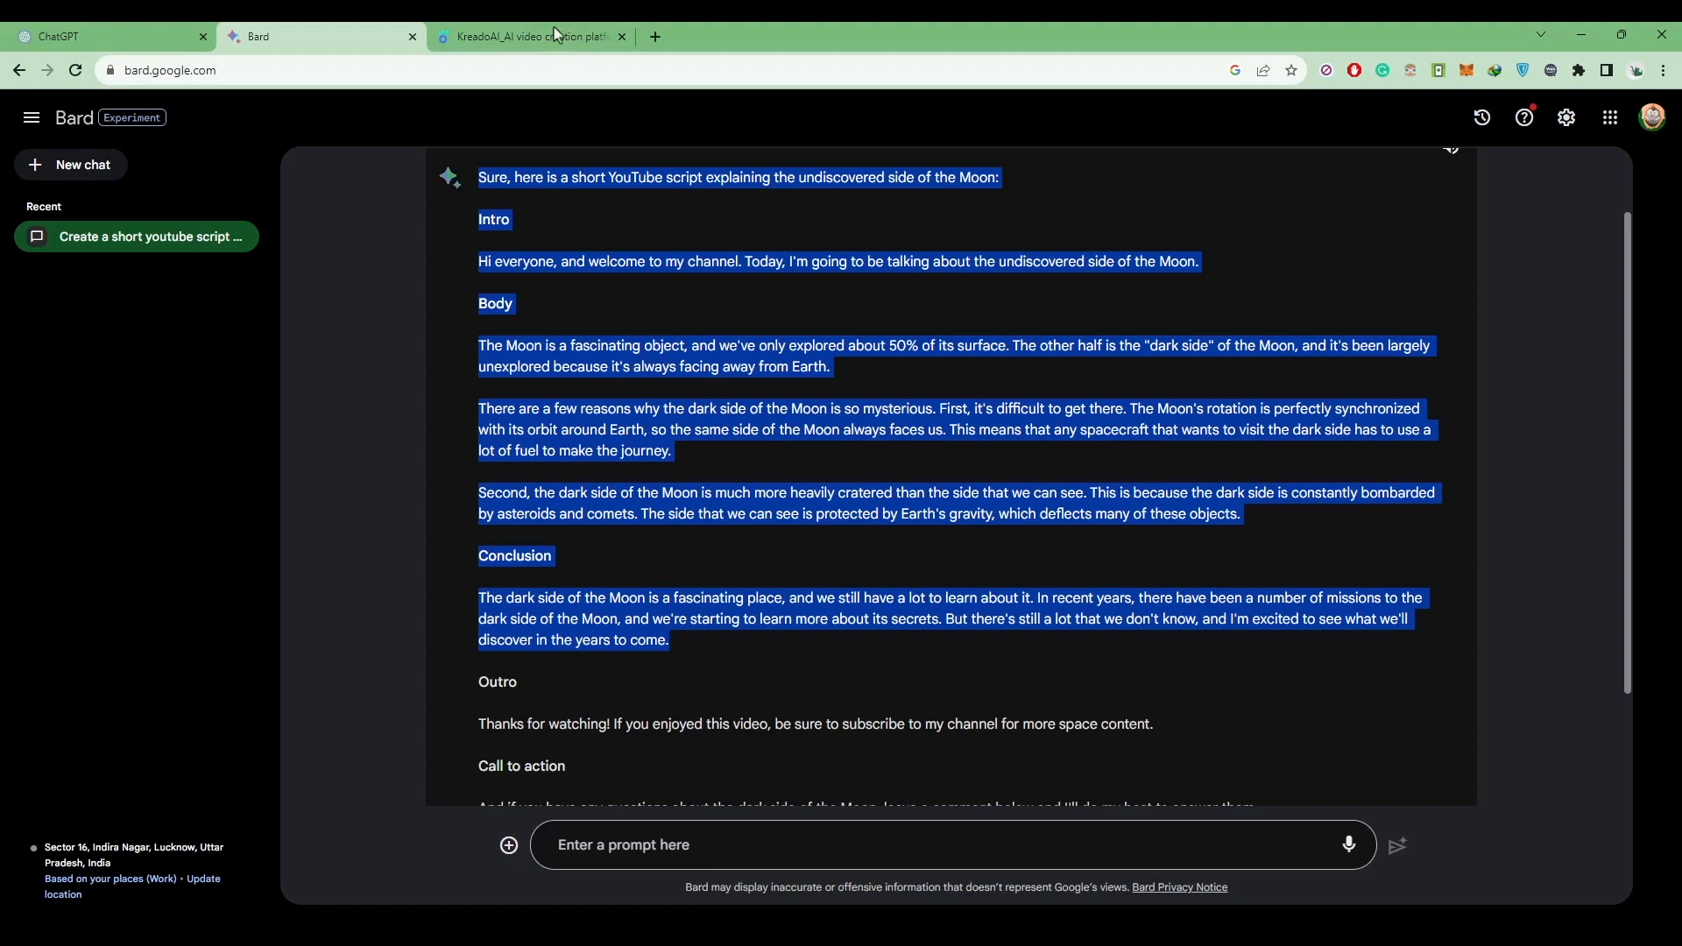
click(535, 36)
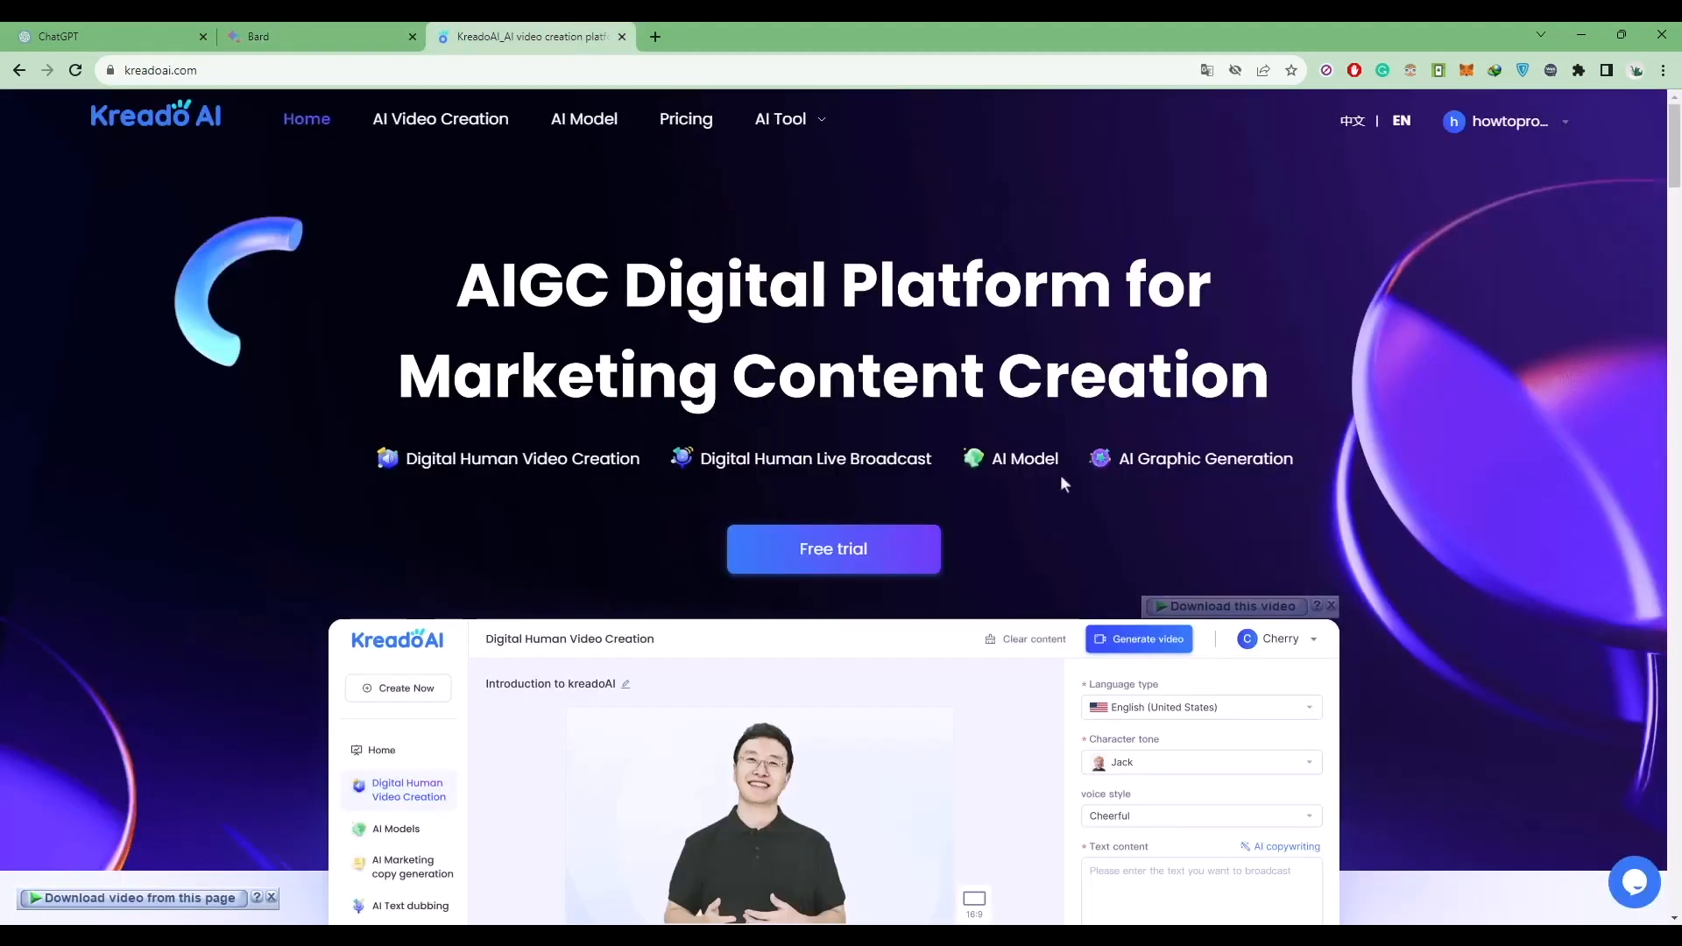
mouse_move(959, 513)
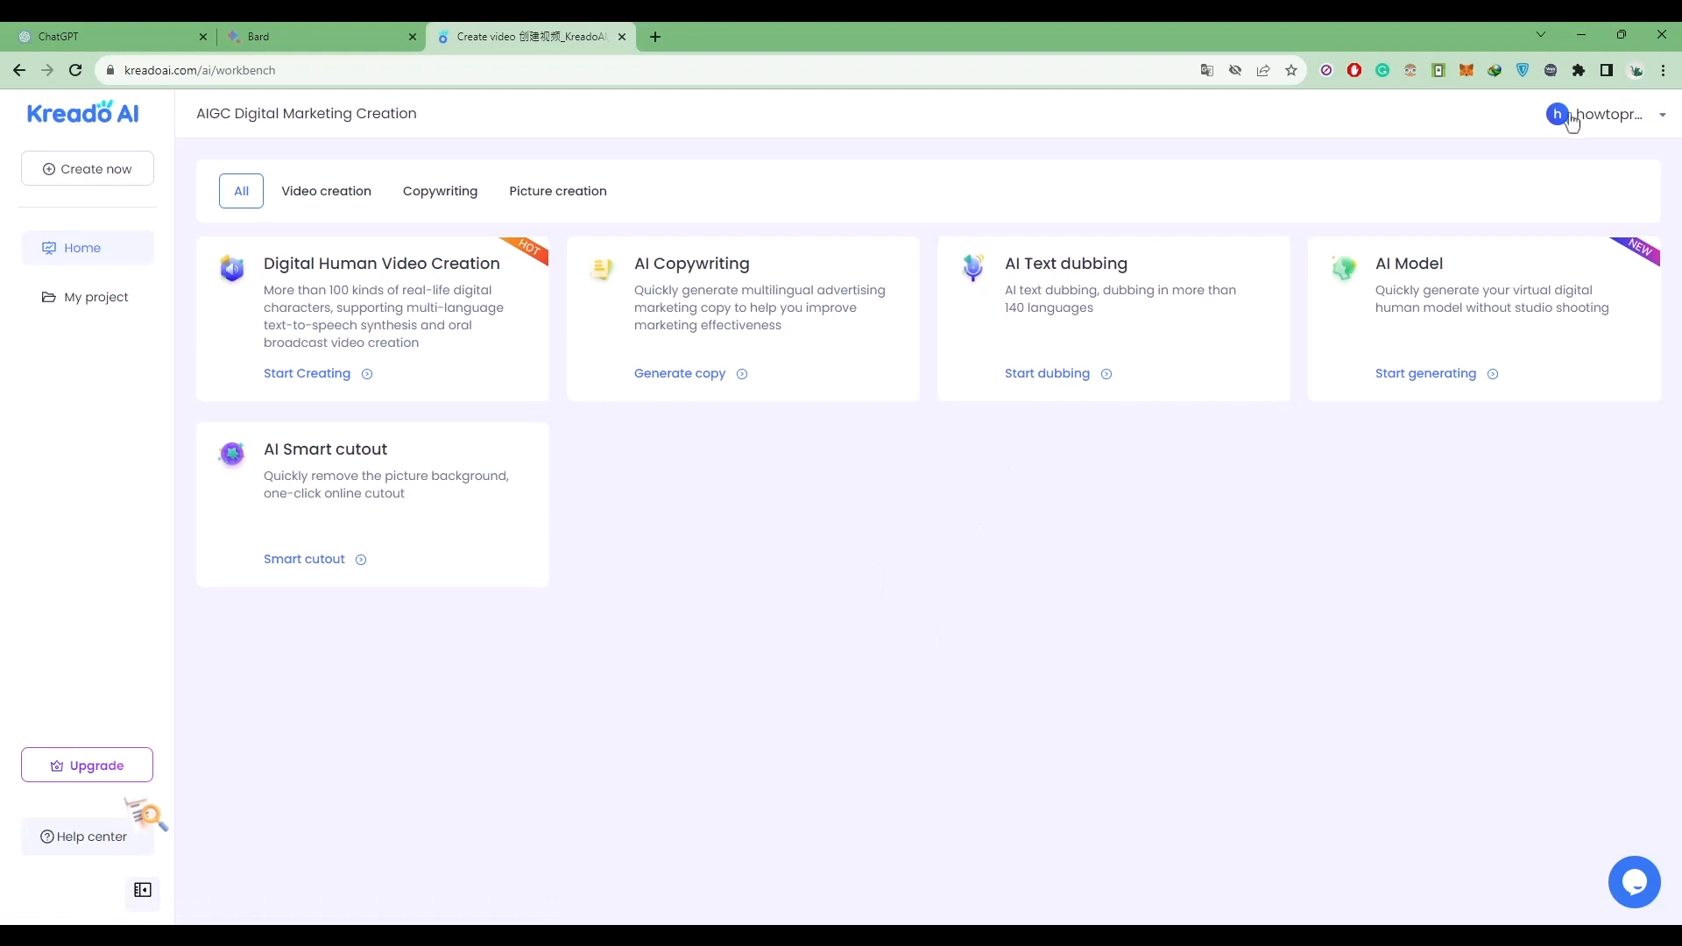
mouse_move(1231, 579)
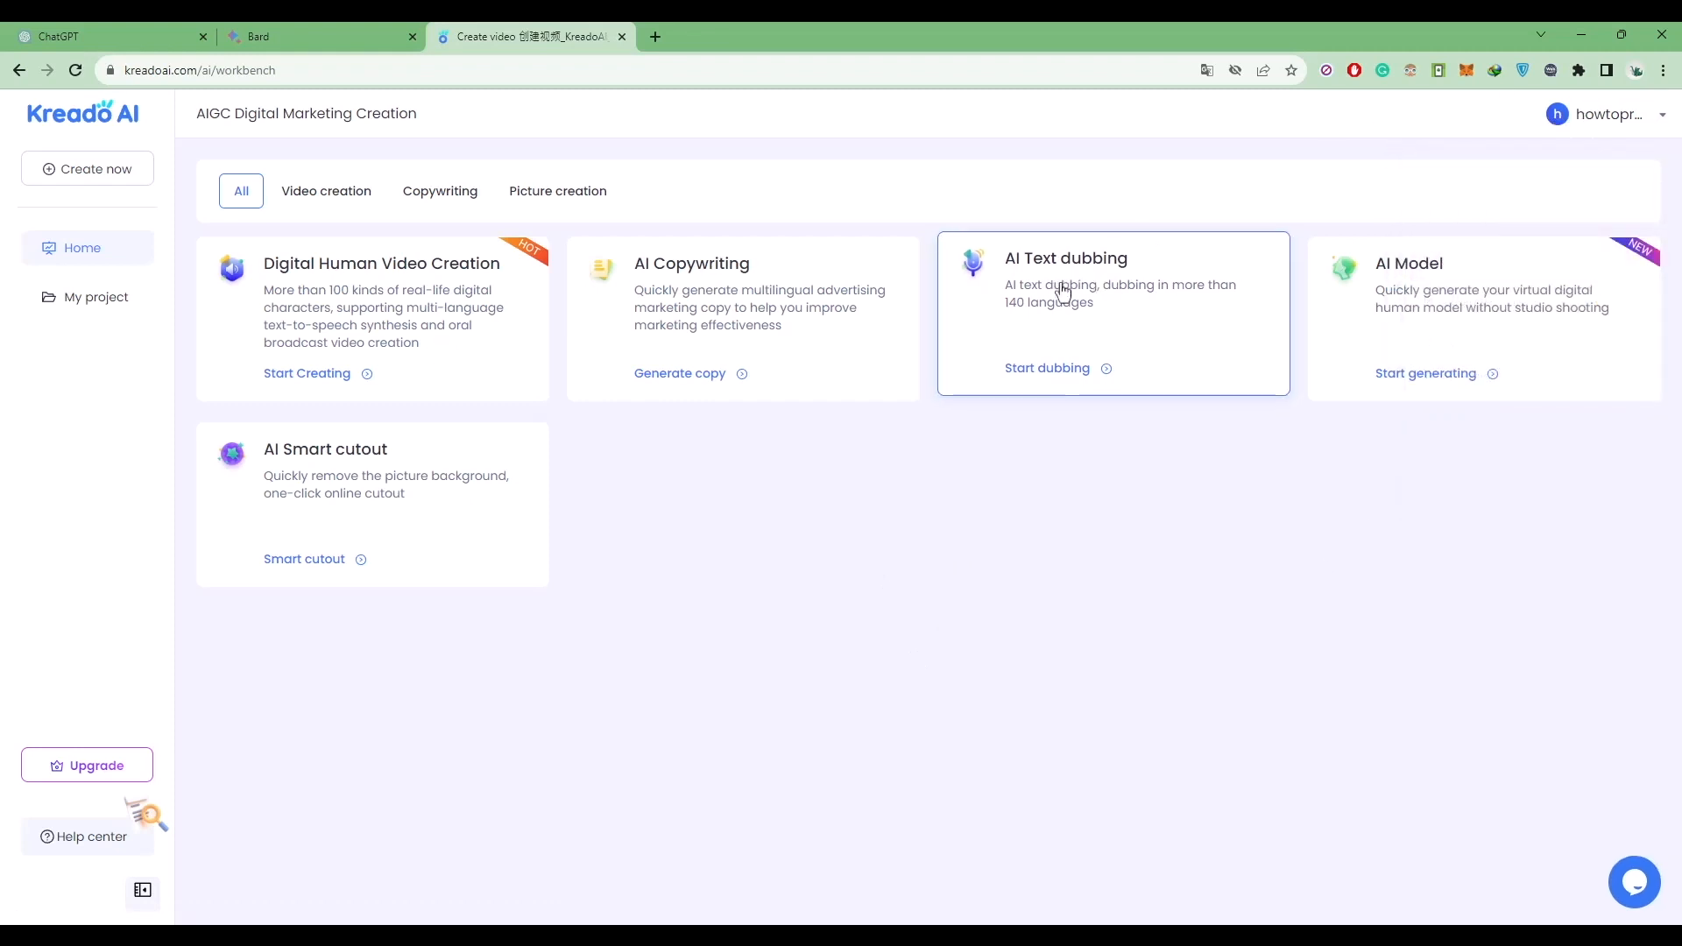
- Open the AI Text dubbing card on the Kreado AI workbench
click(1047, 368)
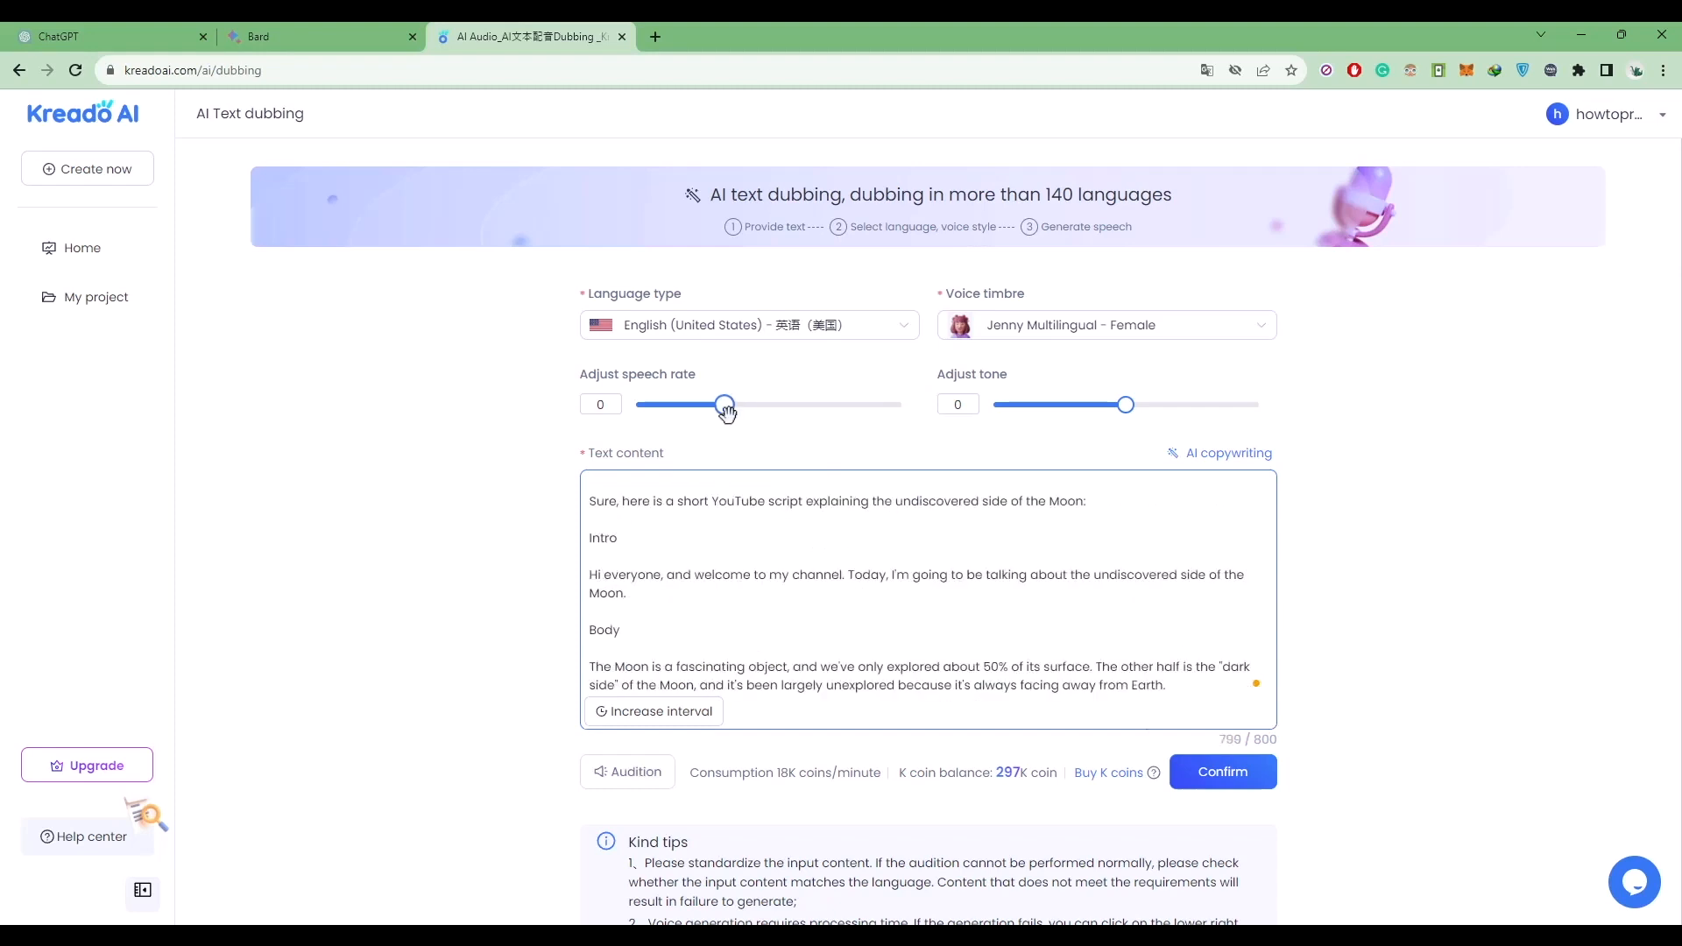
- Set the speech rate to 10 for the Jenny Multilingual female voice
drag(726, 405, 732, 405)
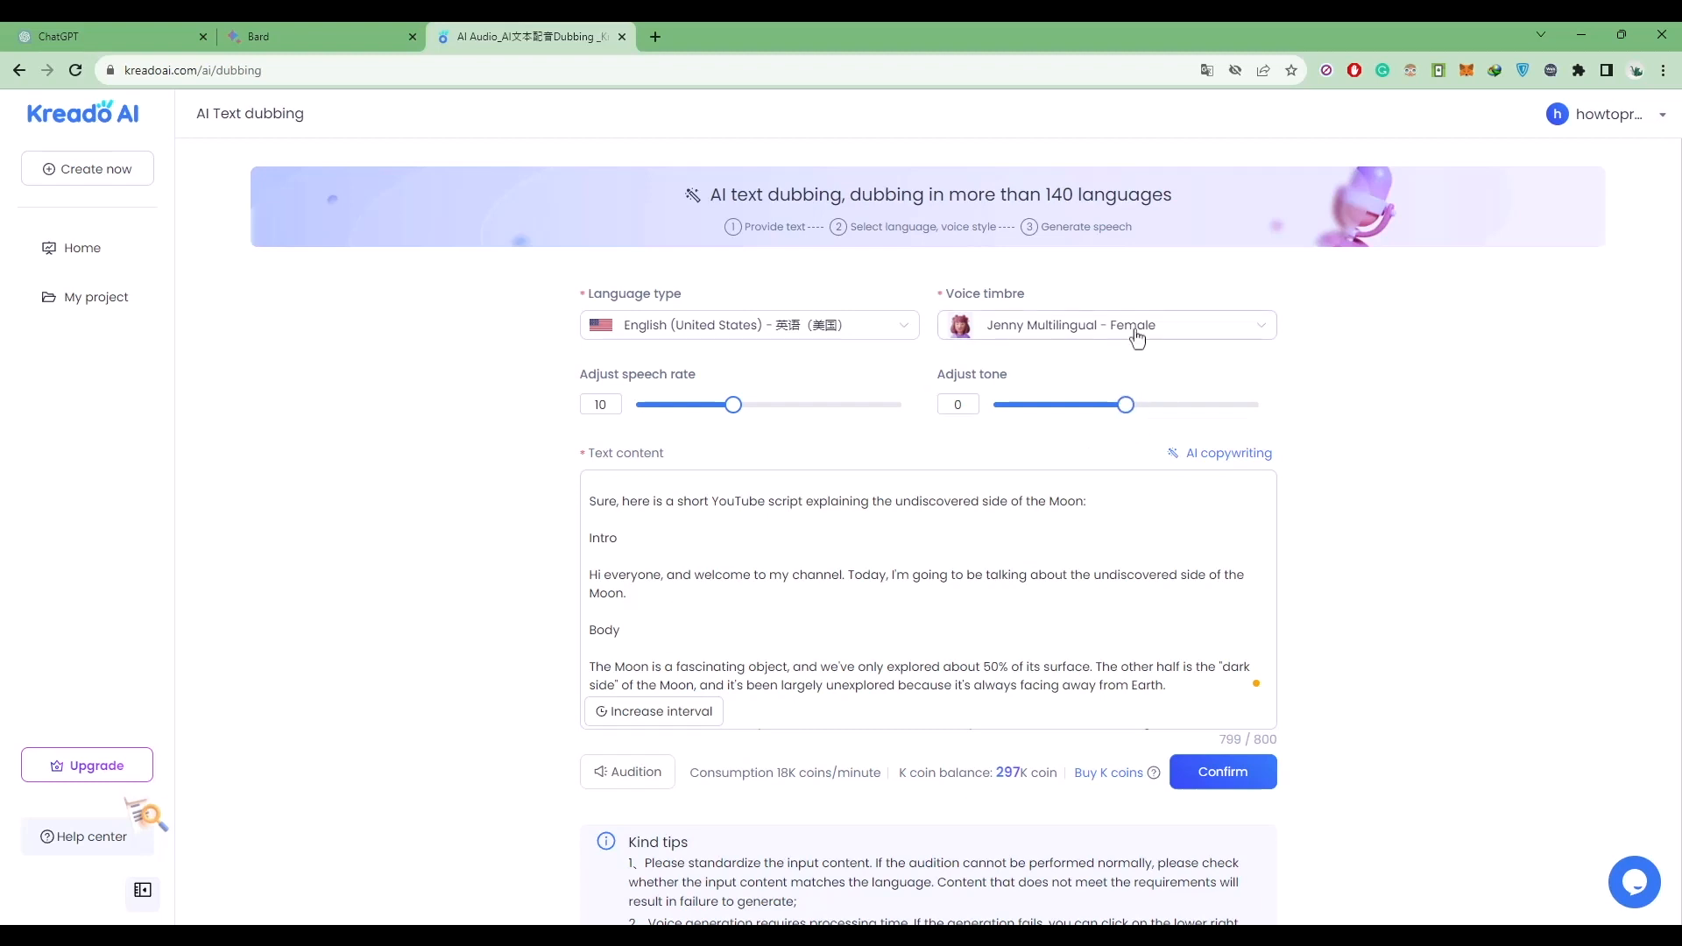
click(749, 325)
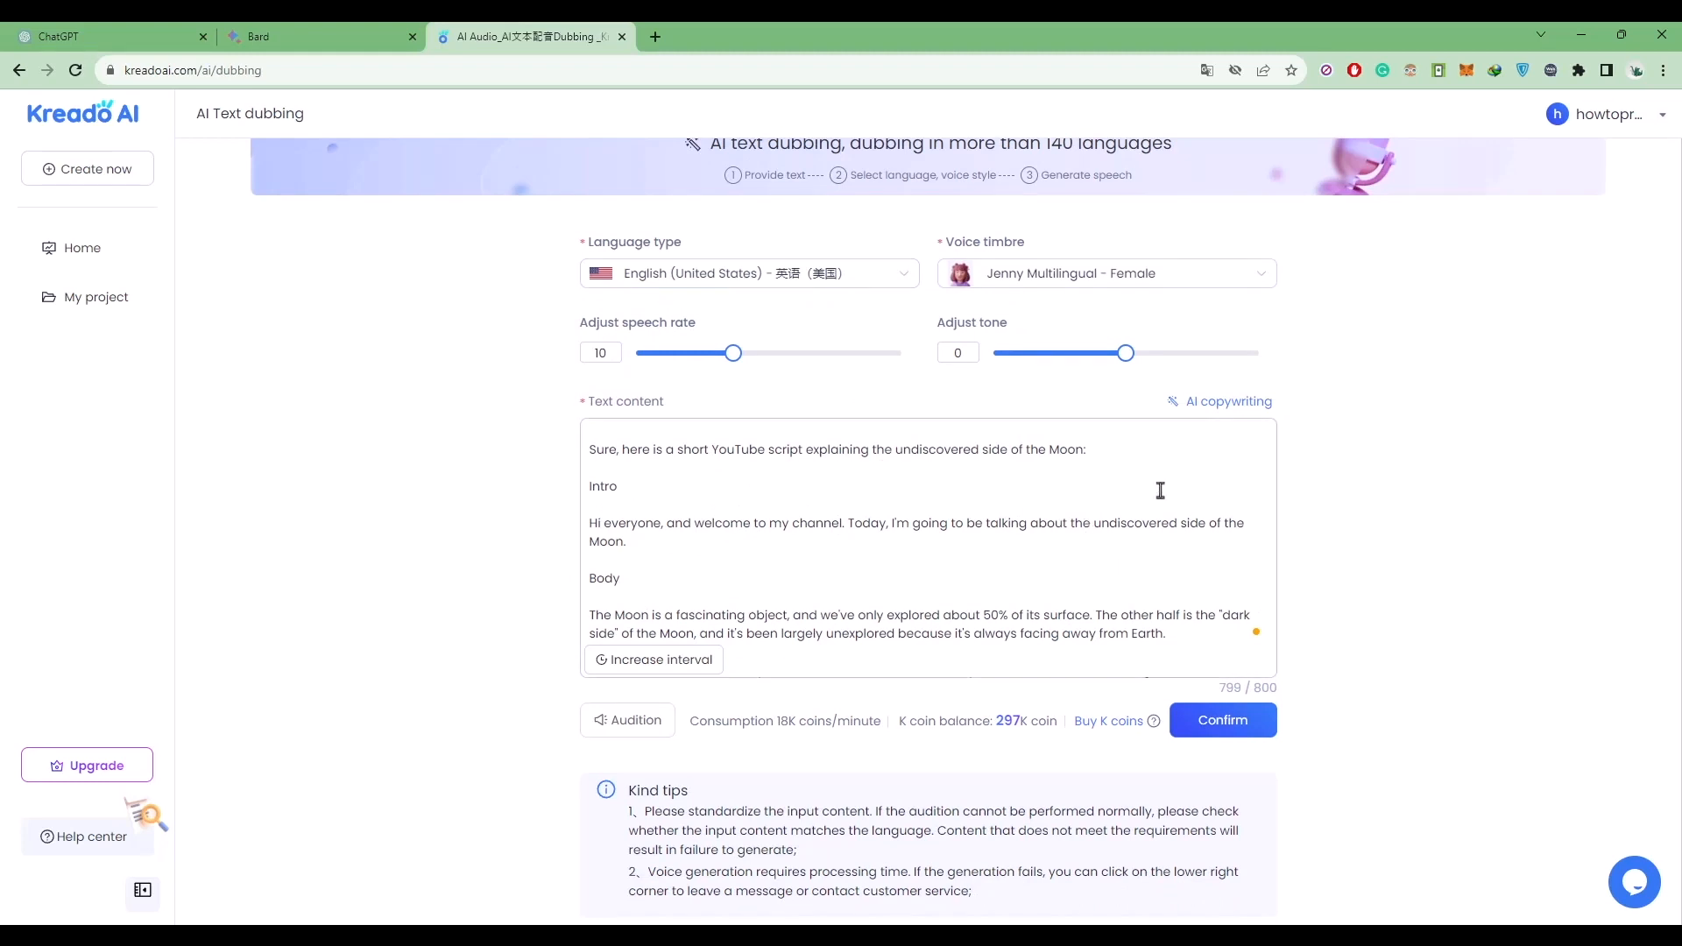
click(1219, 401)
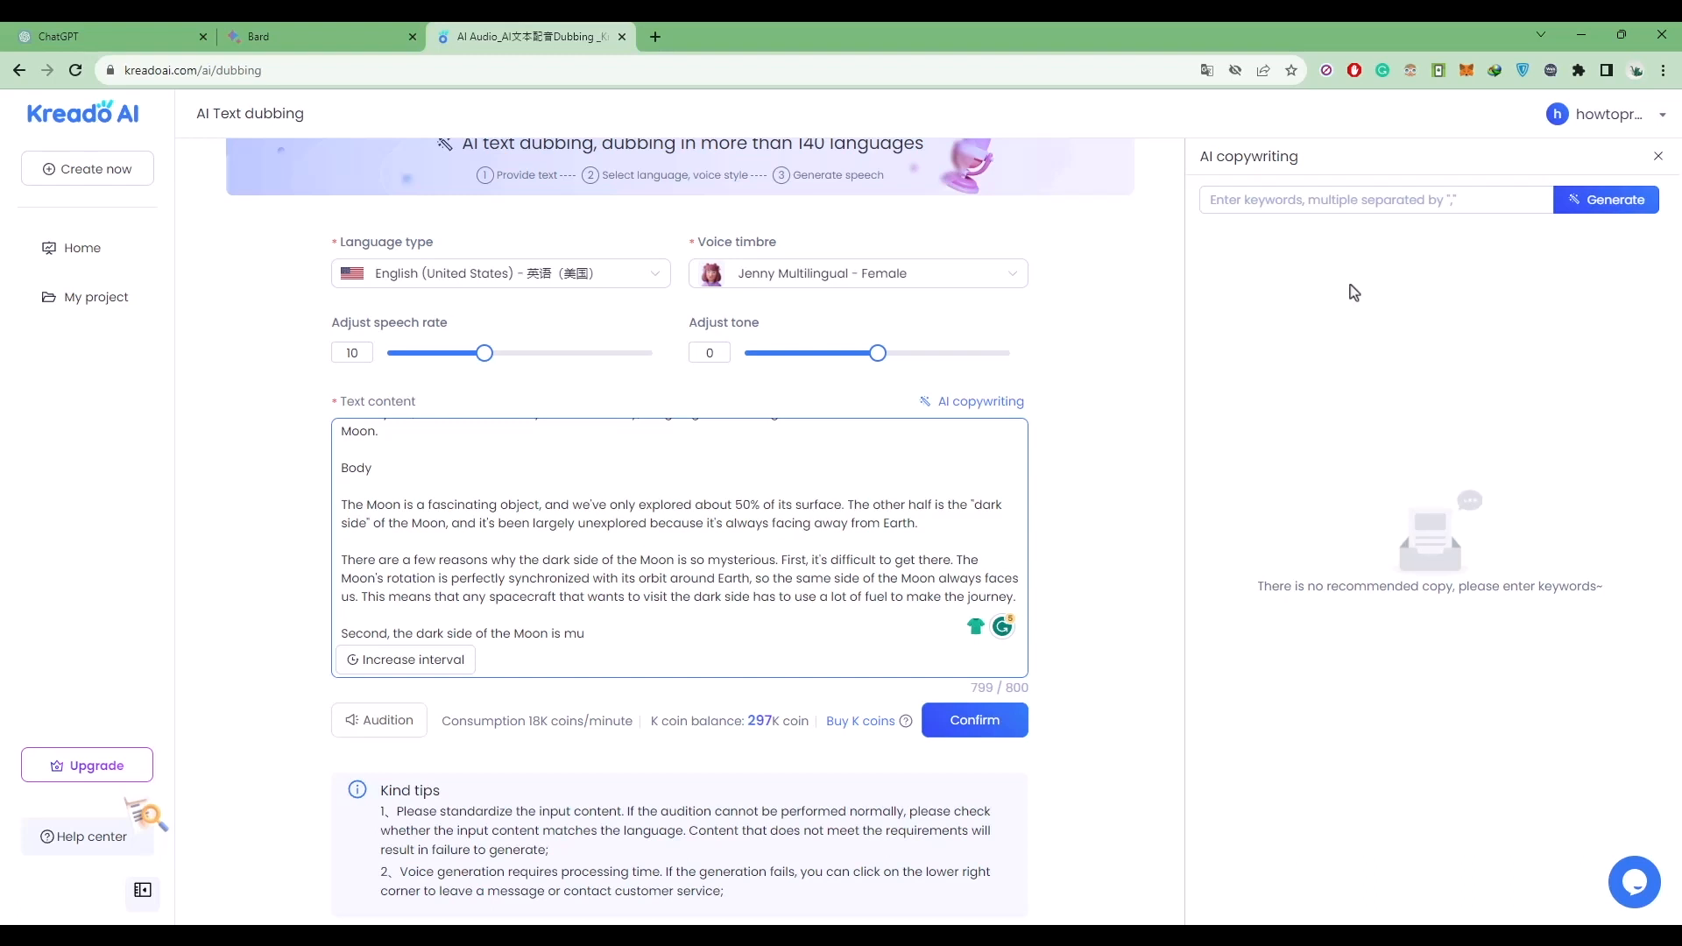
click(1659, 156)
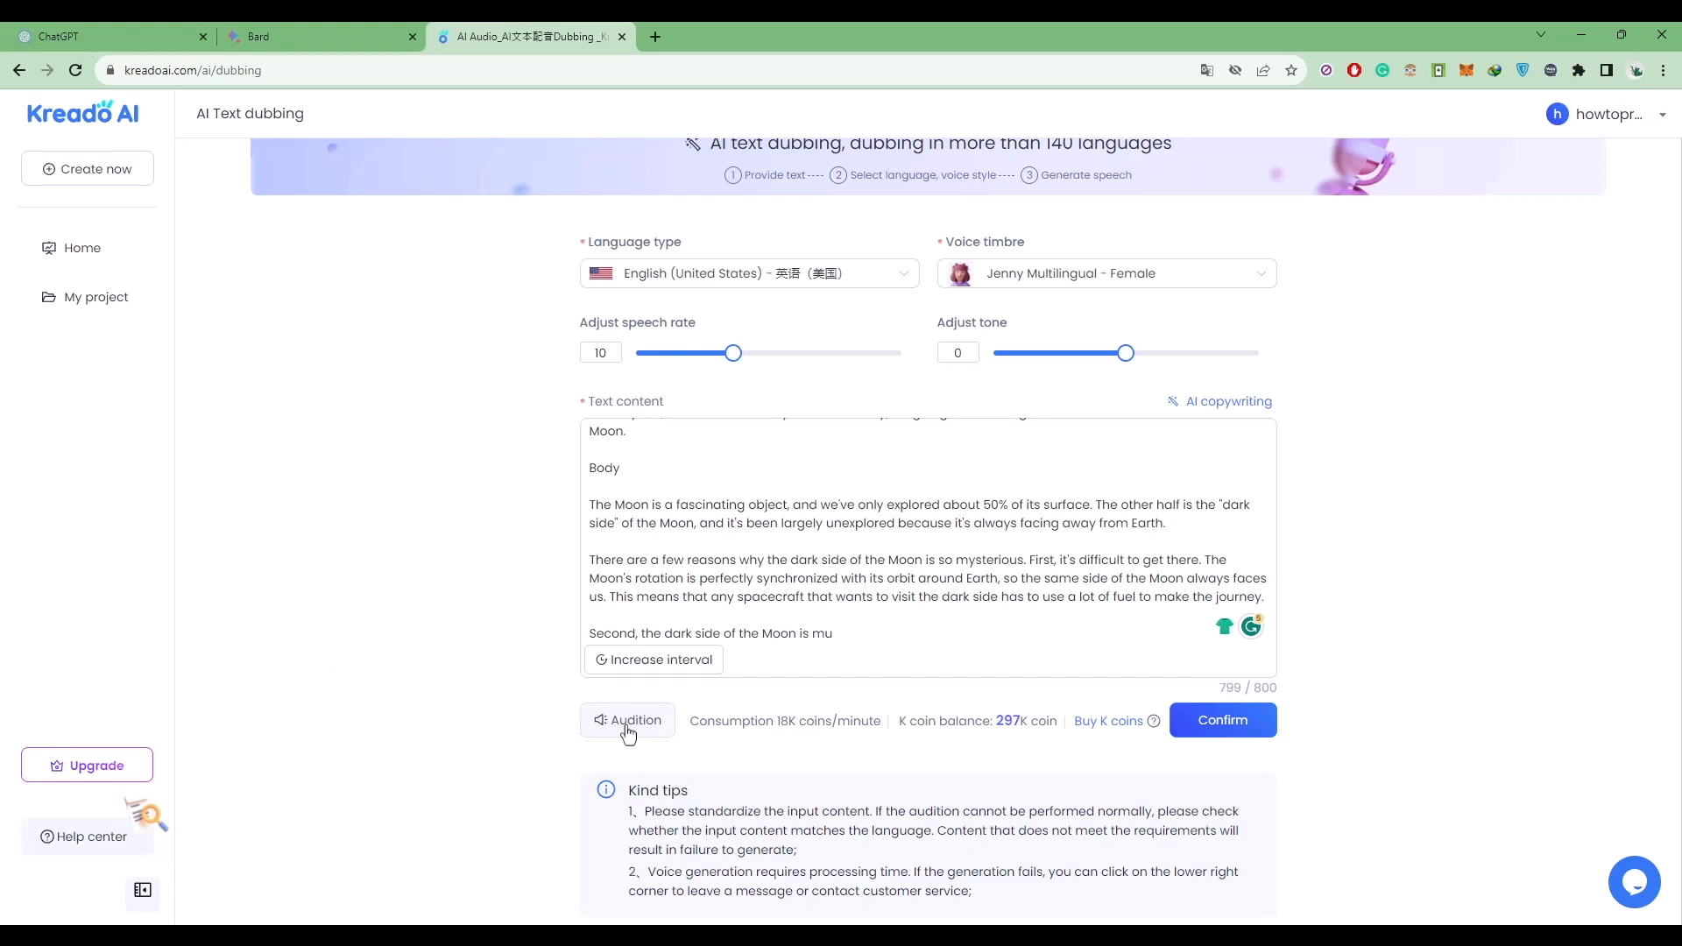
- Audition the dubbed voice, then select the script's opening lines for removal
click(628, 721)
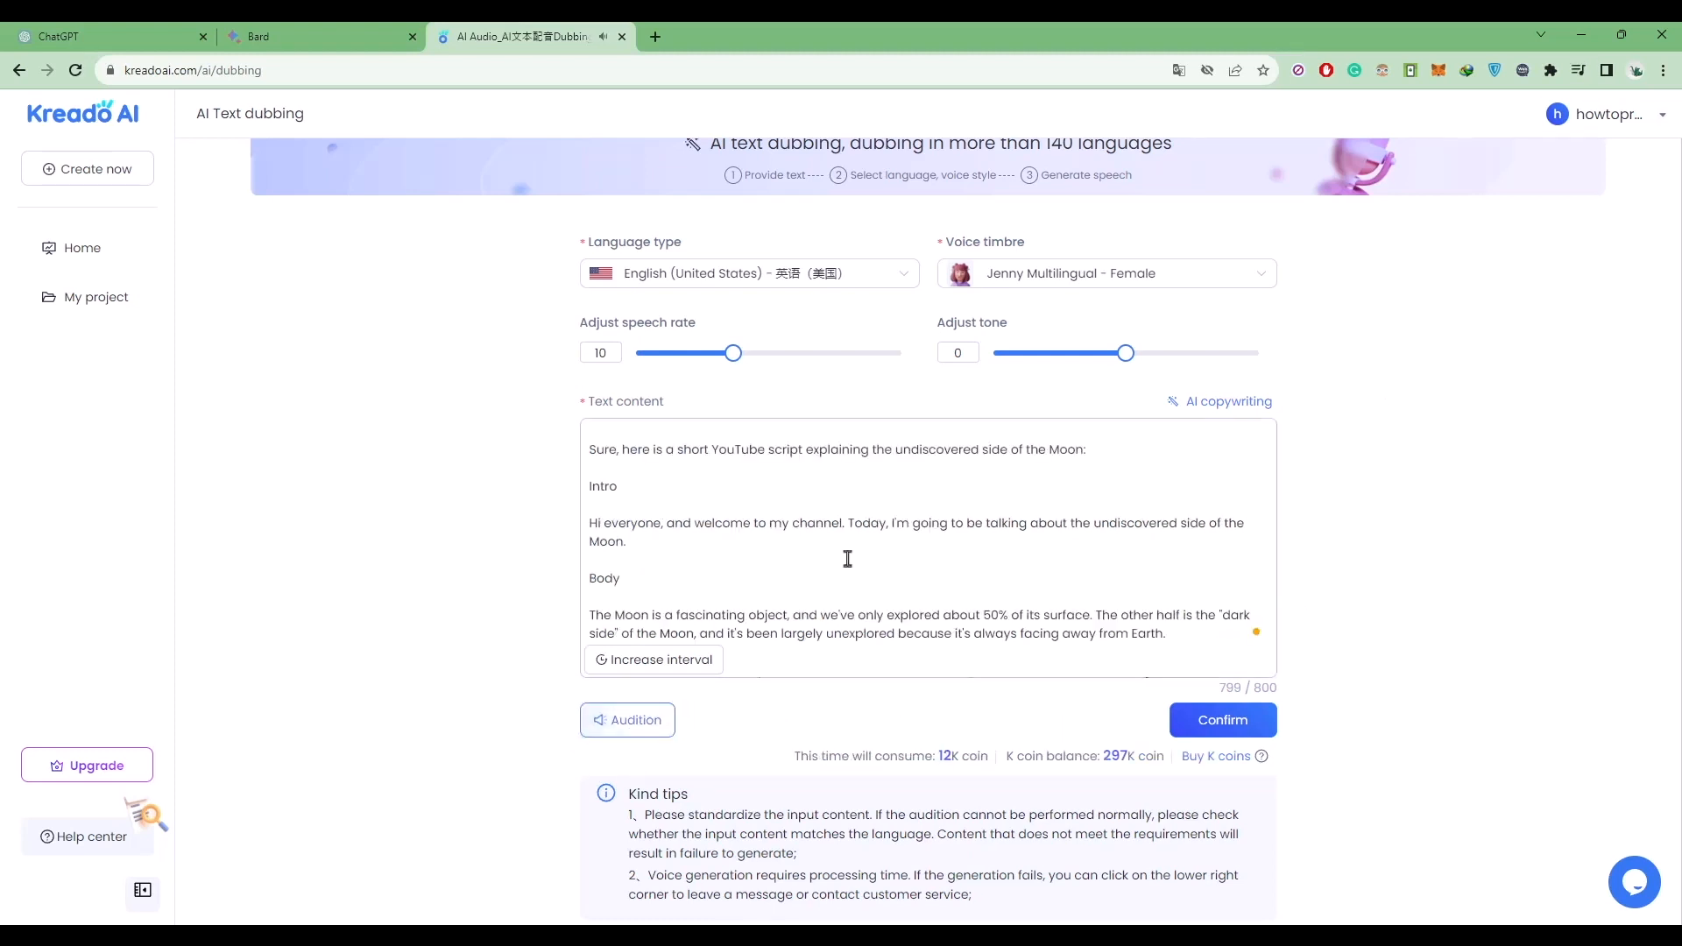
mouse_move(860, 564)
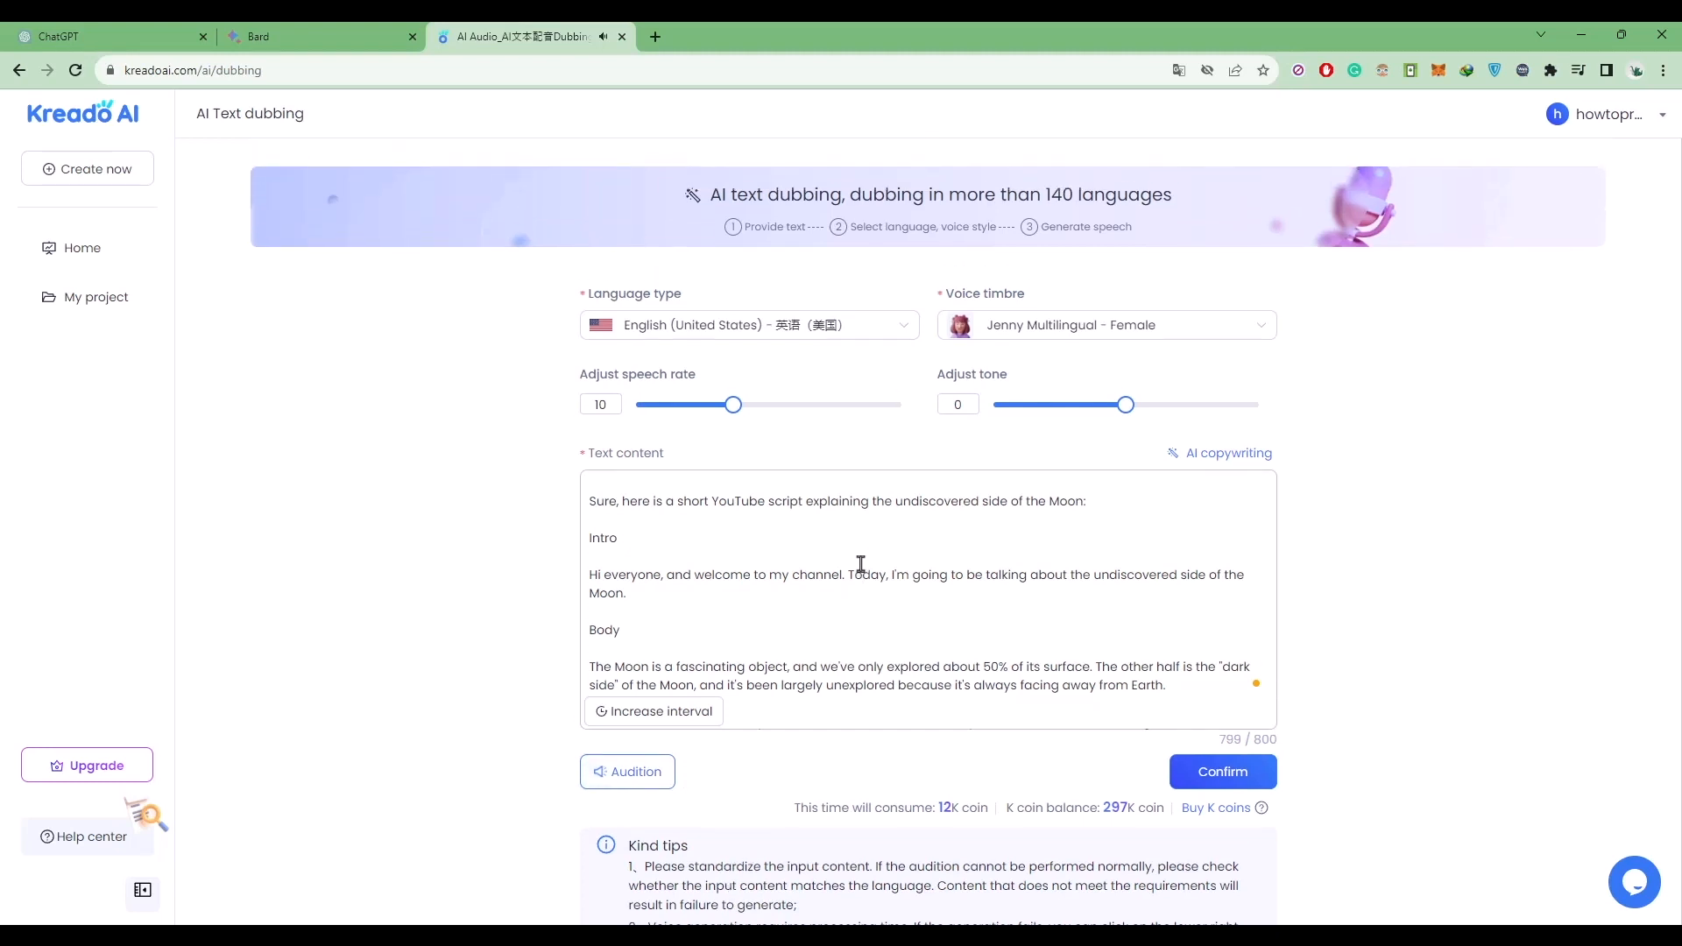
scroll(down, 3)
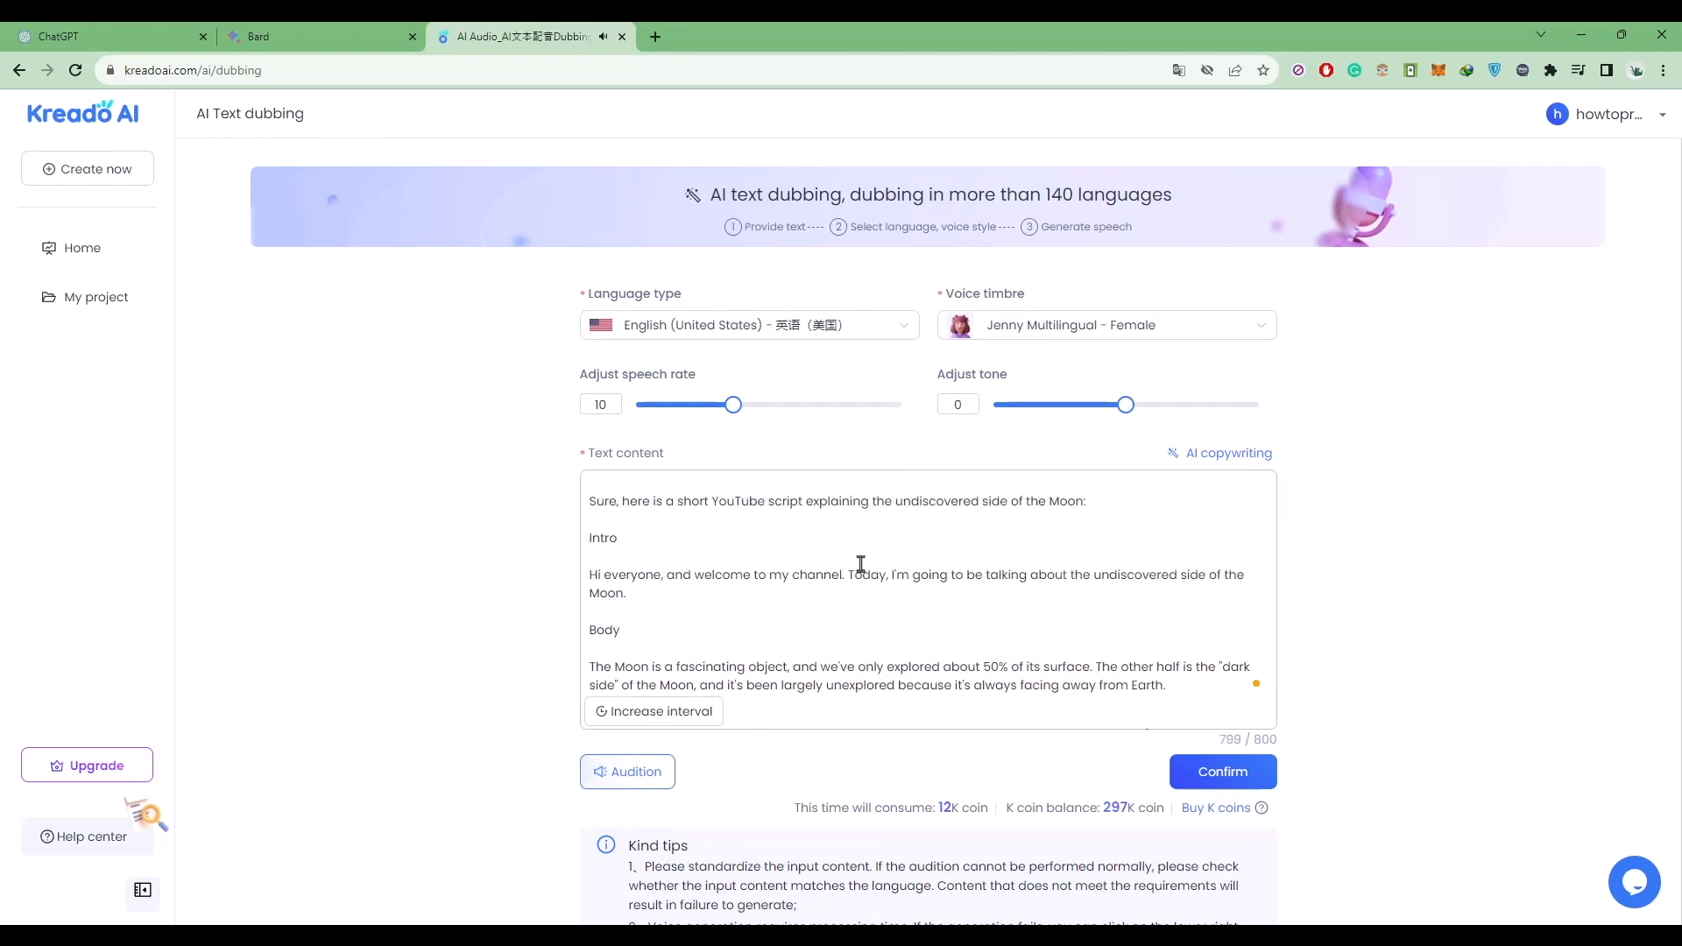
mouse_move(759, 606)
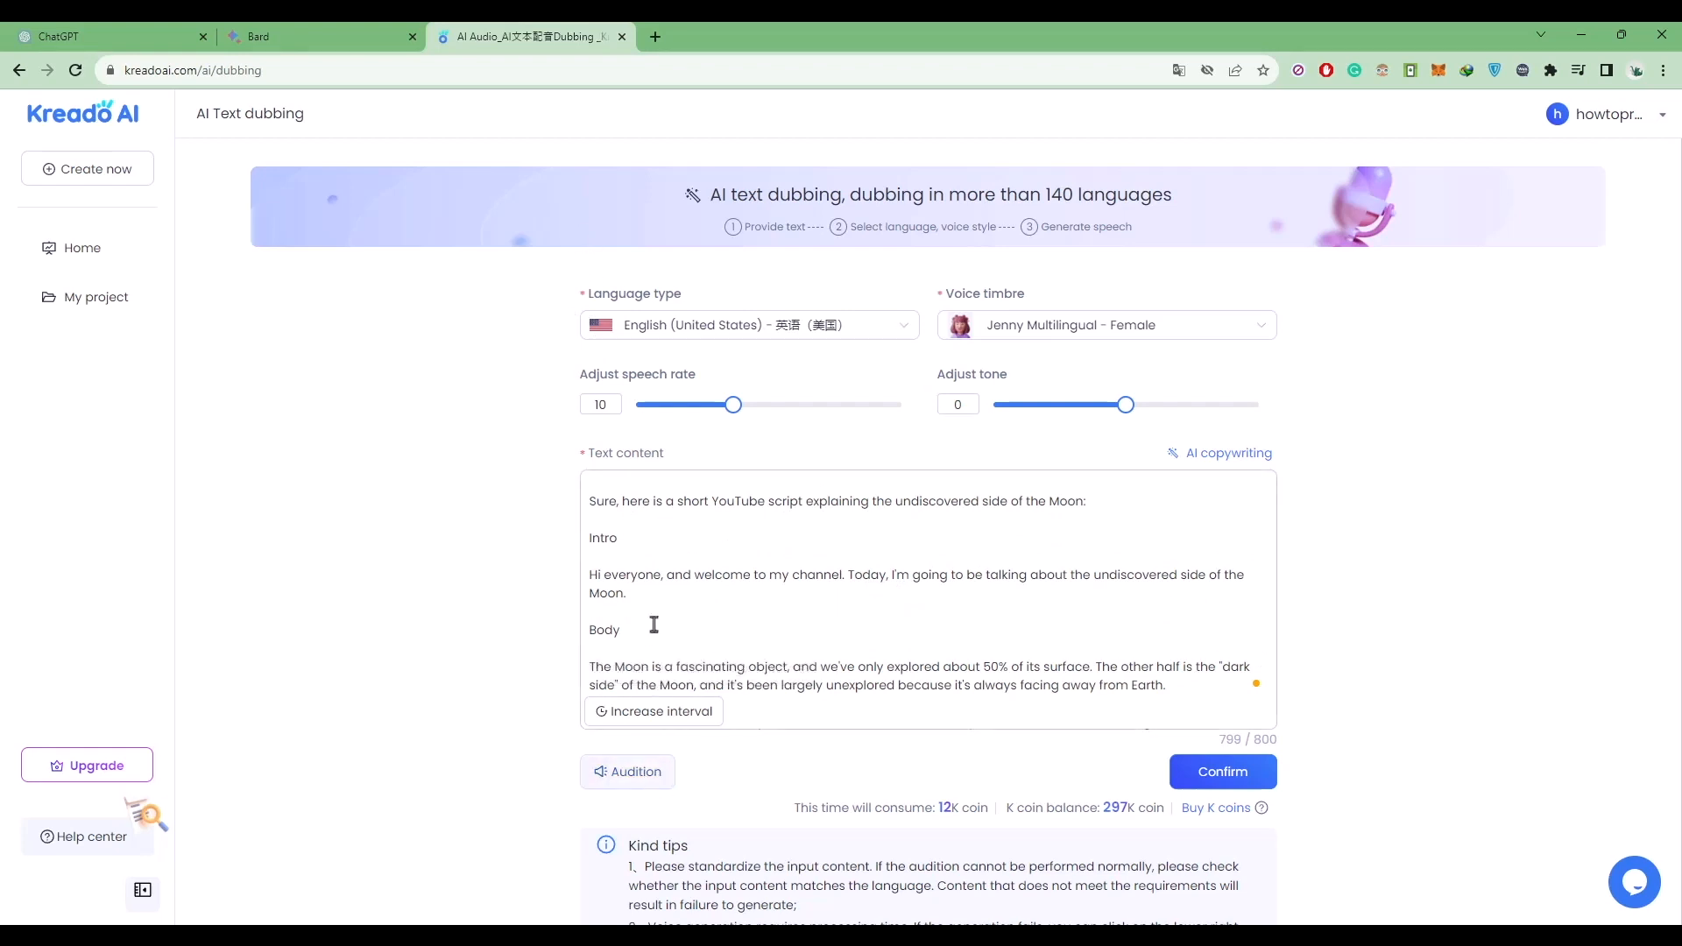
drag(589, 501, 605, 630)
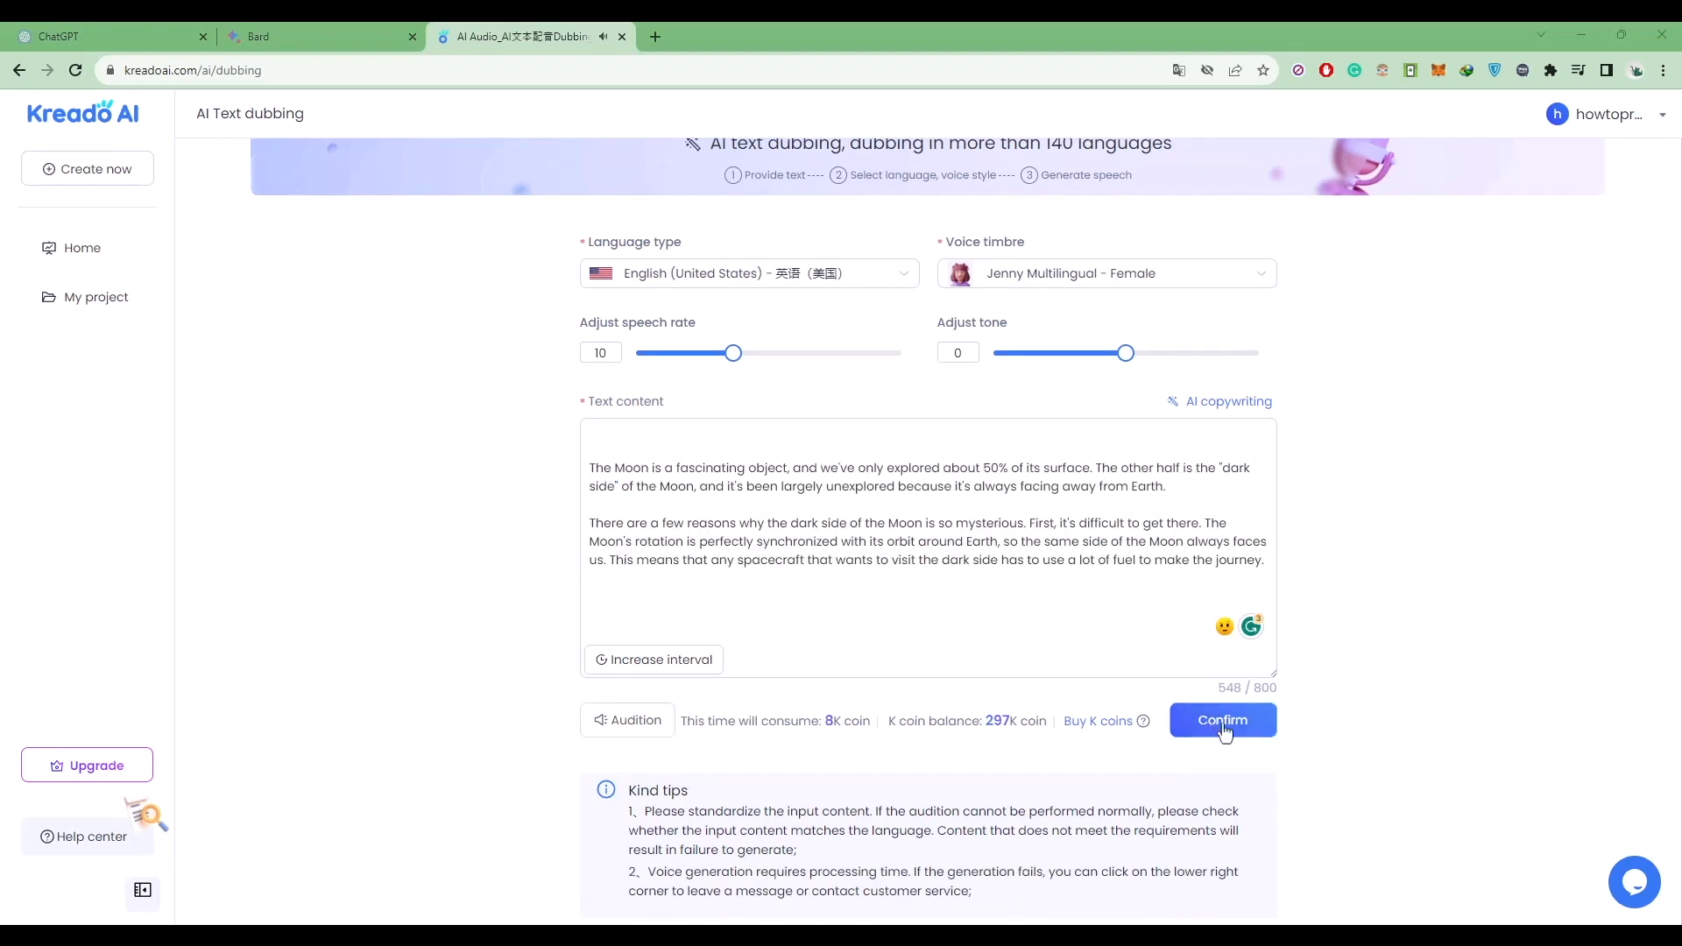
- Generate the 27-second voiceover and save the audio as an MP3 on the Desktop
click(1224, 720)
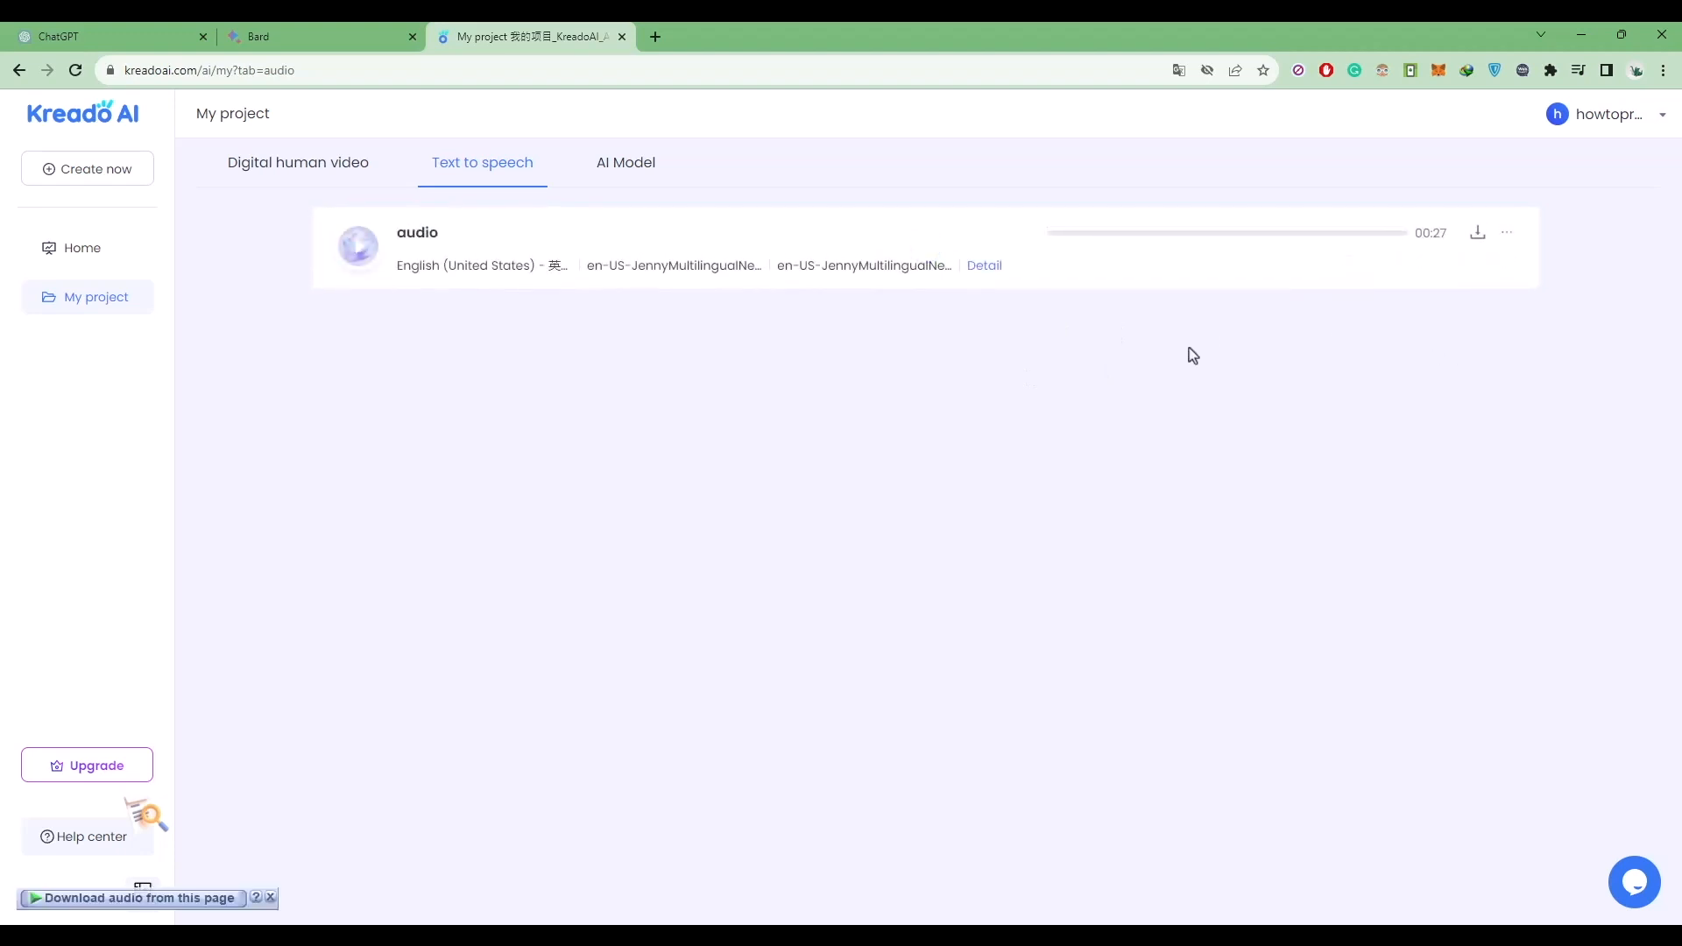
click(1478, 232)
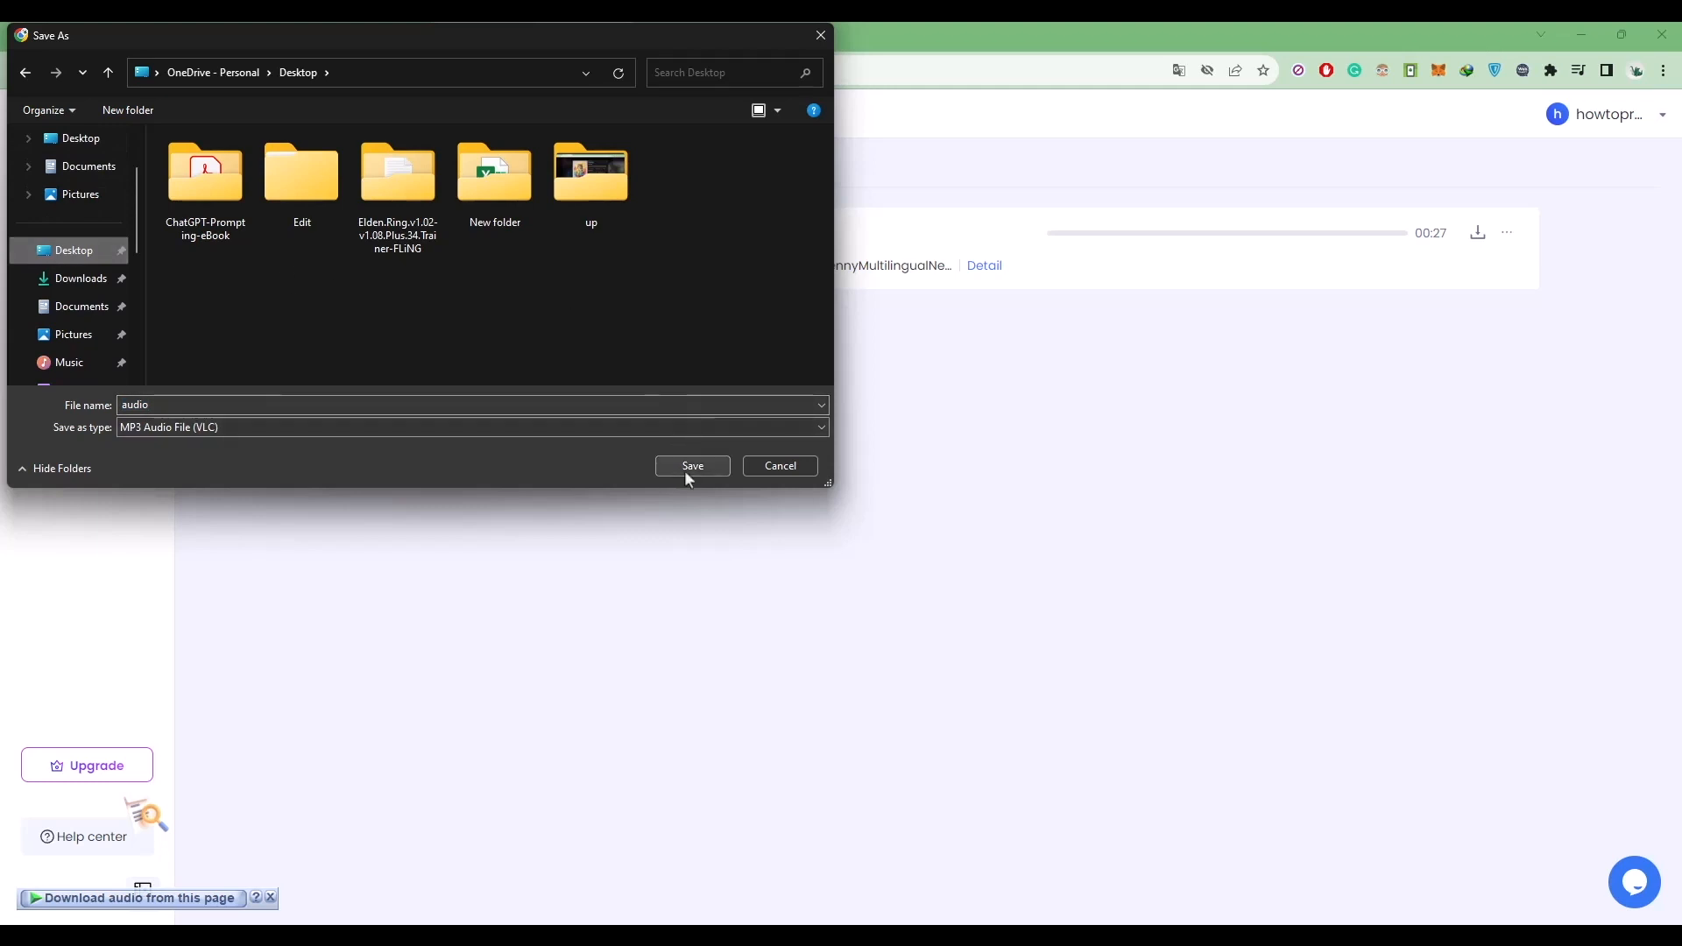
click(692, 466)
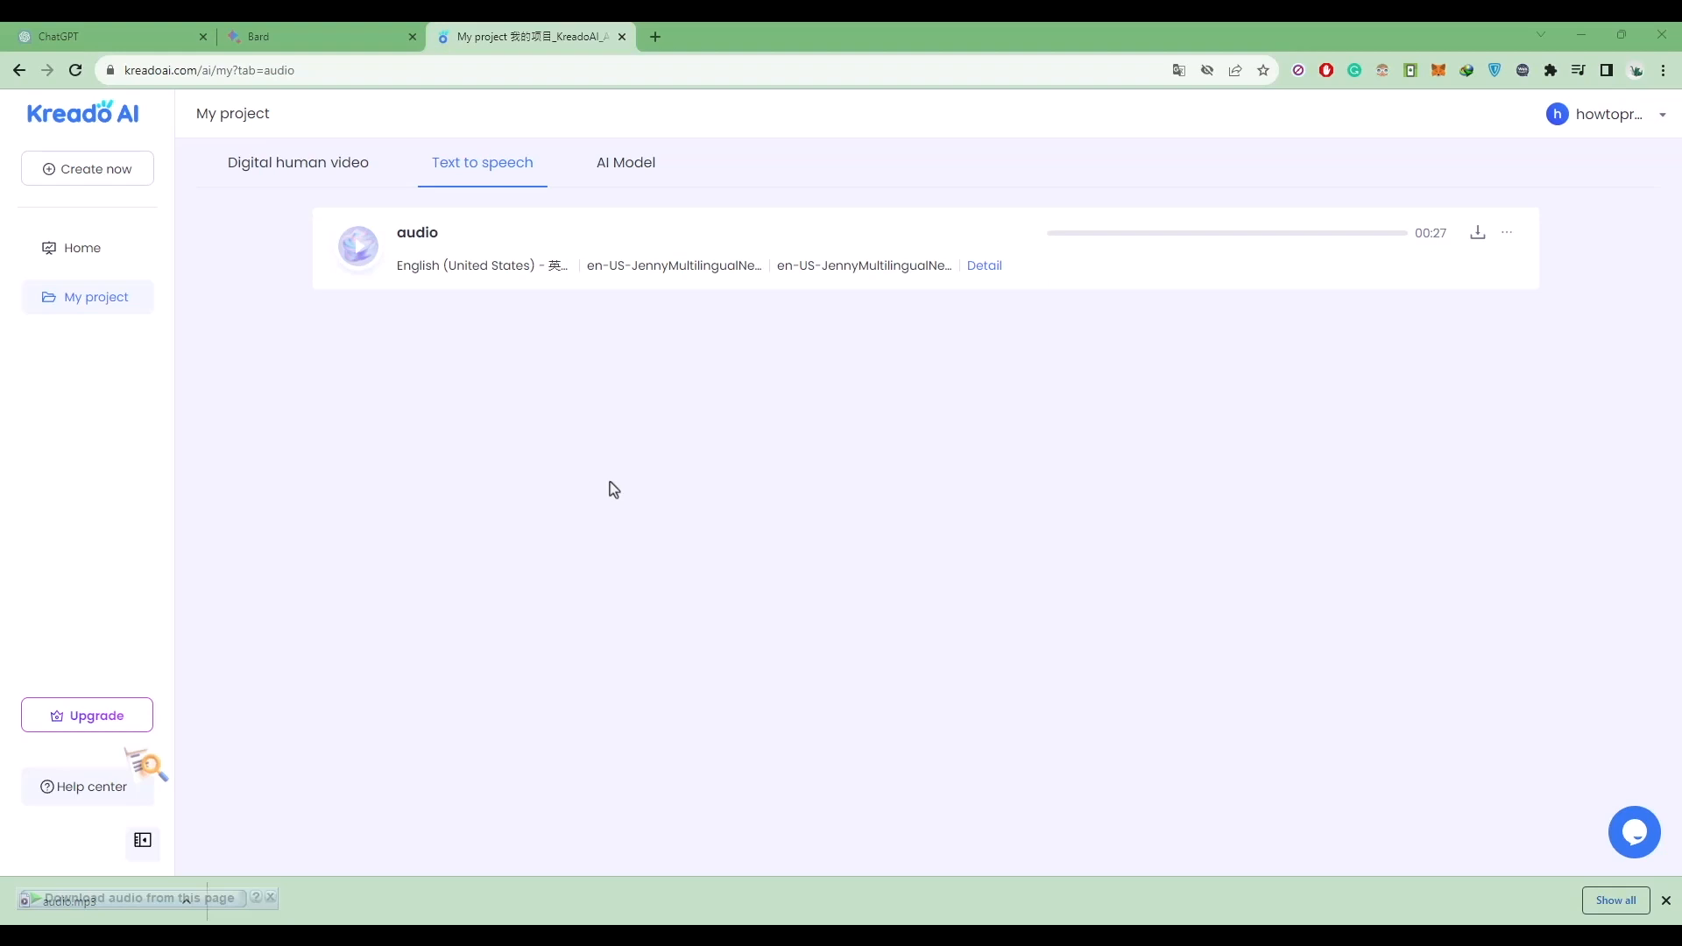
mouse_move(667, 40)
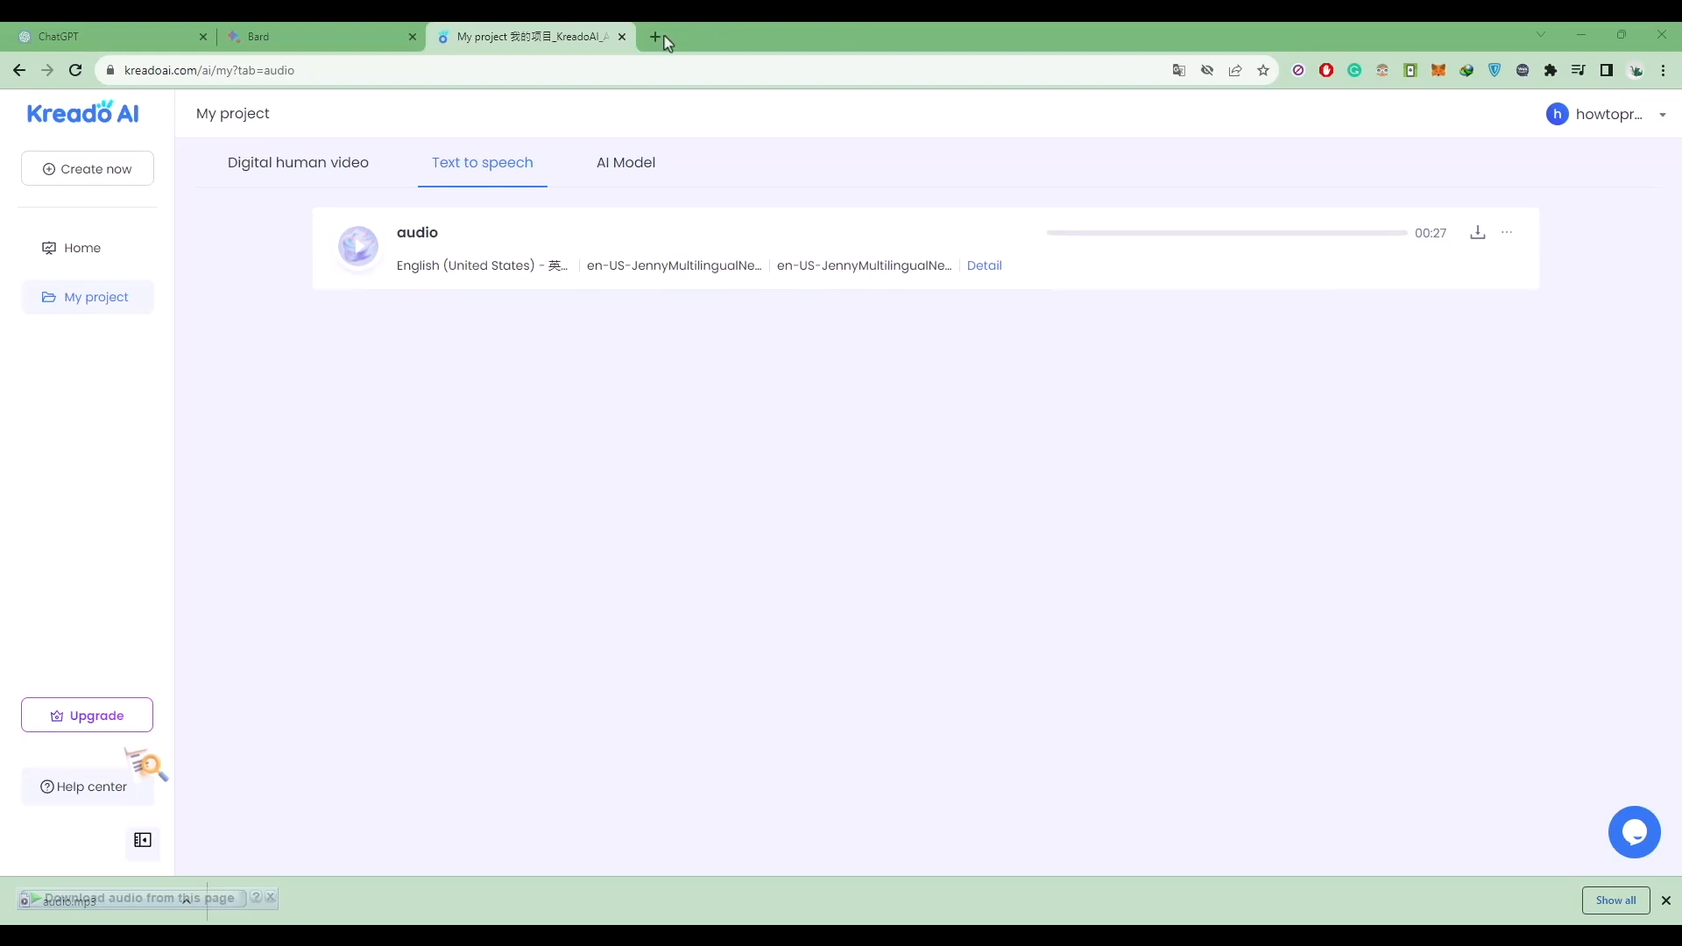
- Open the Adobe Express web app in a new tab and launch the Animate from audio quick action
click(655, 37)
text(adobe express)
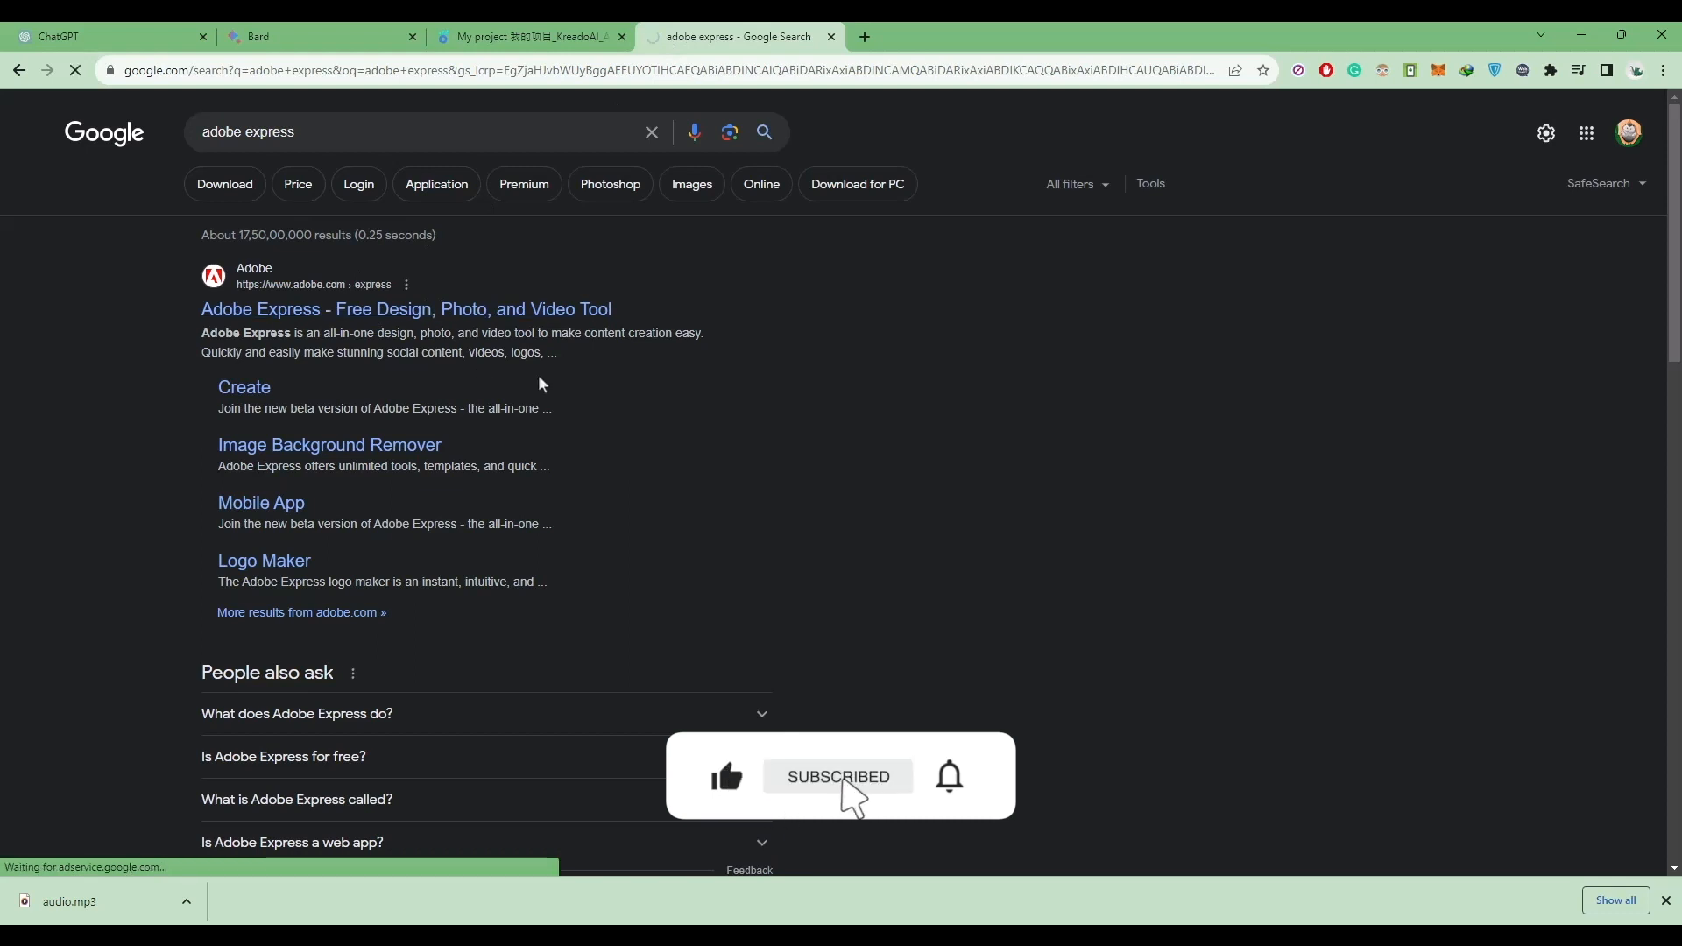
click(406, 309)
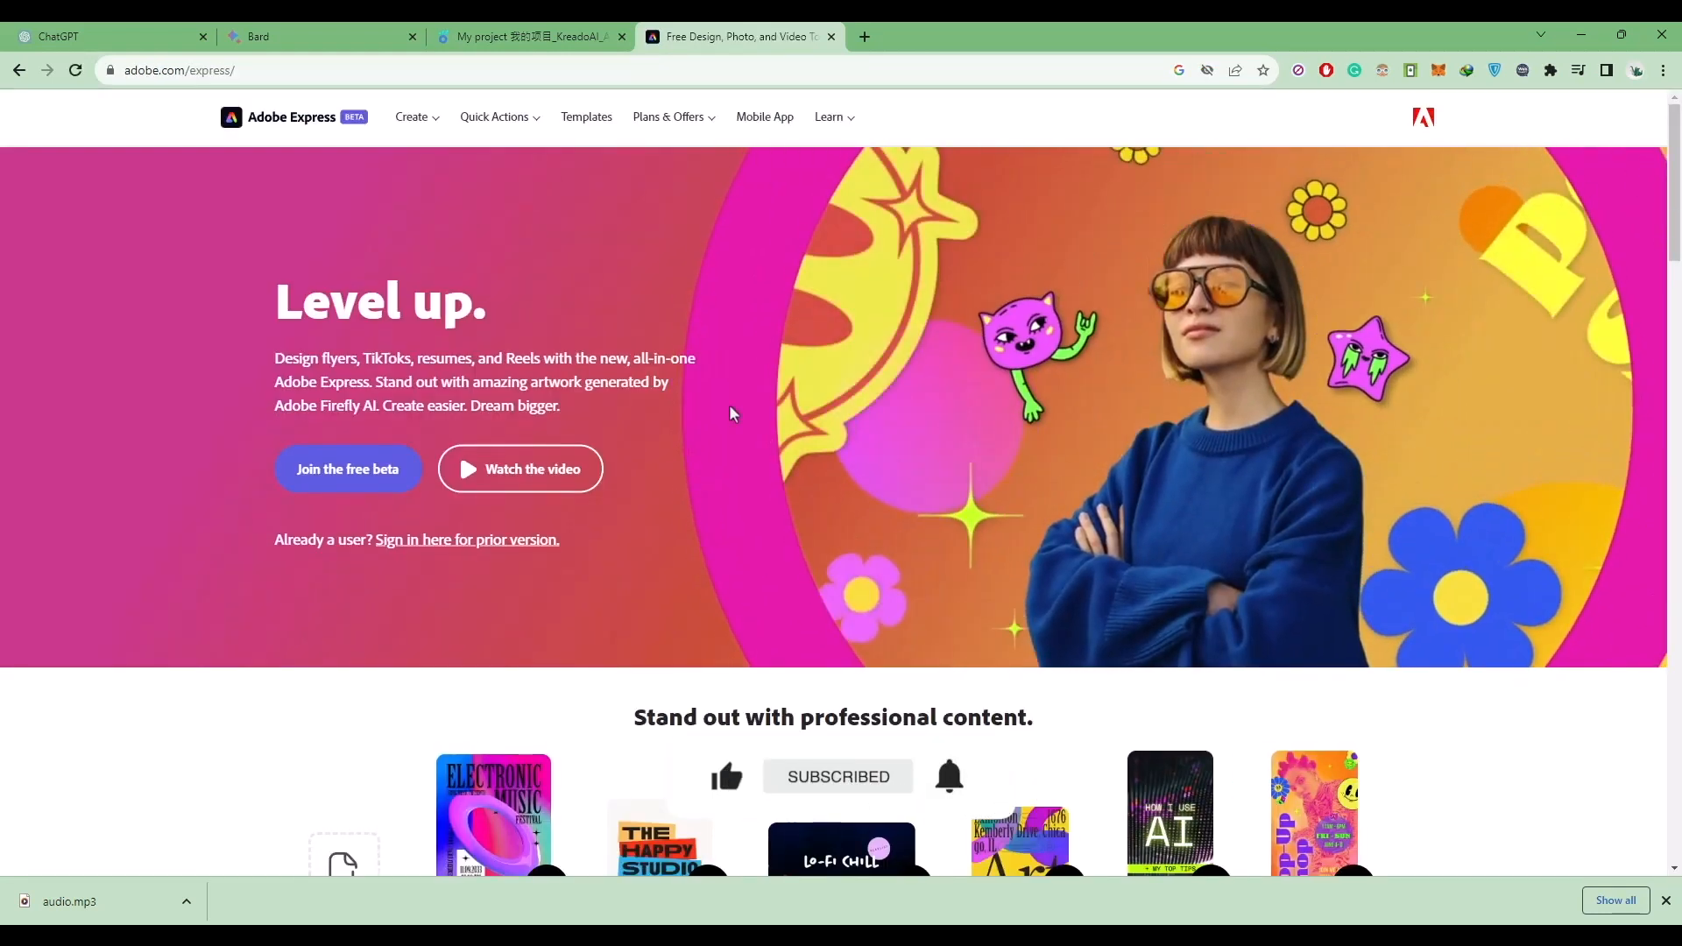
click(349, 469)
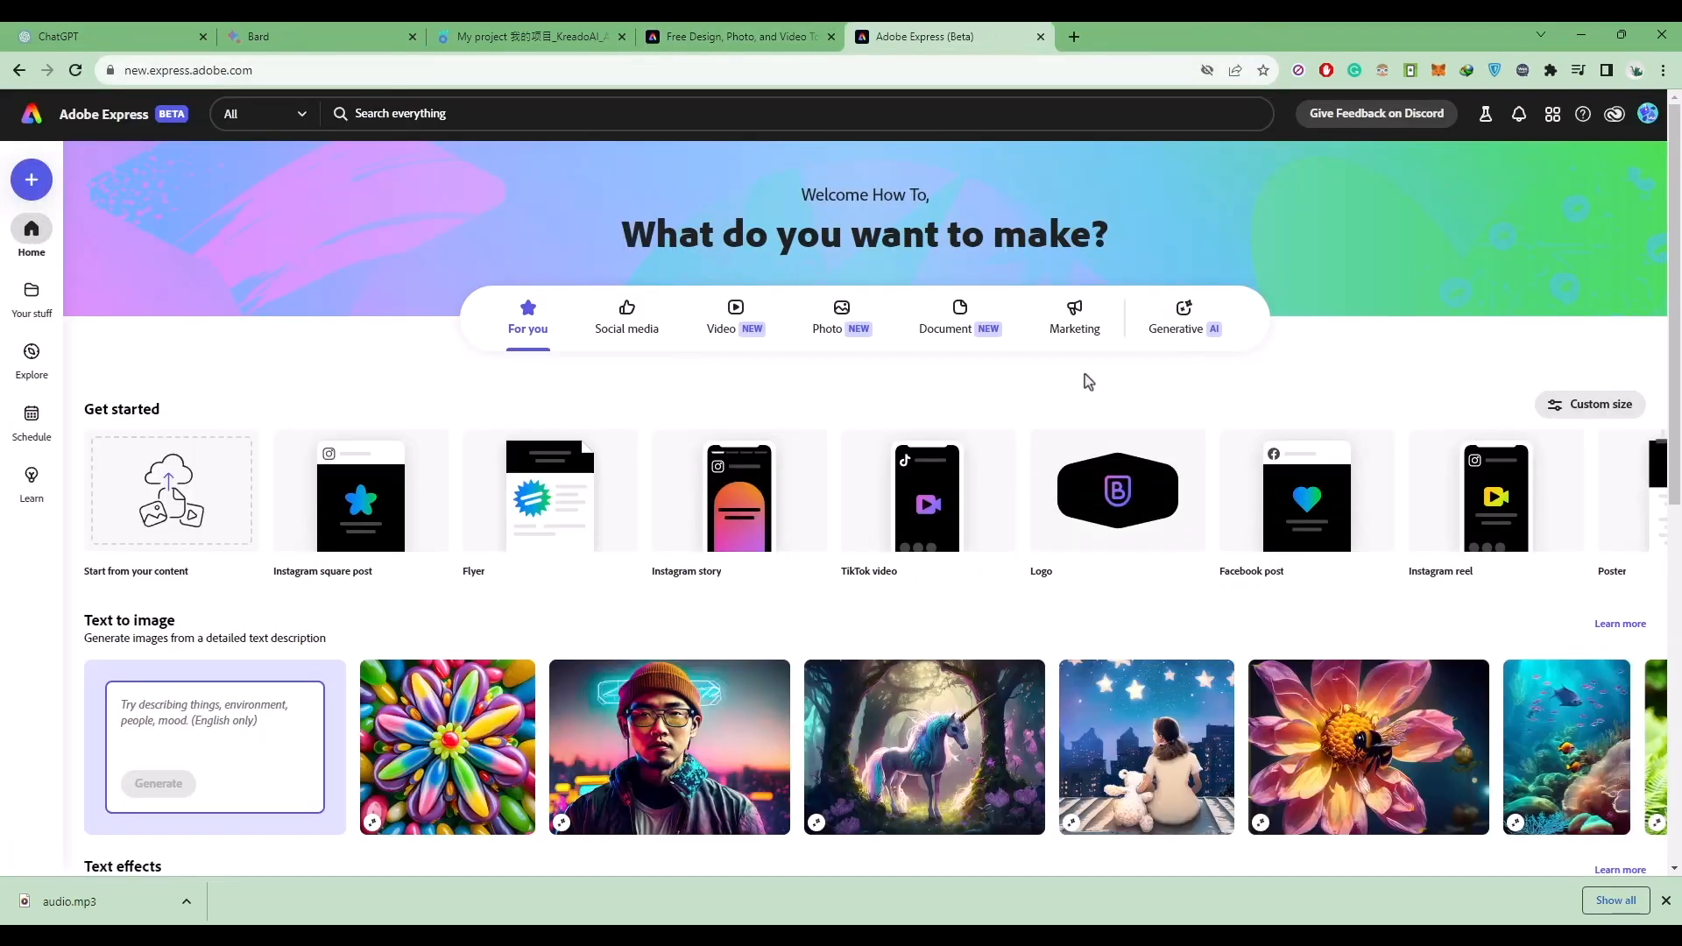
scroll(down, 3)
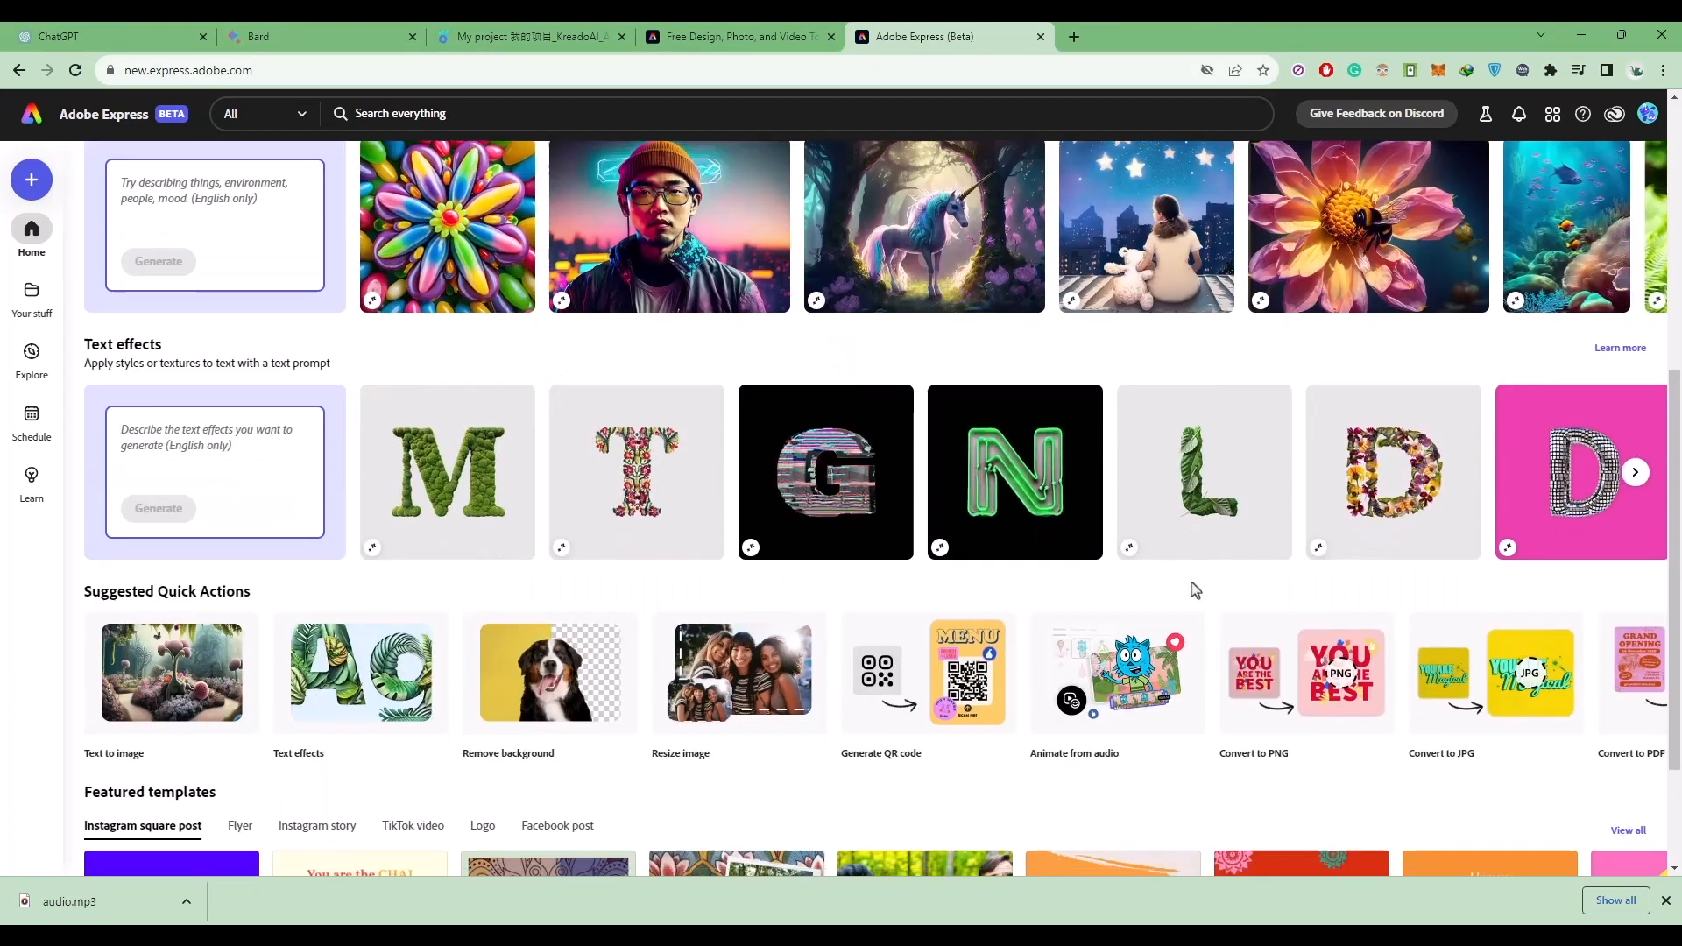
scroll(down, 3)
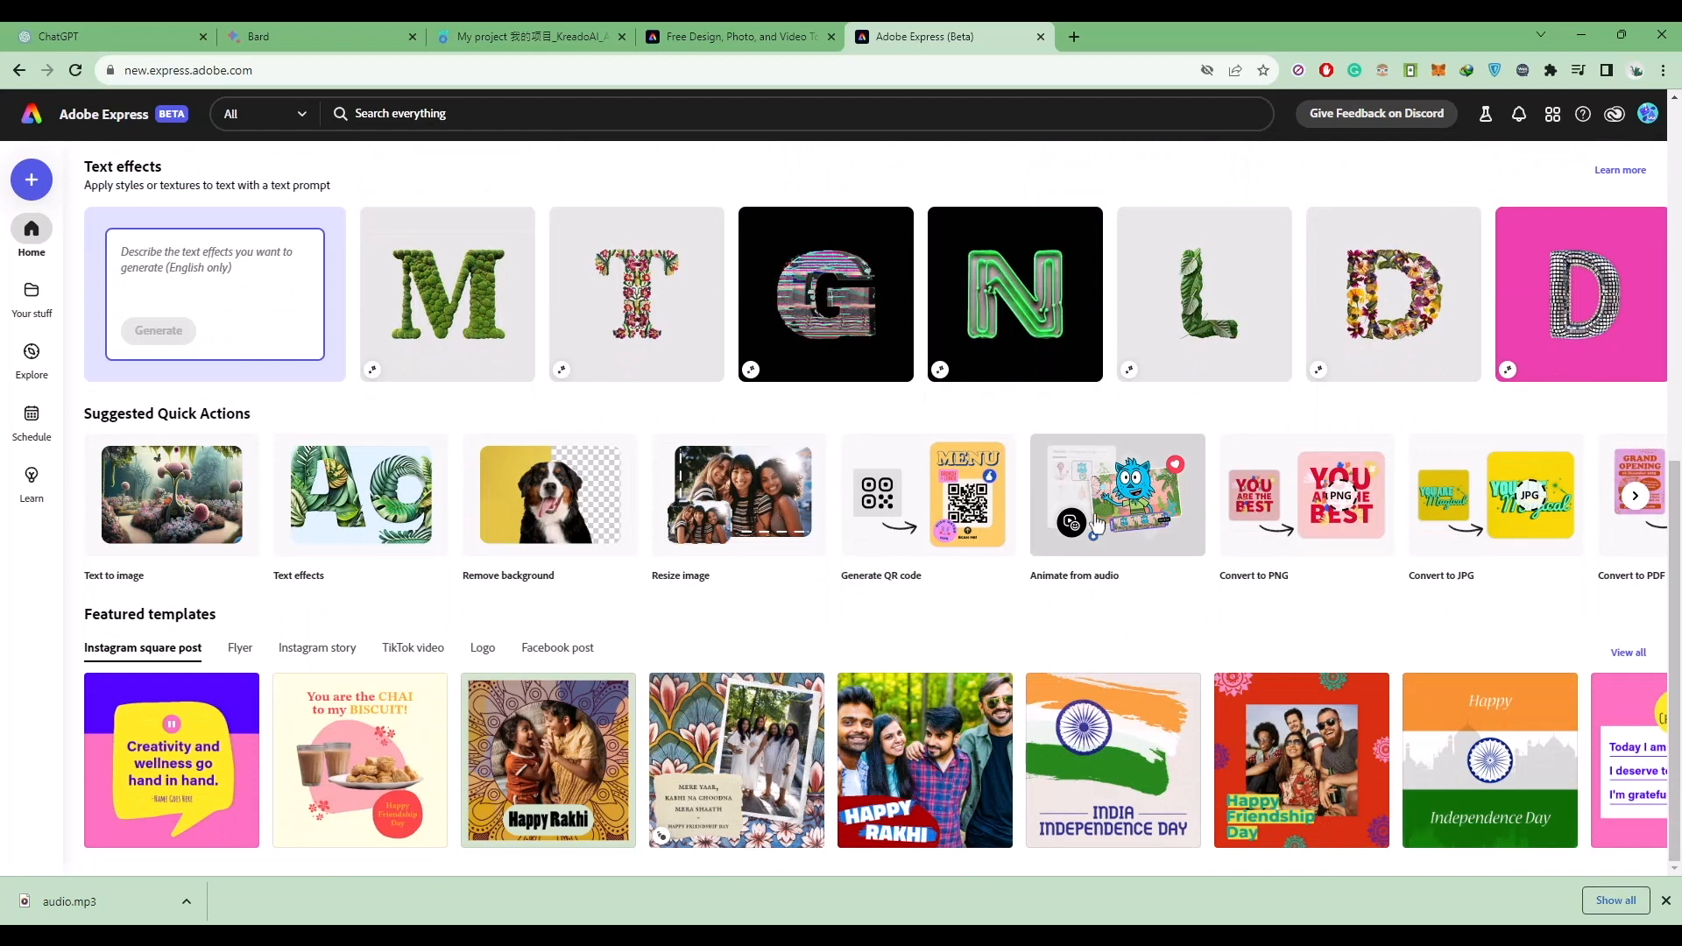
click(1117, 495)
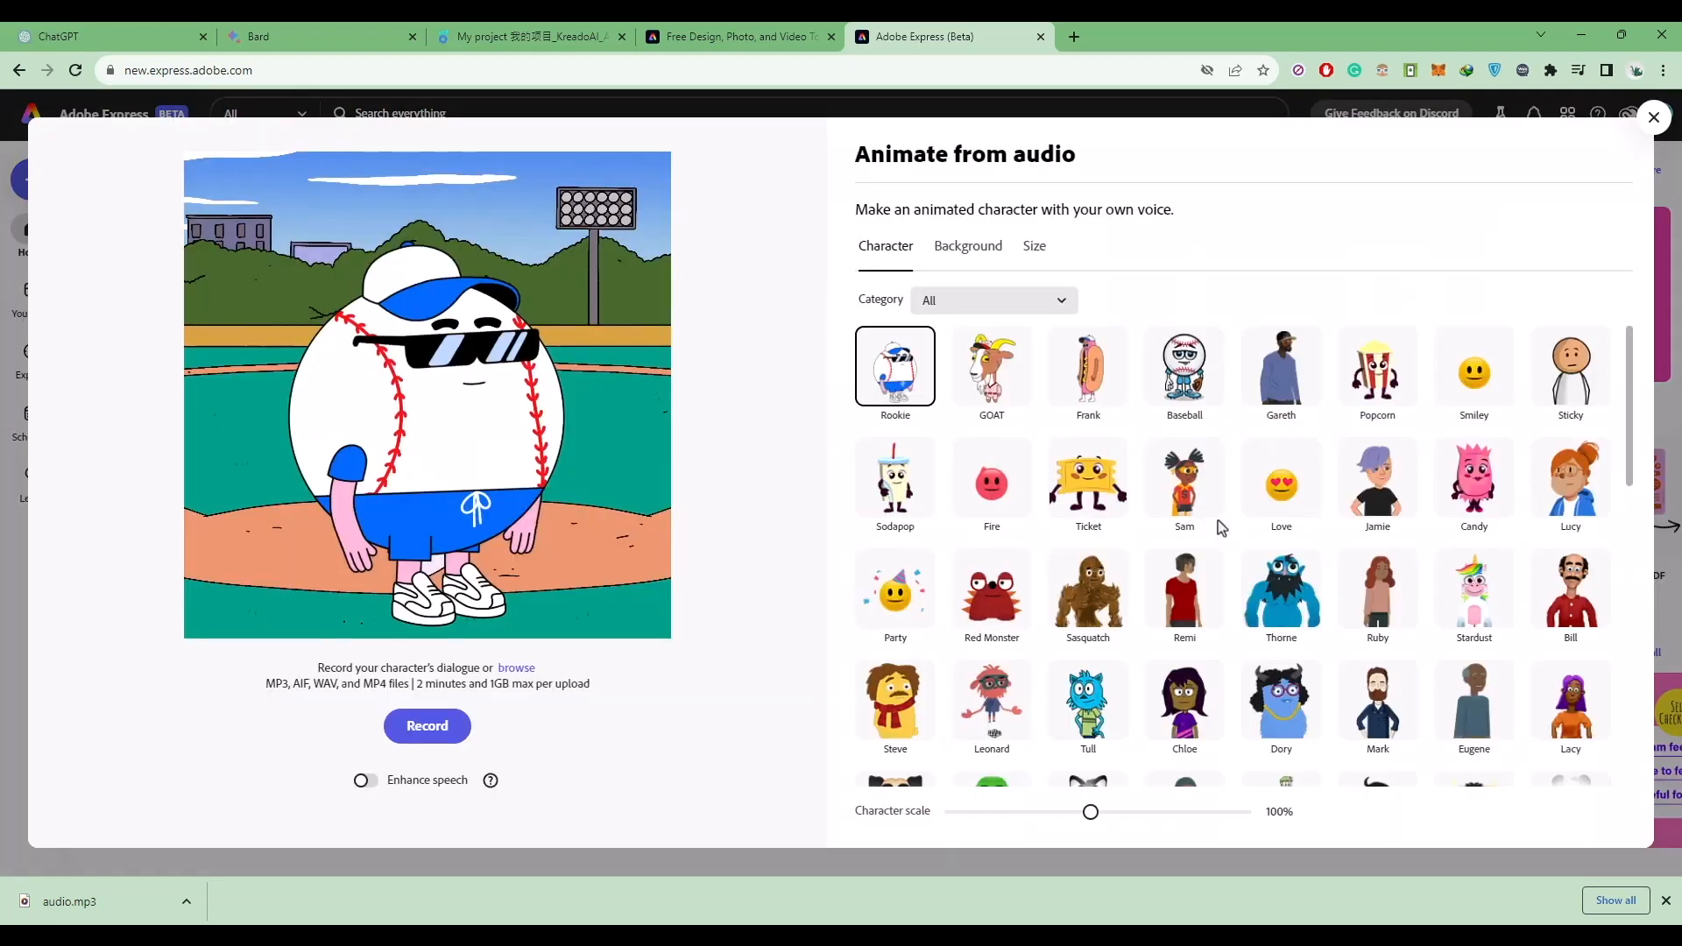
- Choose the Aiko character, Swirl background and landscape 1200×608 size, and enable Enhance speech
click(1378, 595)
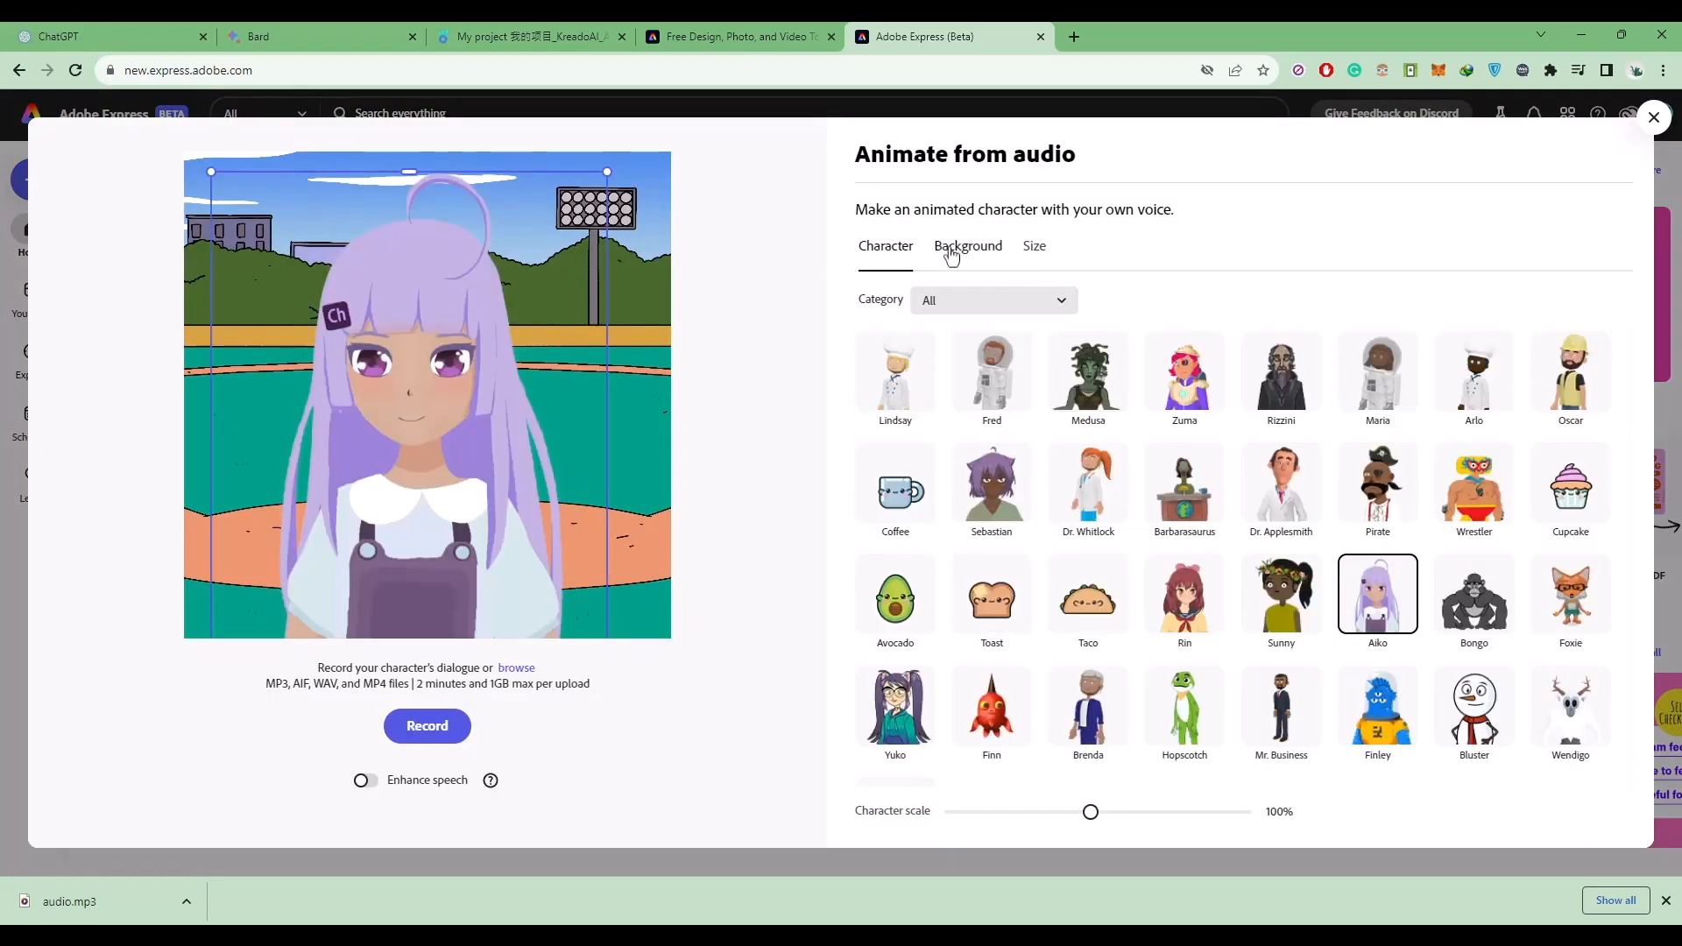
click(969, 247)
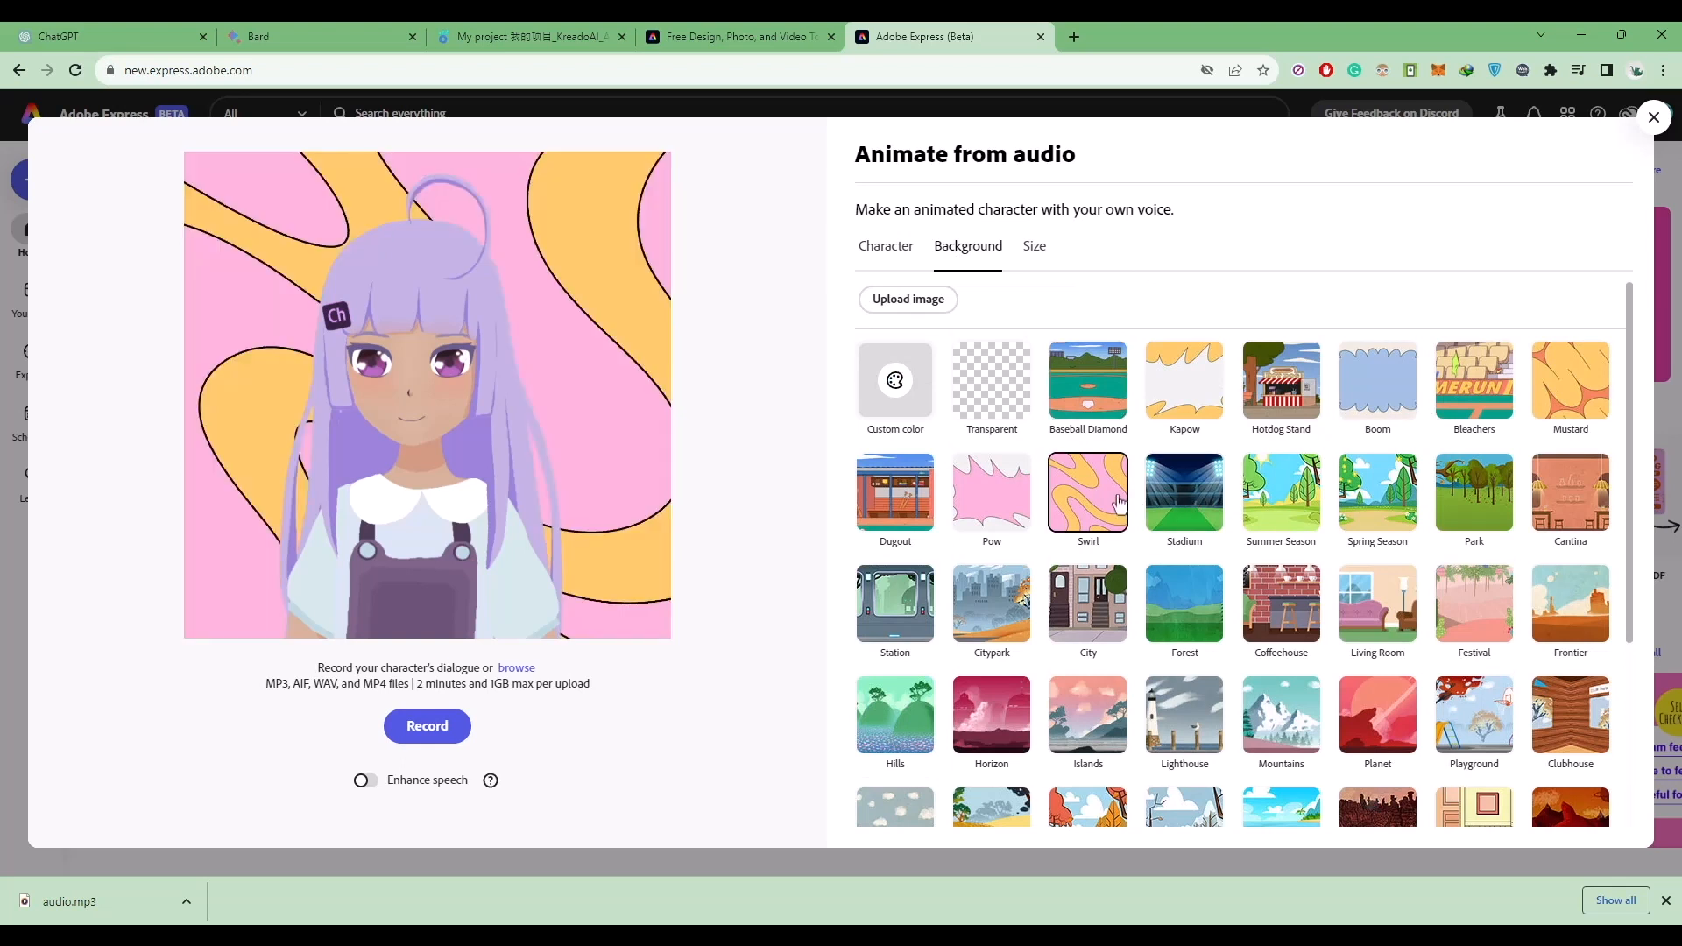
click(895, 604)
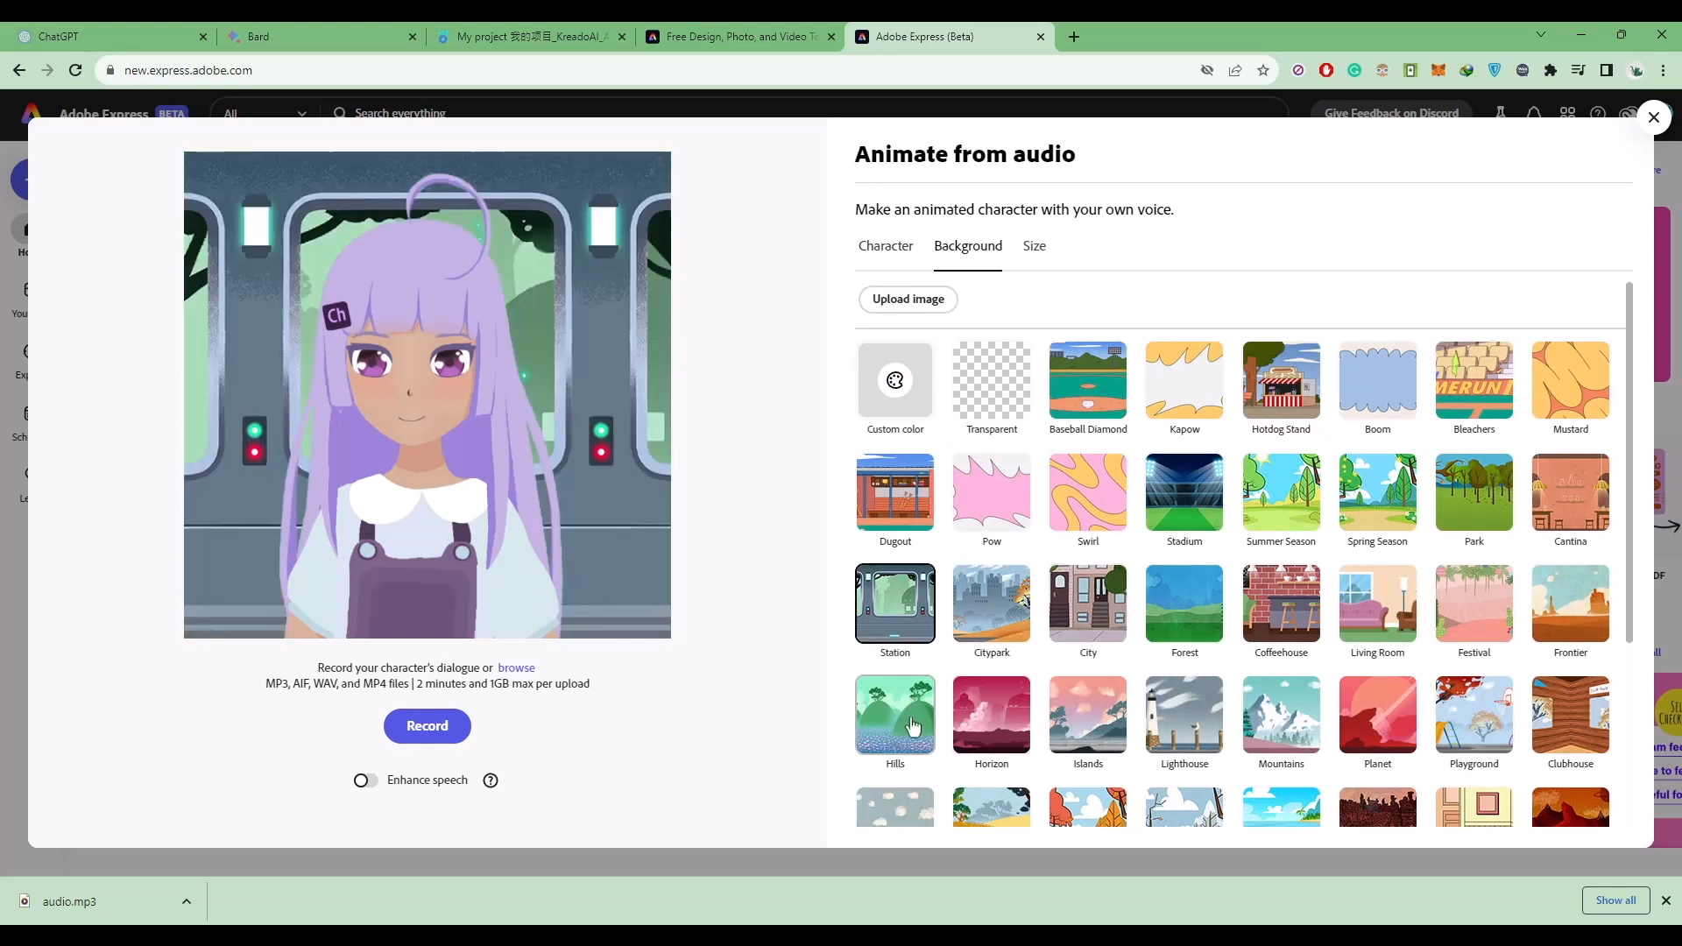
click(1034, 246)
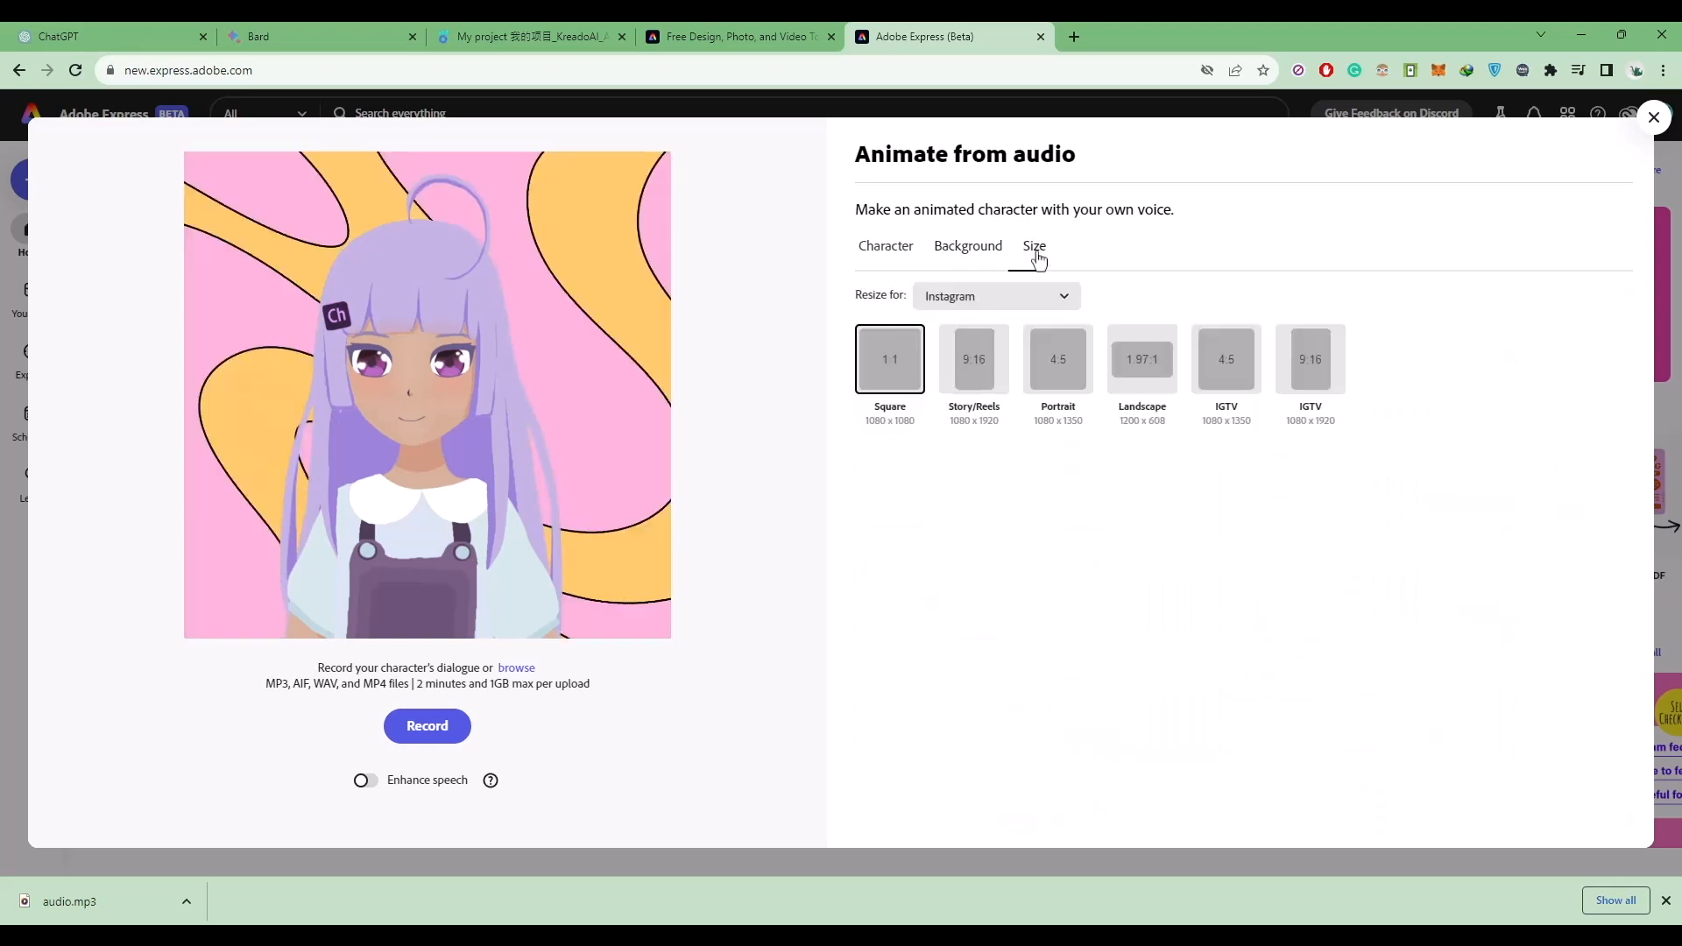
click(974, 360)
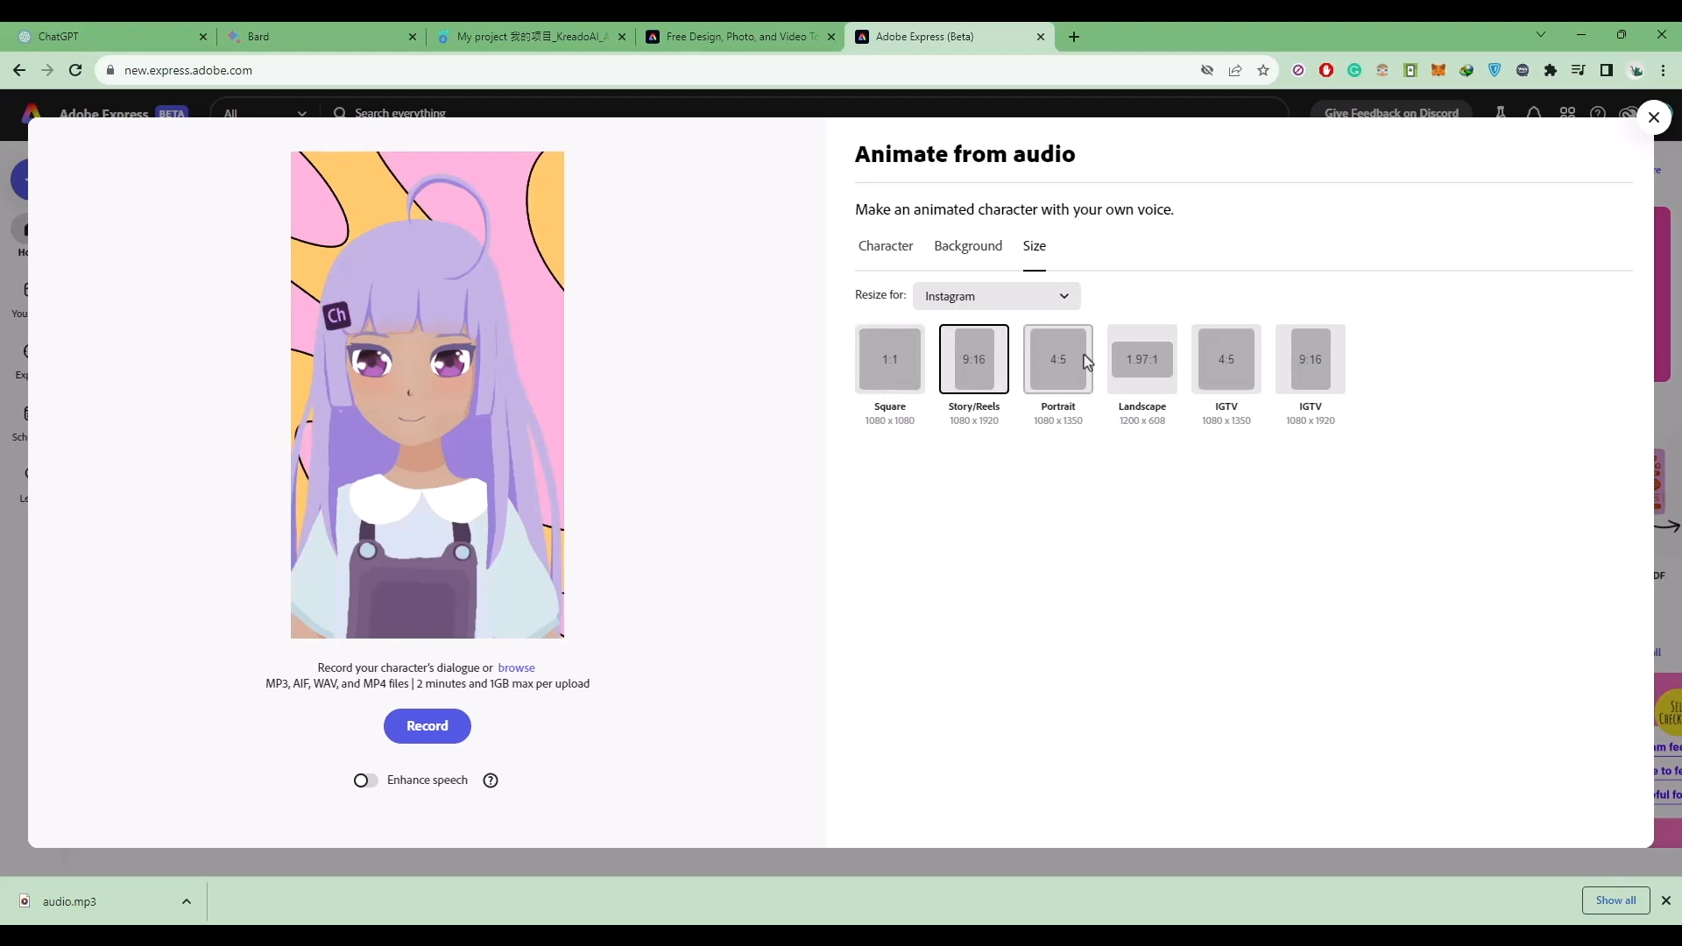
click(1142, 359)
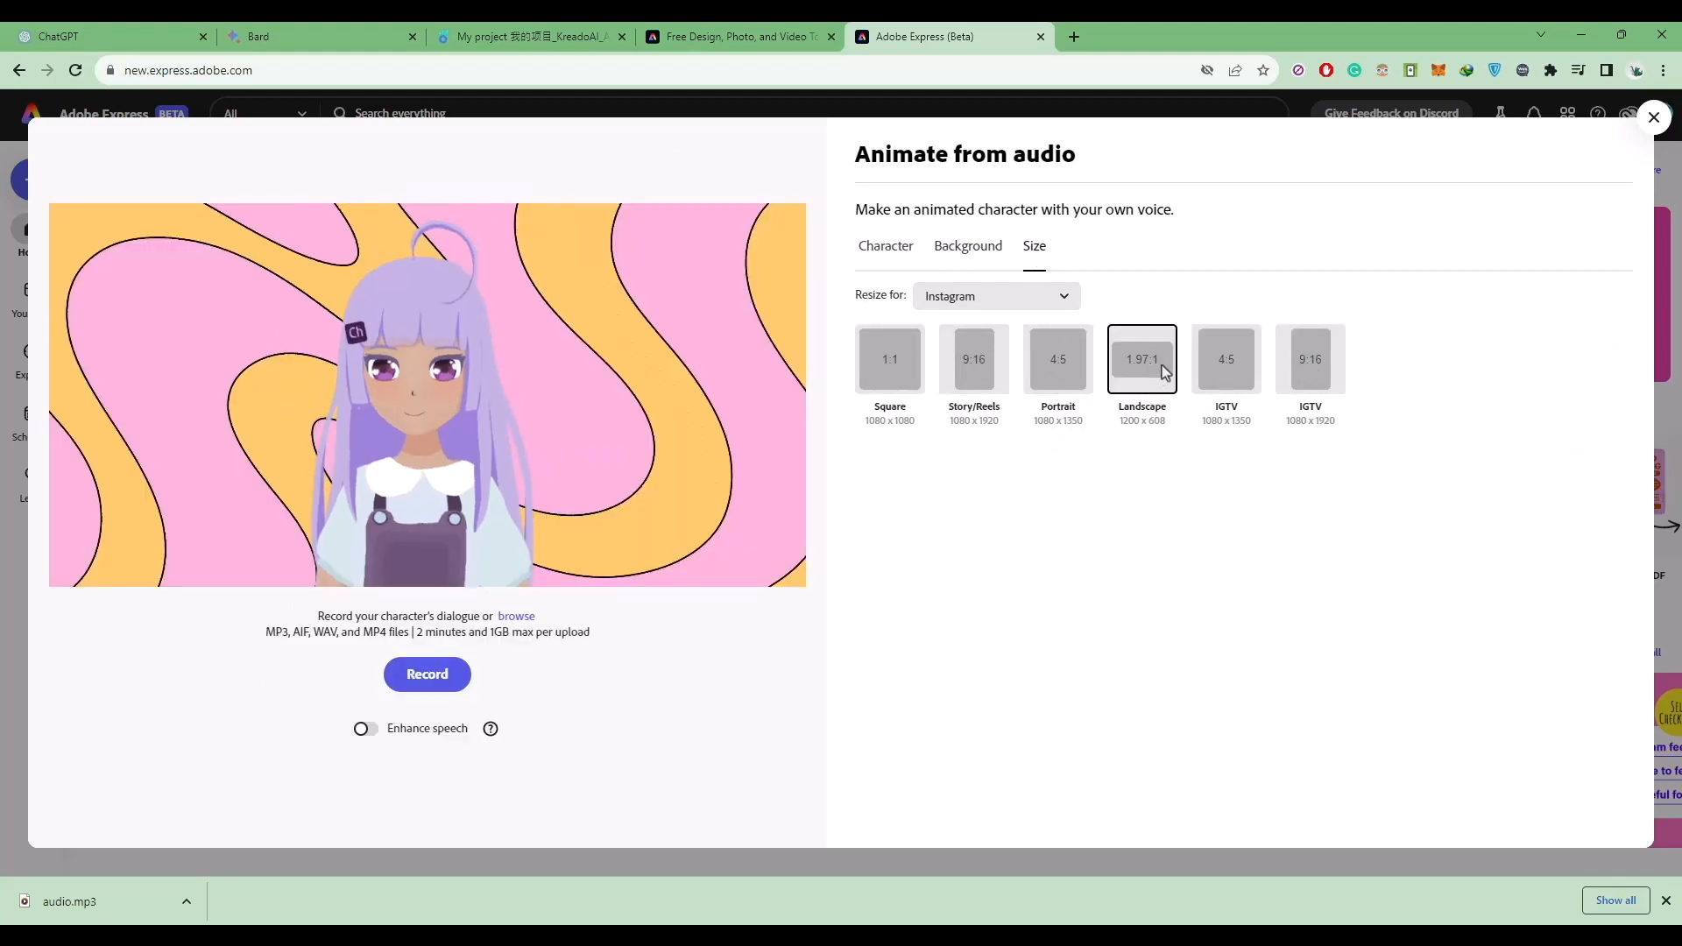
mouse_move(371, 736)
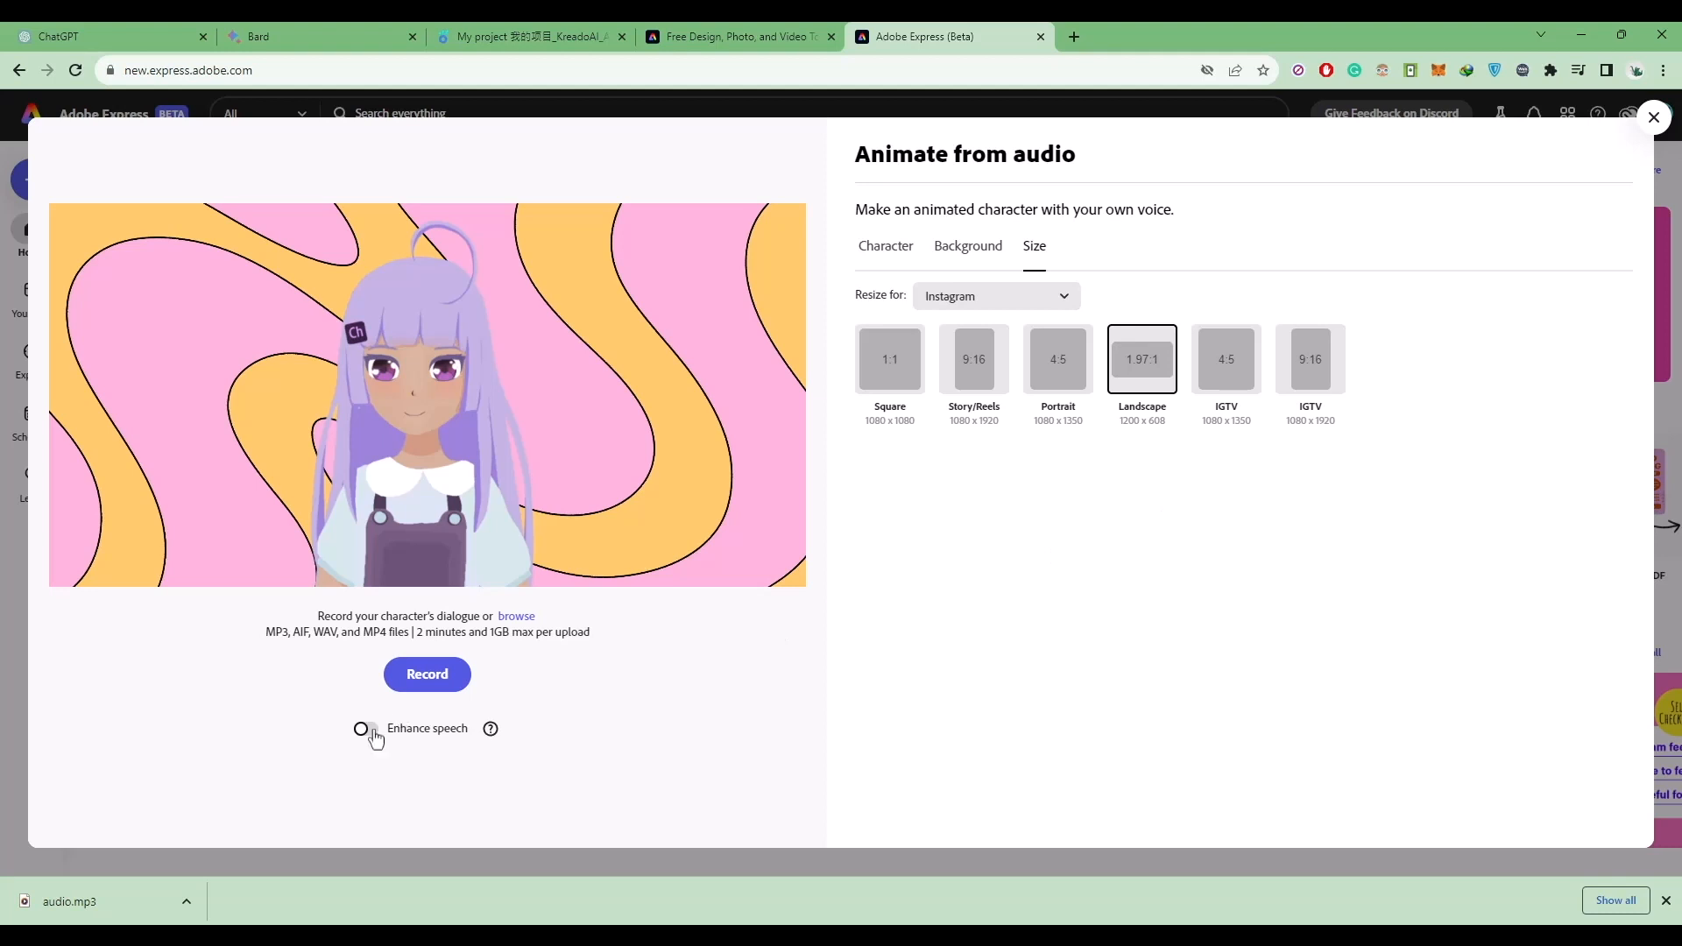
click(365, 729)
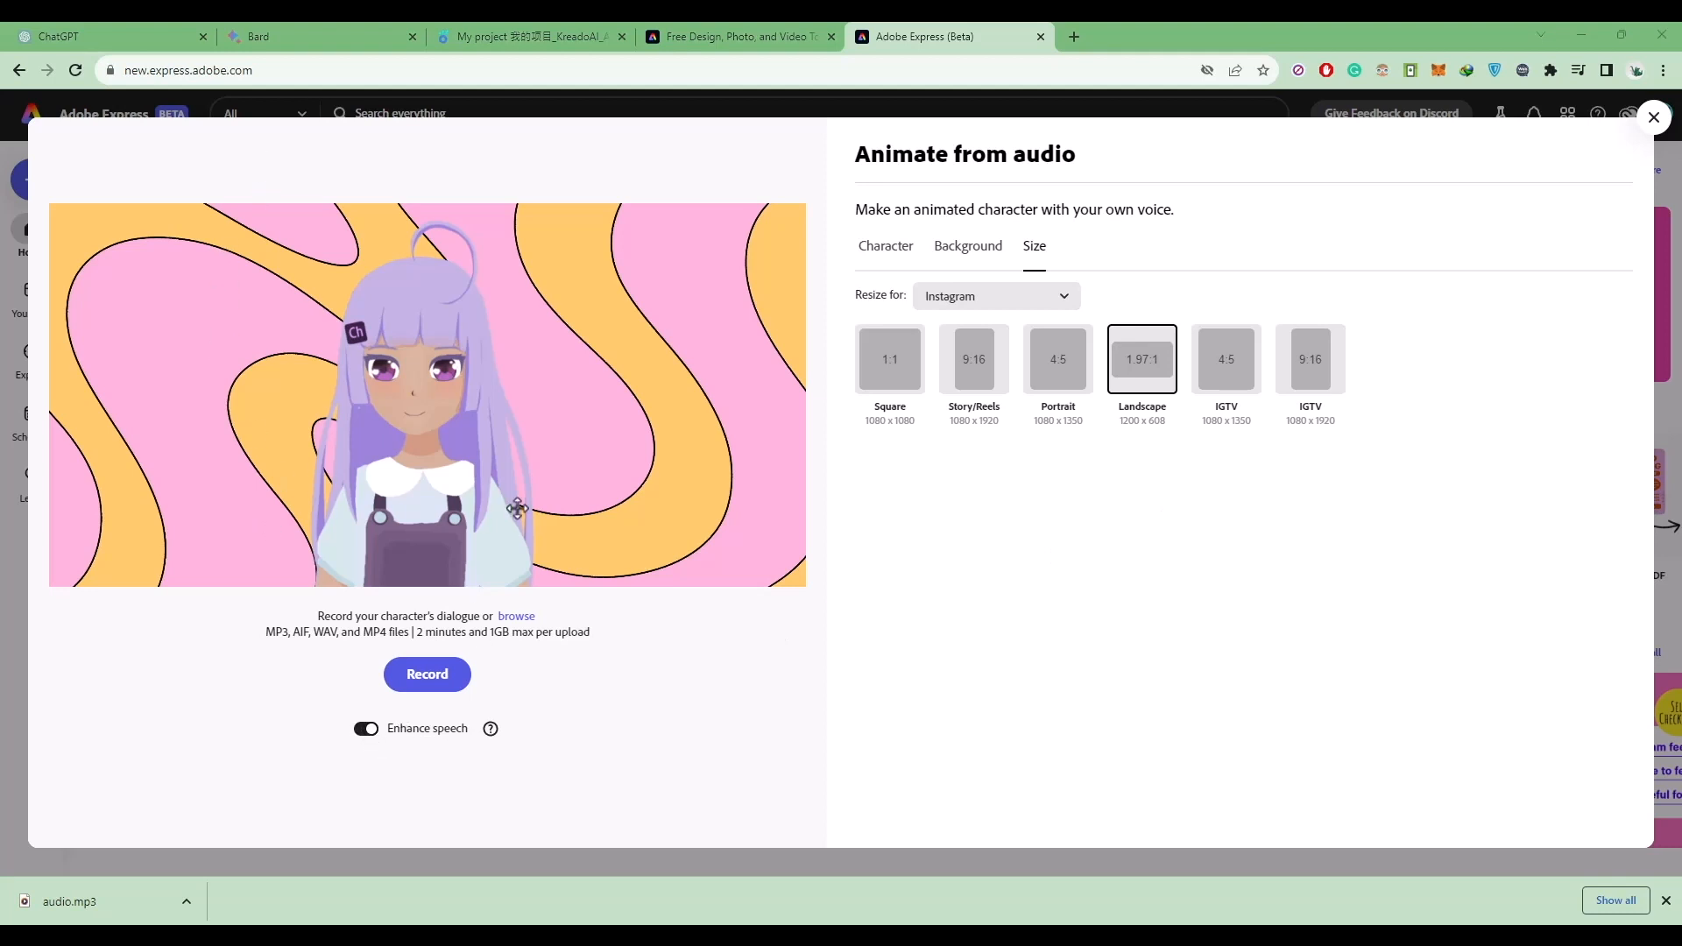
click(427, 674)
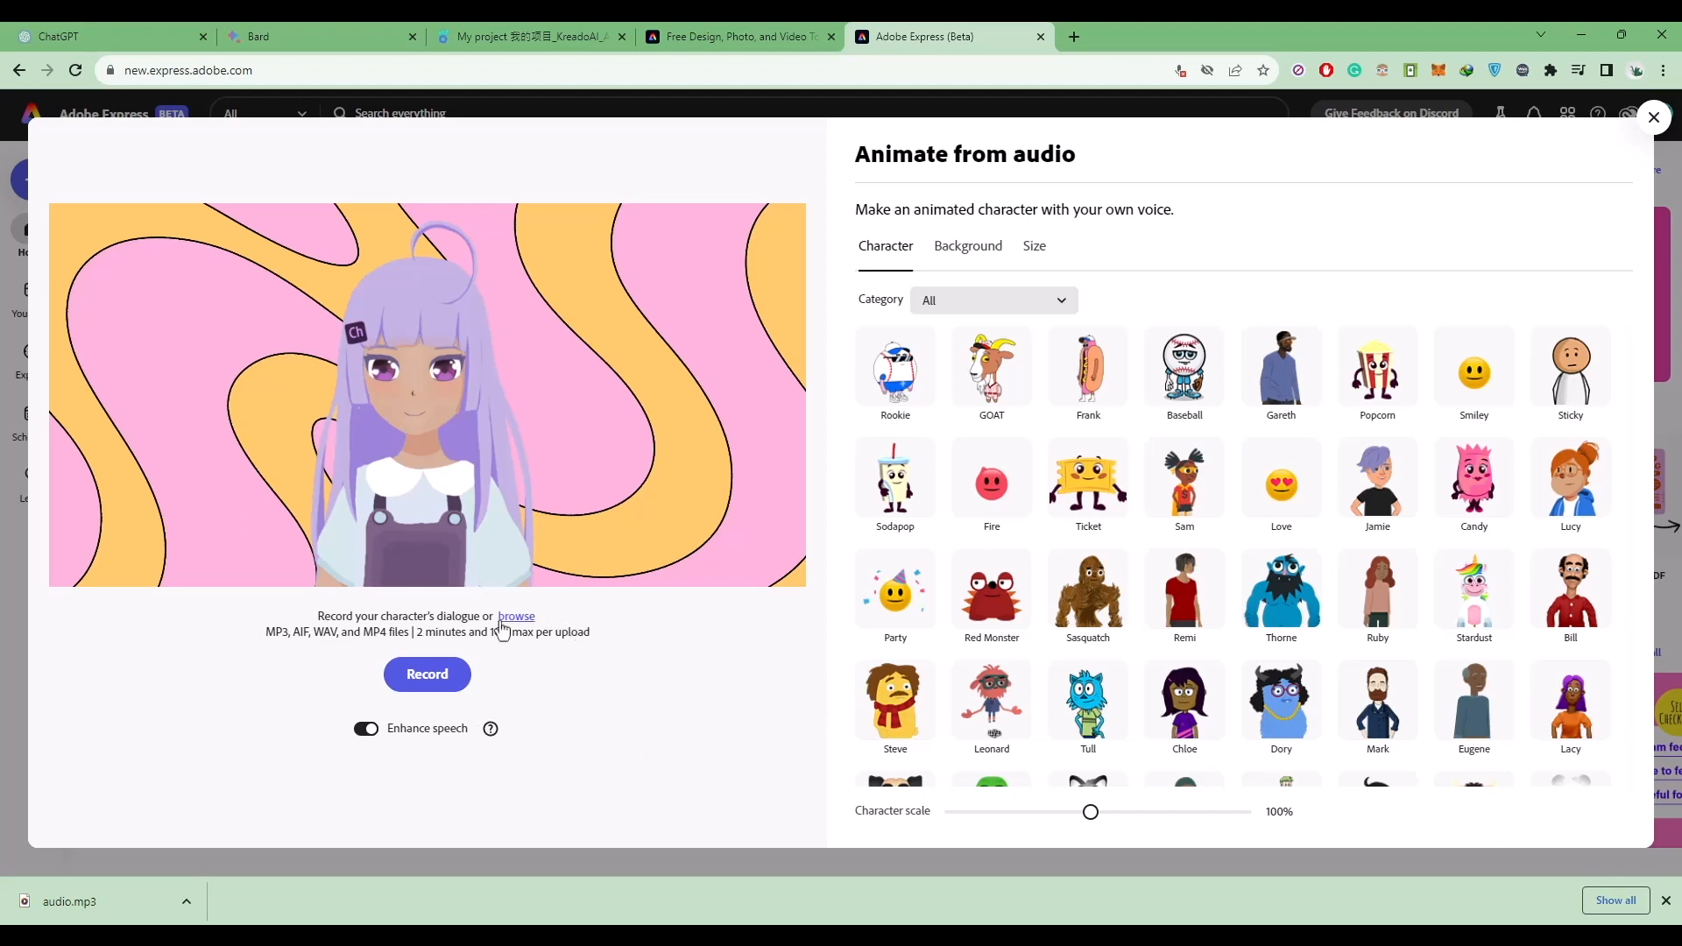
- Upload the saved voiceover audio file to animate Aiko
click(517, 616)
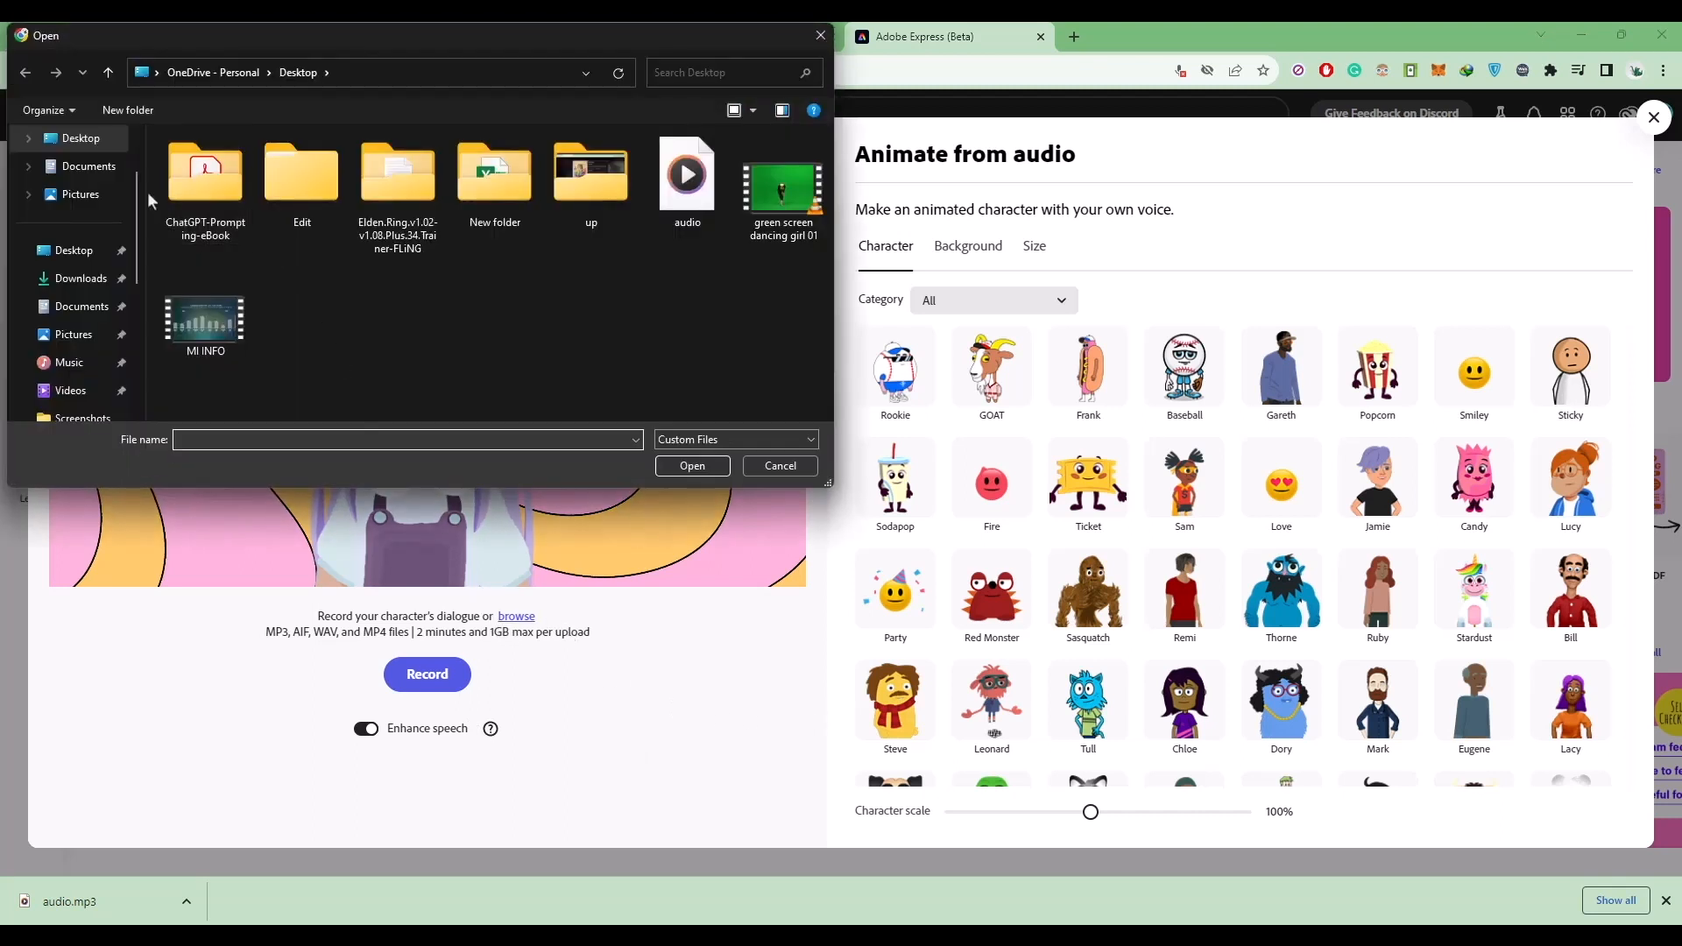
click(693, 465)
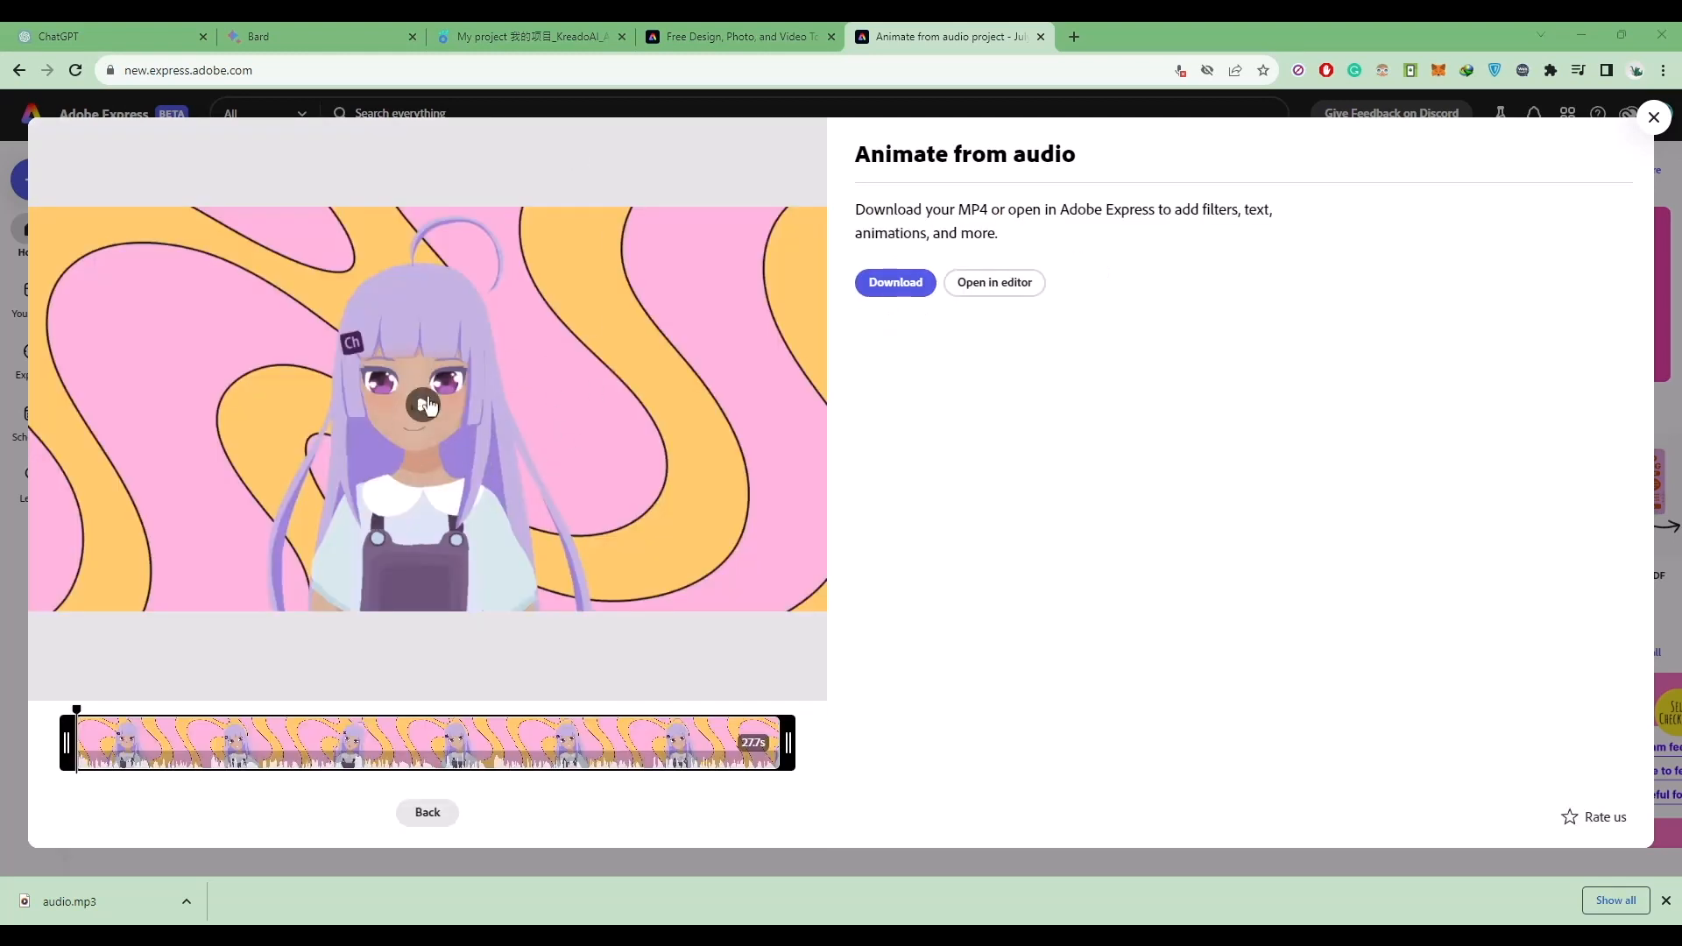
click(423, 405)
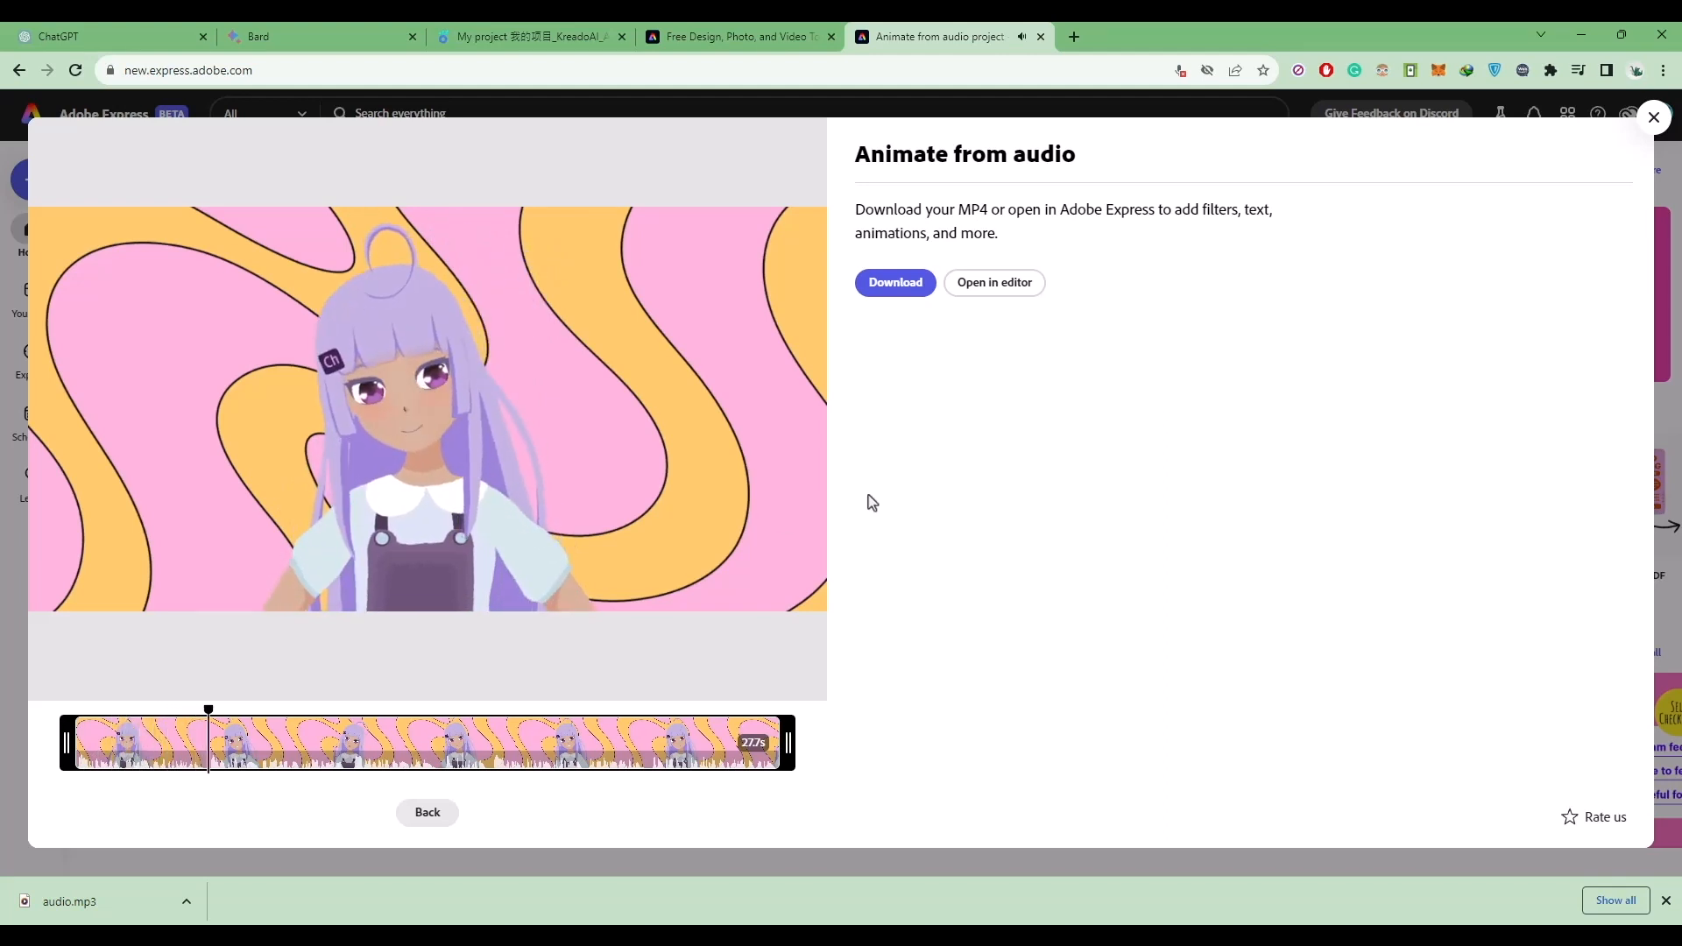
click(422, 404)
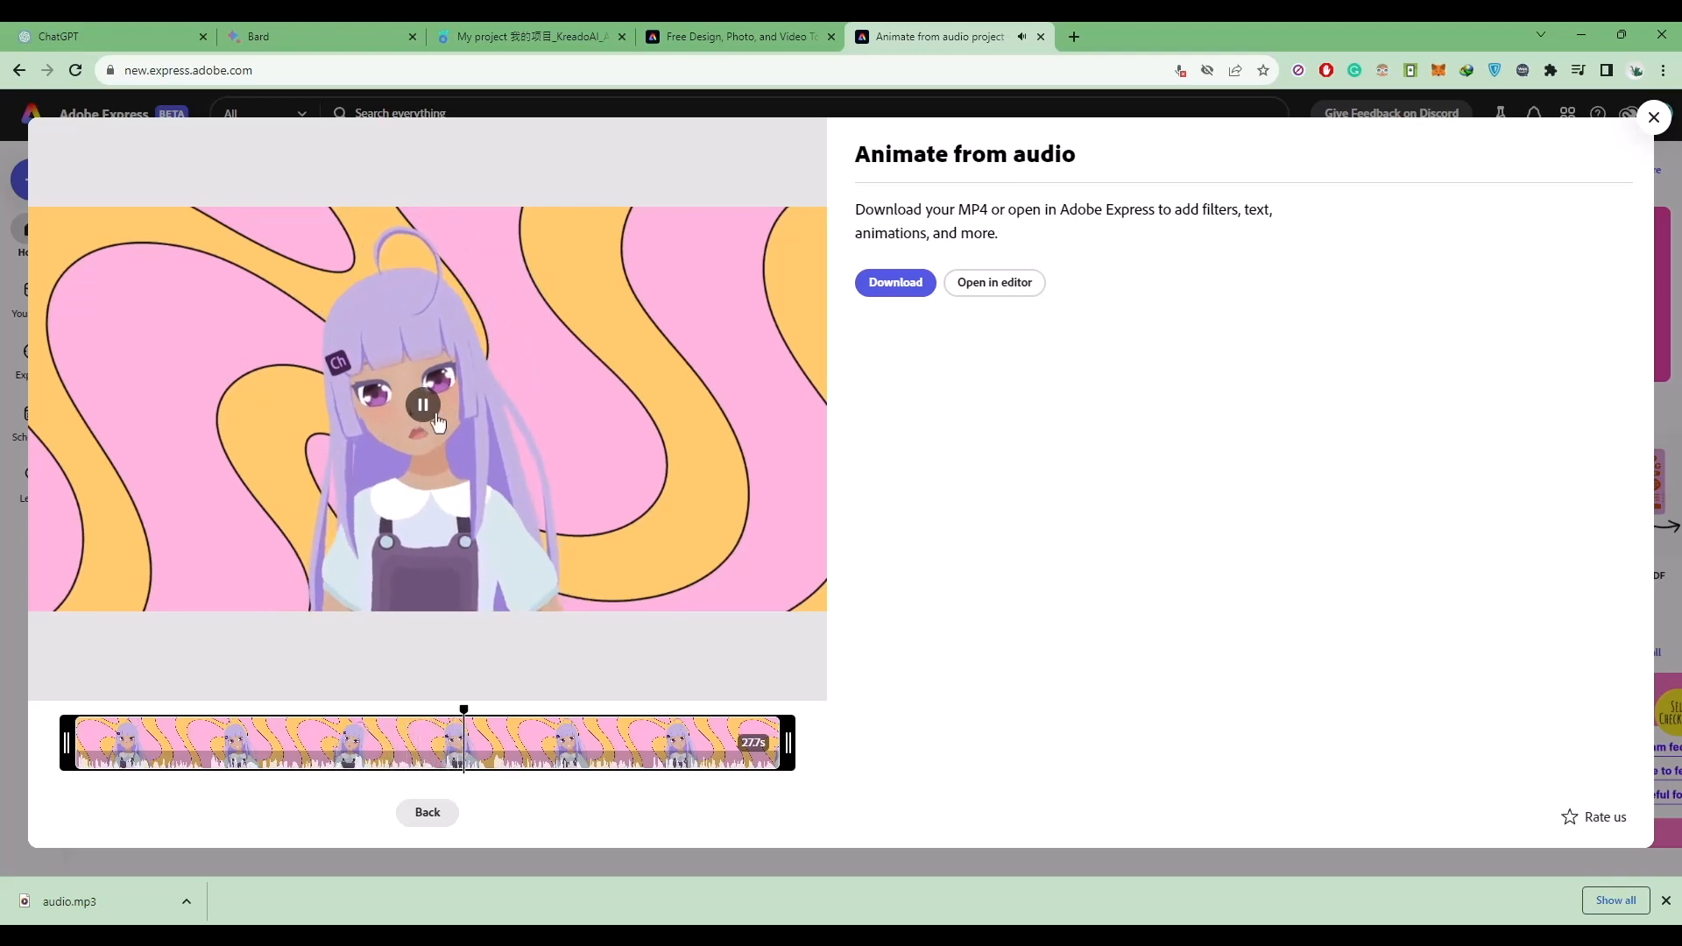
click(423, 405)
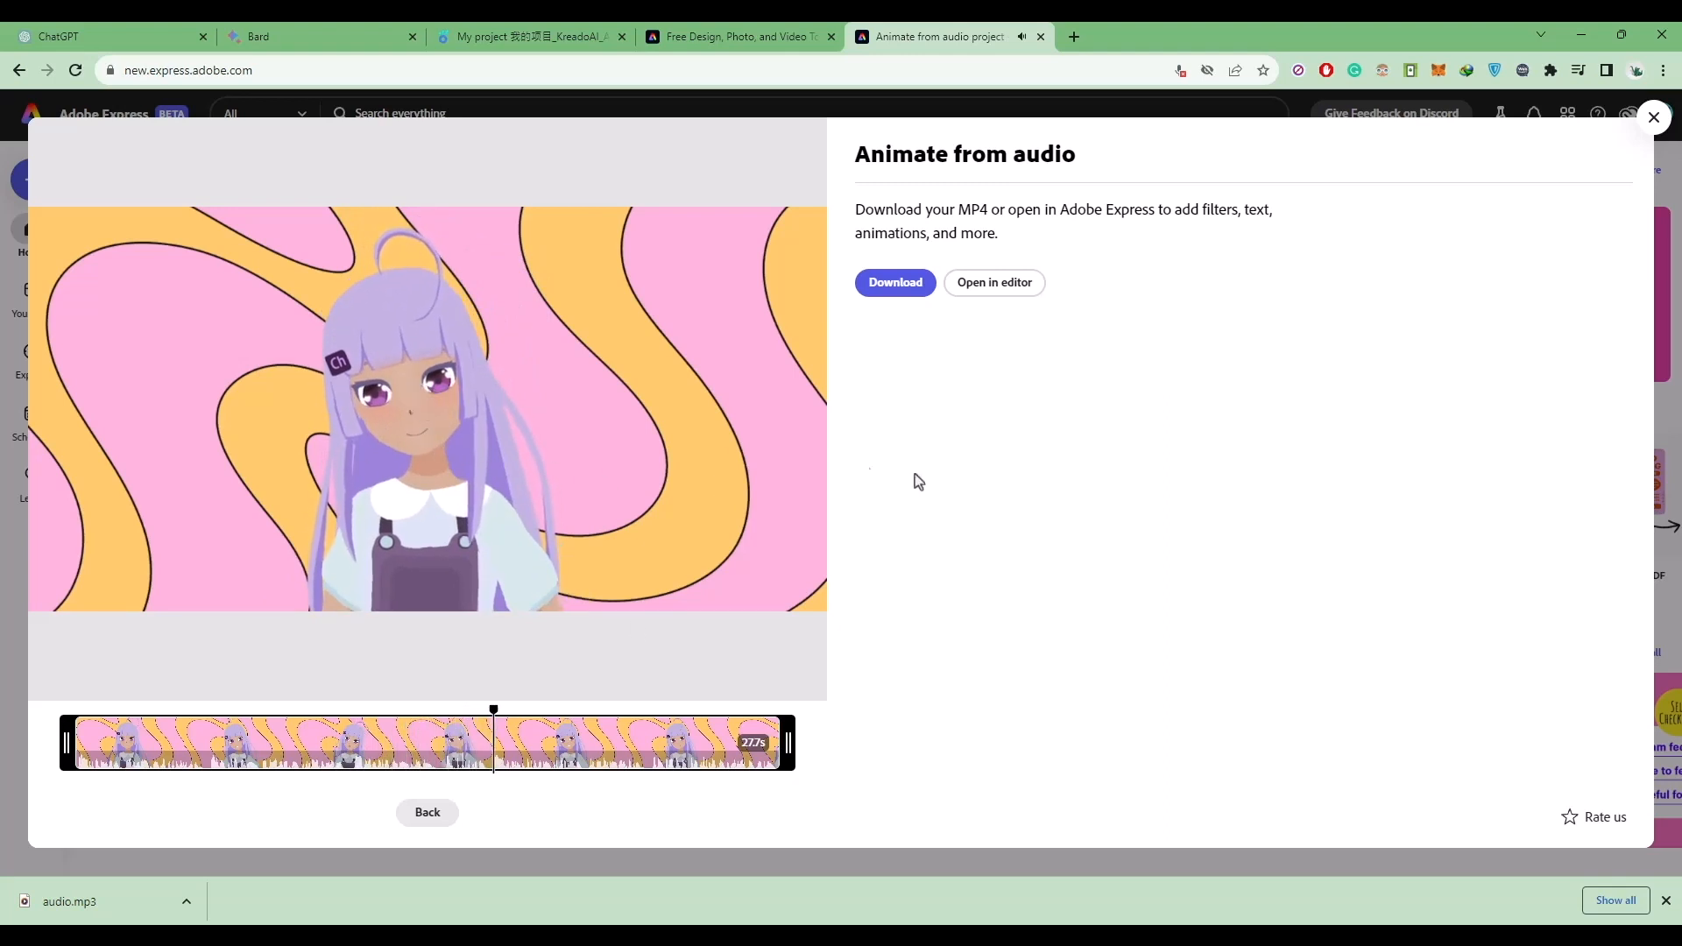
mouse_move(866, 463)
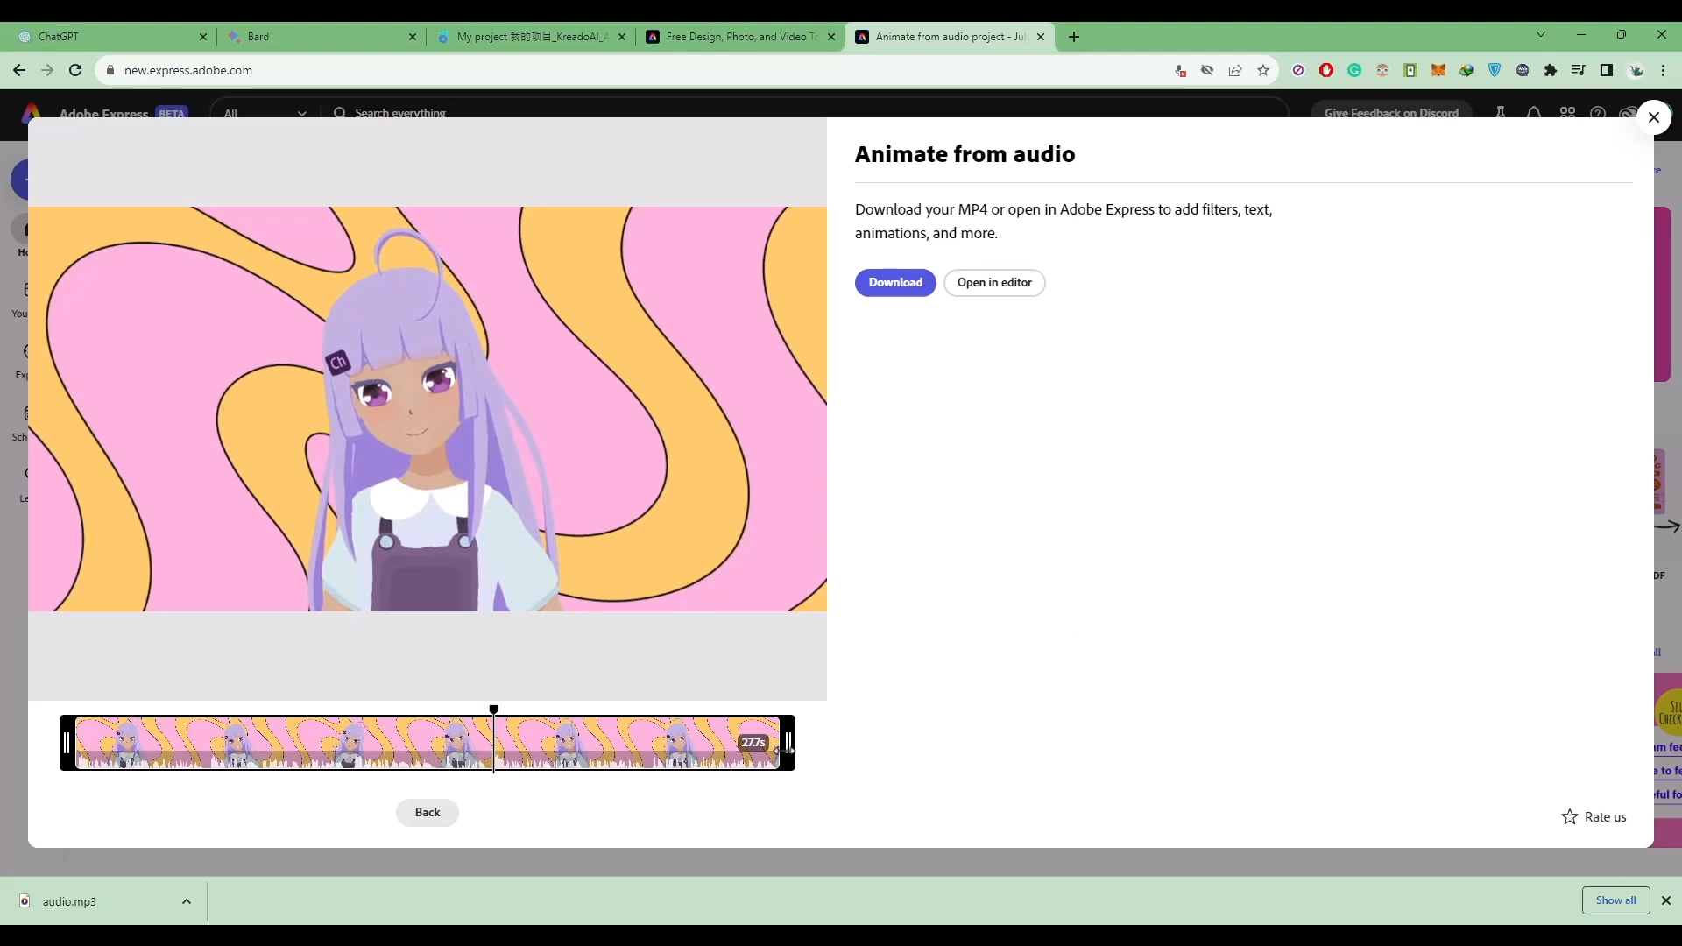
drag(789, 742, 702, 742)
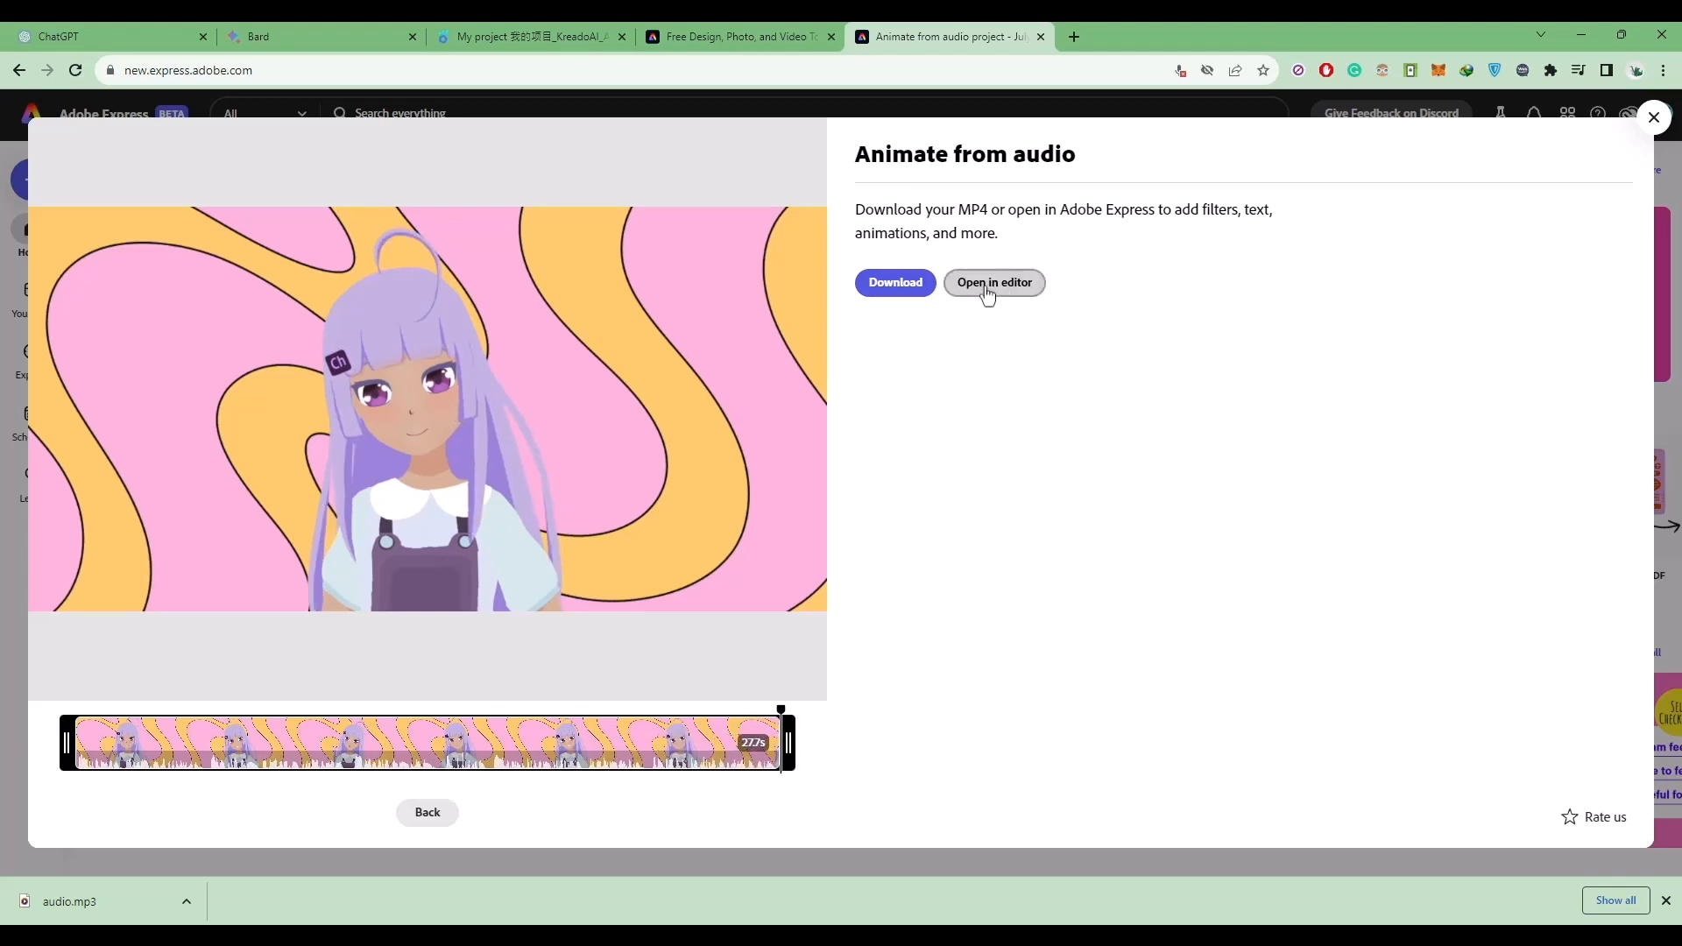
click(994, 282)
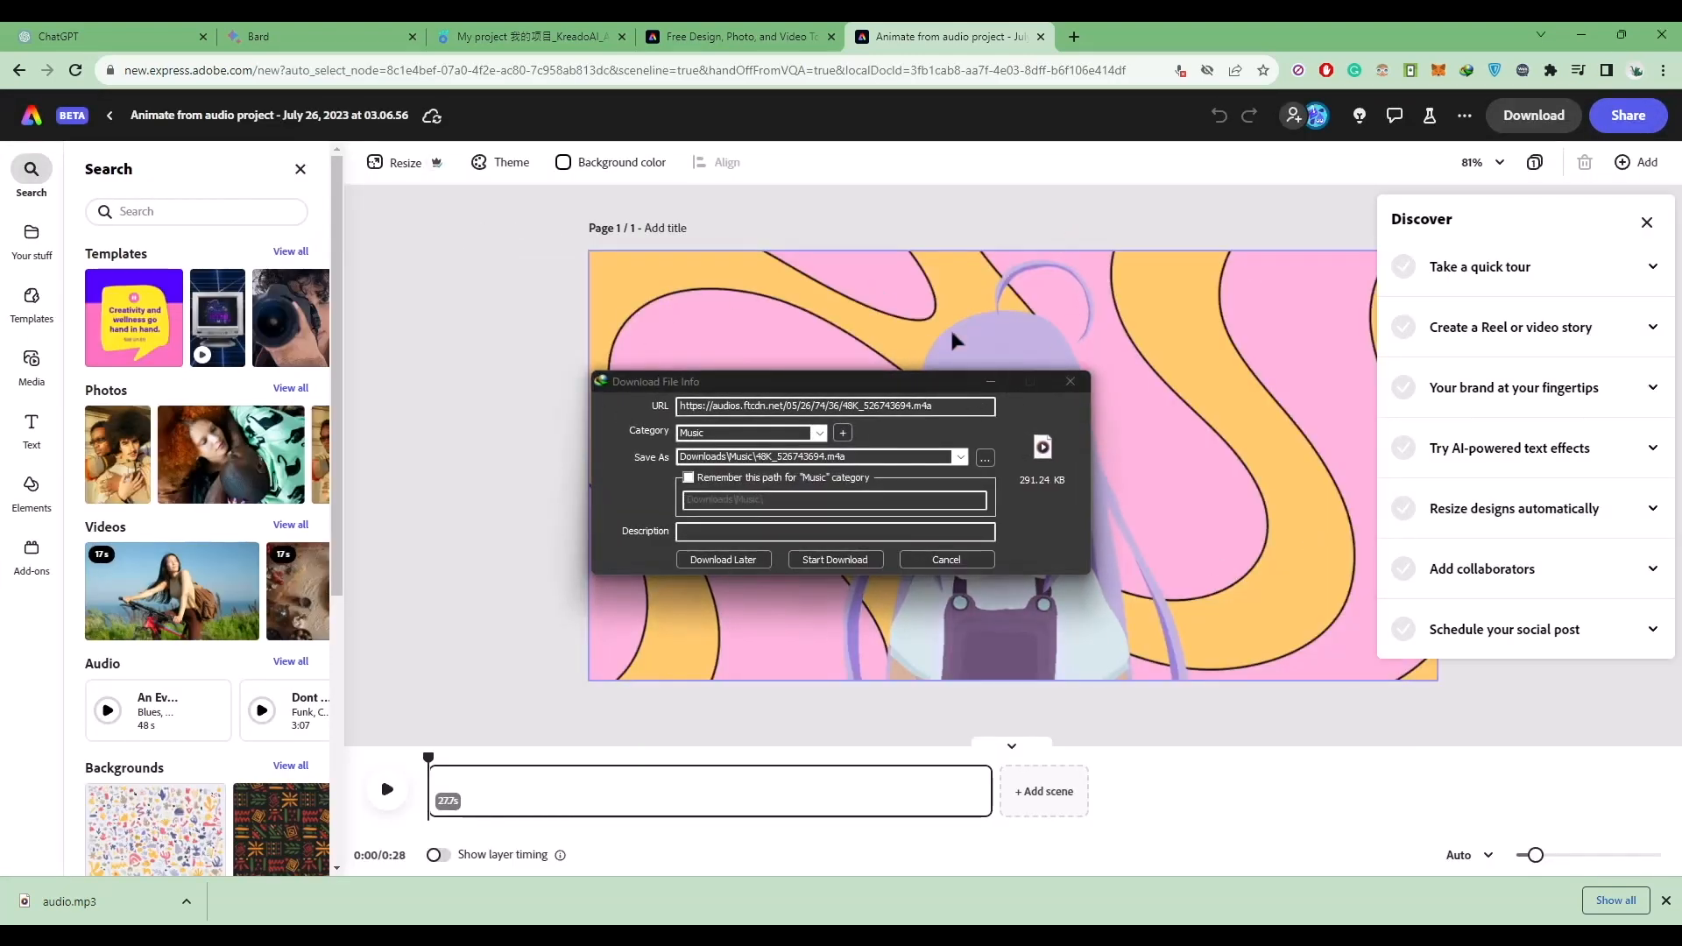
- Dismiss the download popup and tips panel, then show the MP4 download options
click(947, 560)
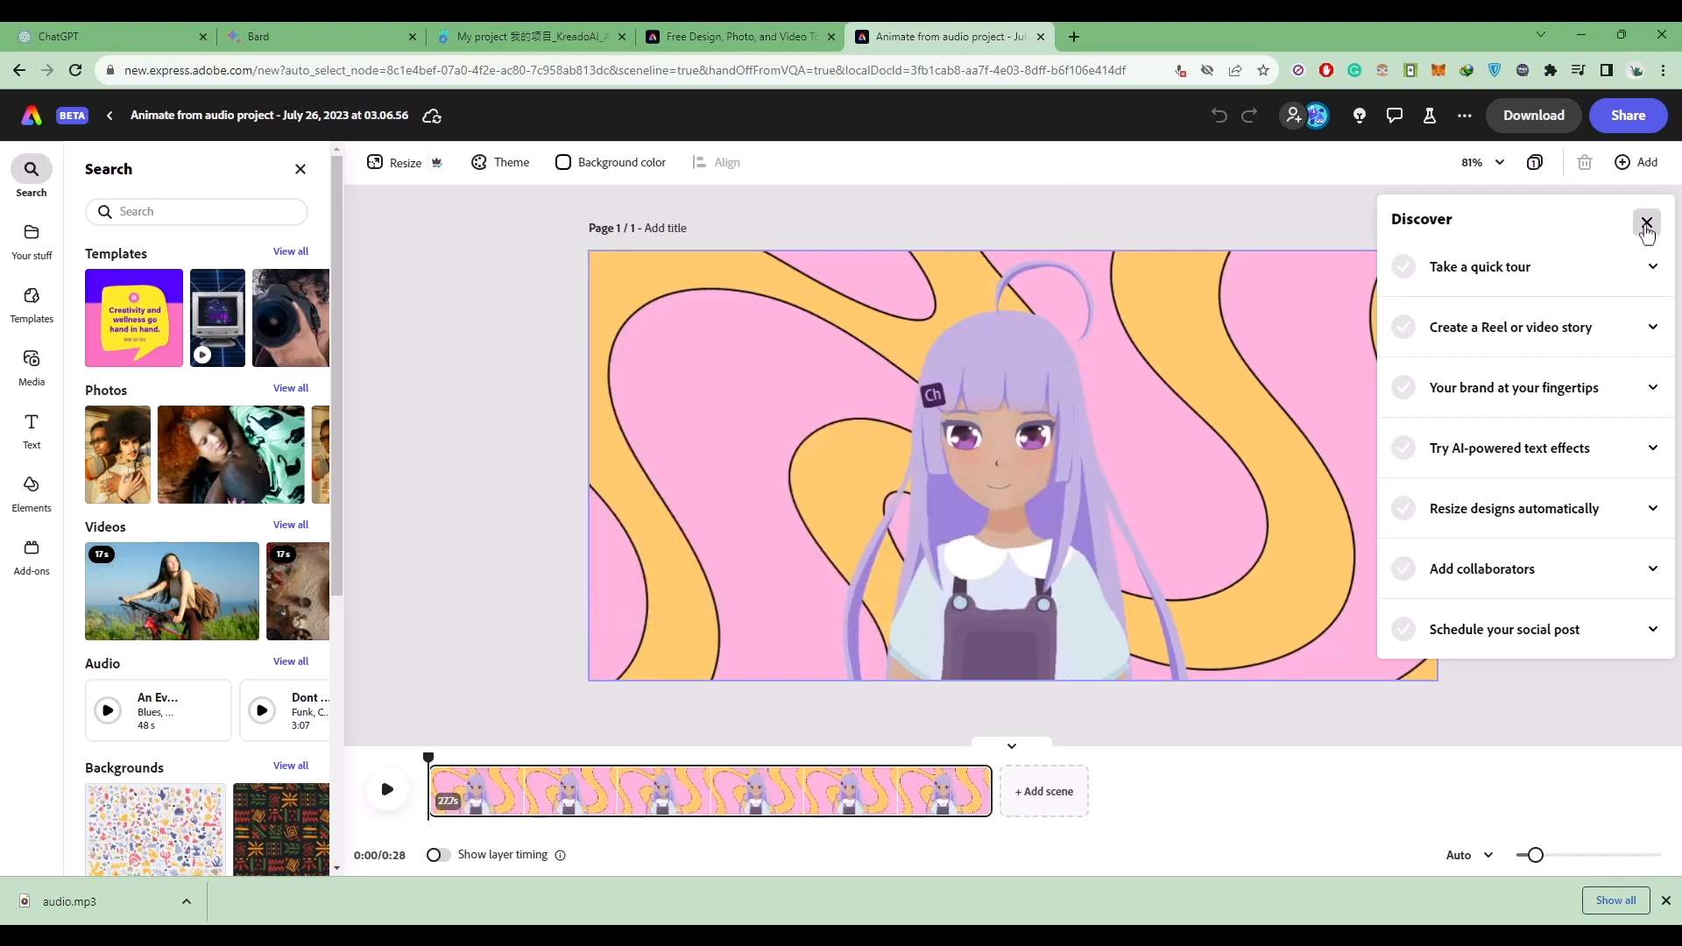
click(1647, 222)
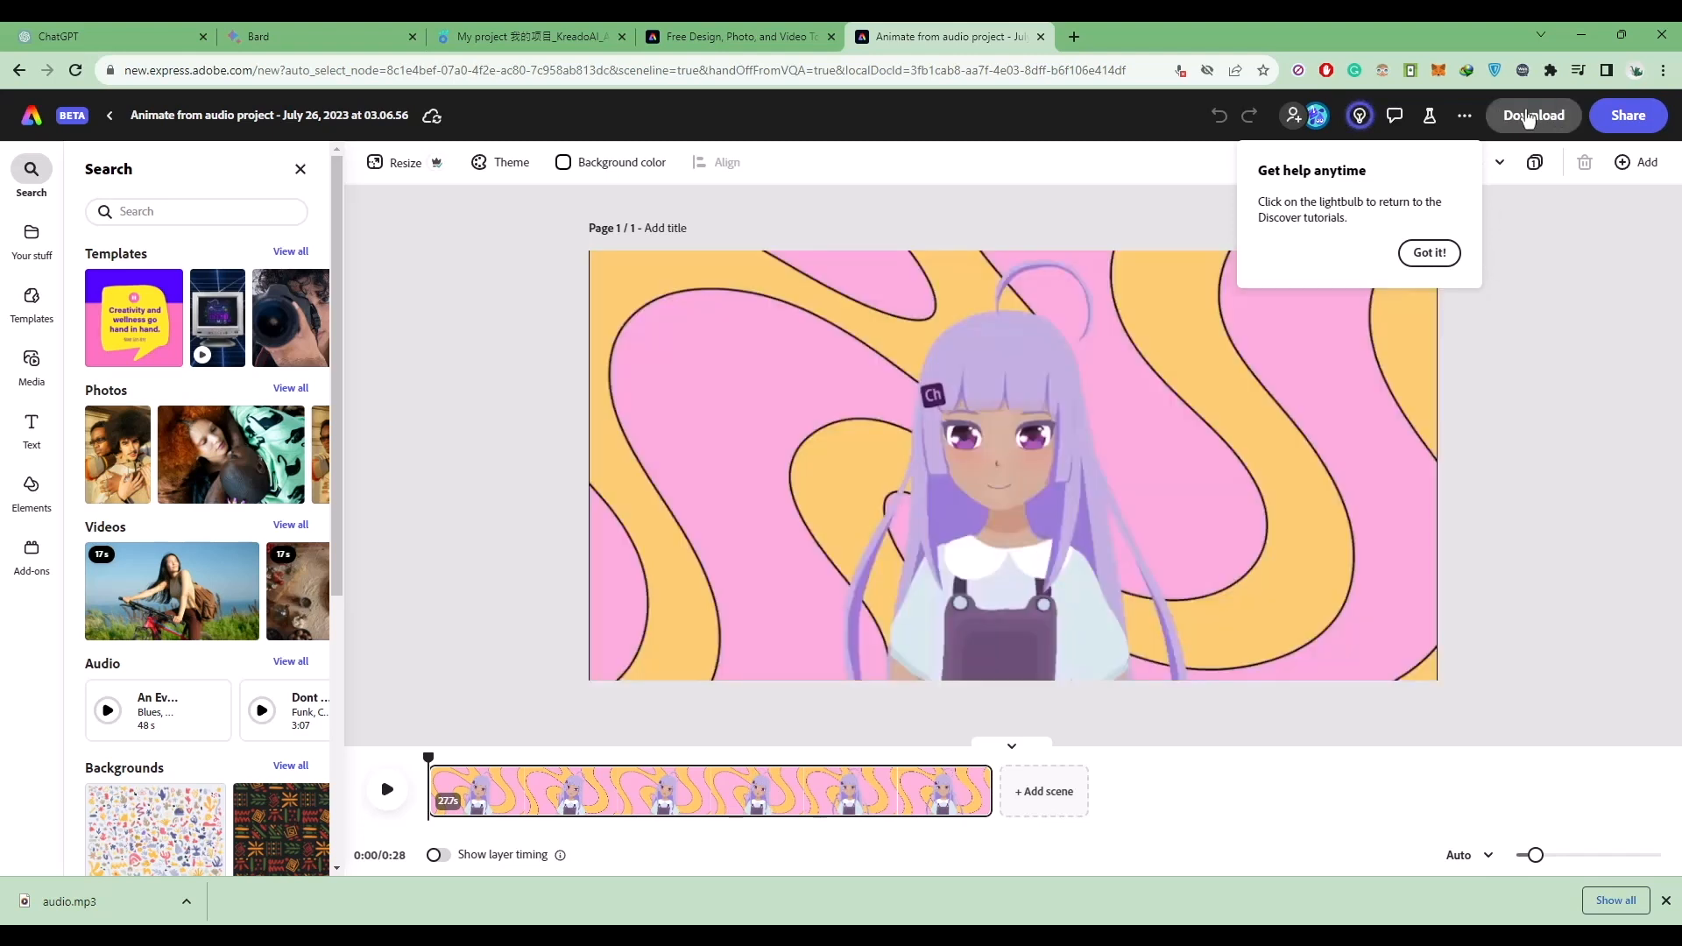
click(1534, 115)
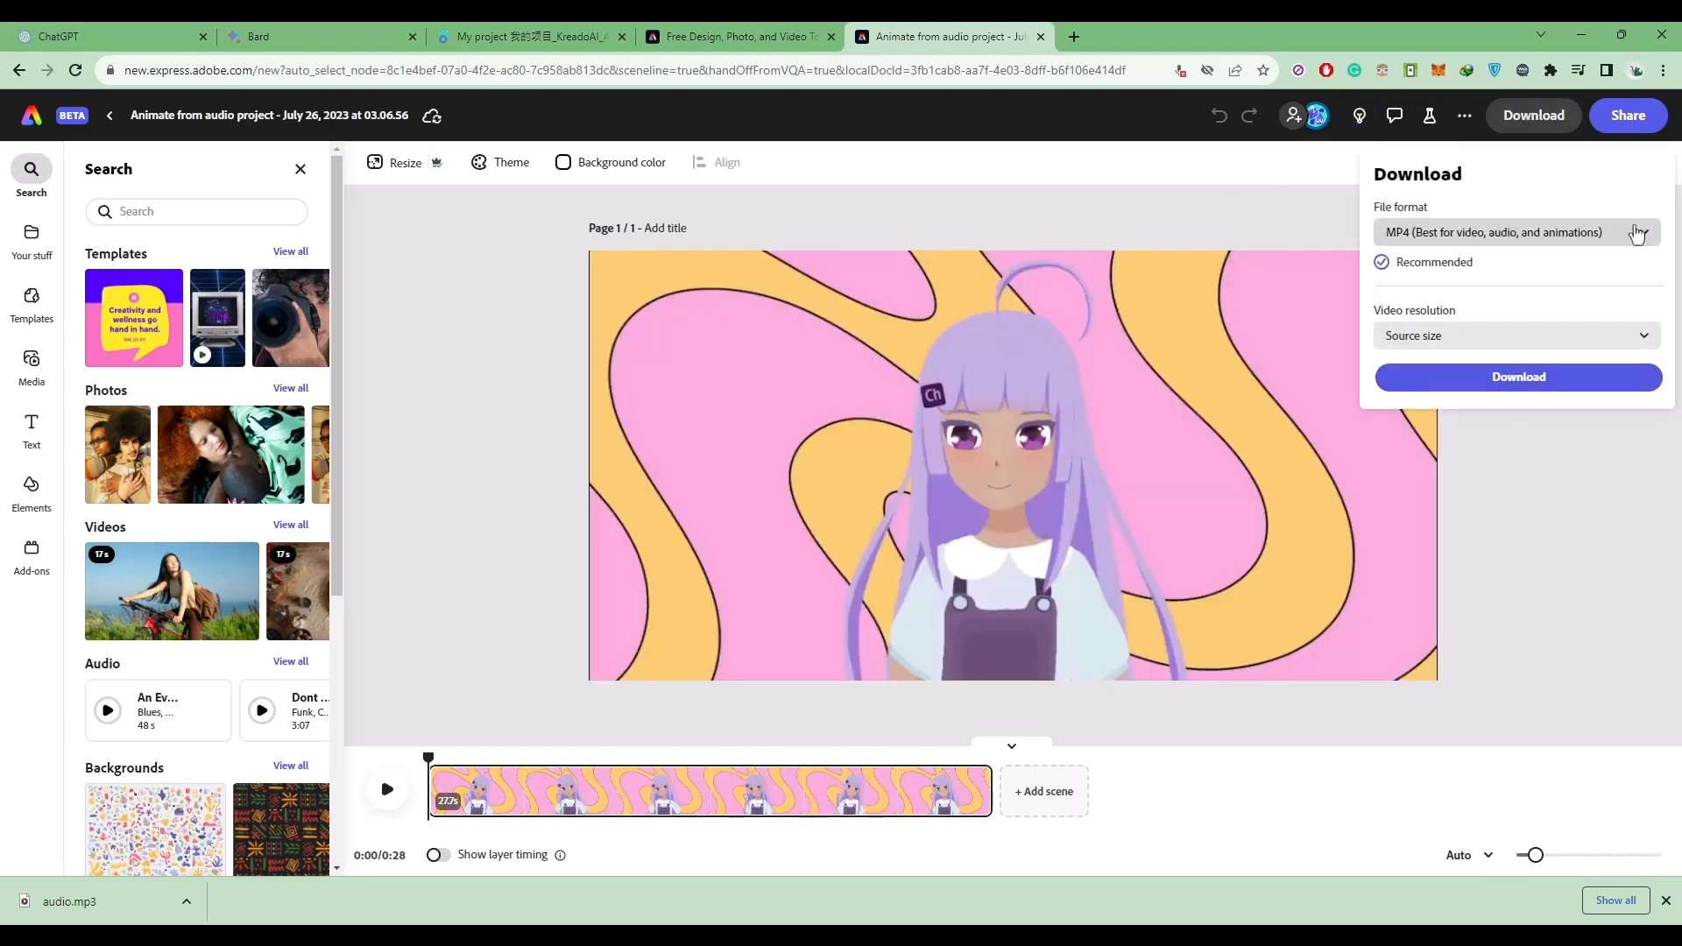
- Download the animation as a 1080 MP4 named 'Animate from audio project.mp4'
click(1517, 232)
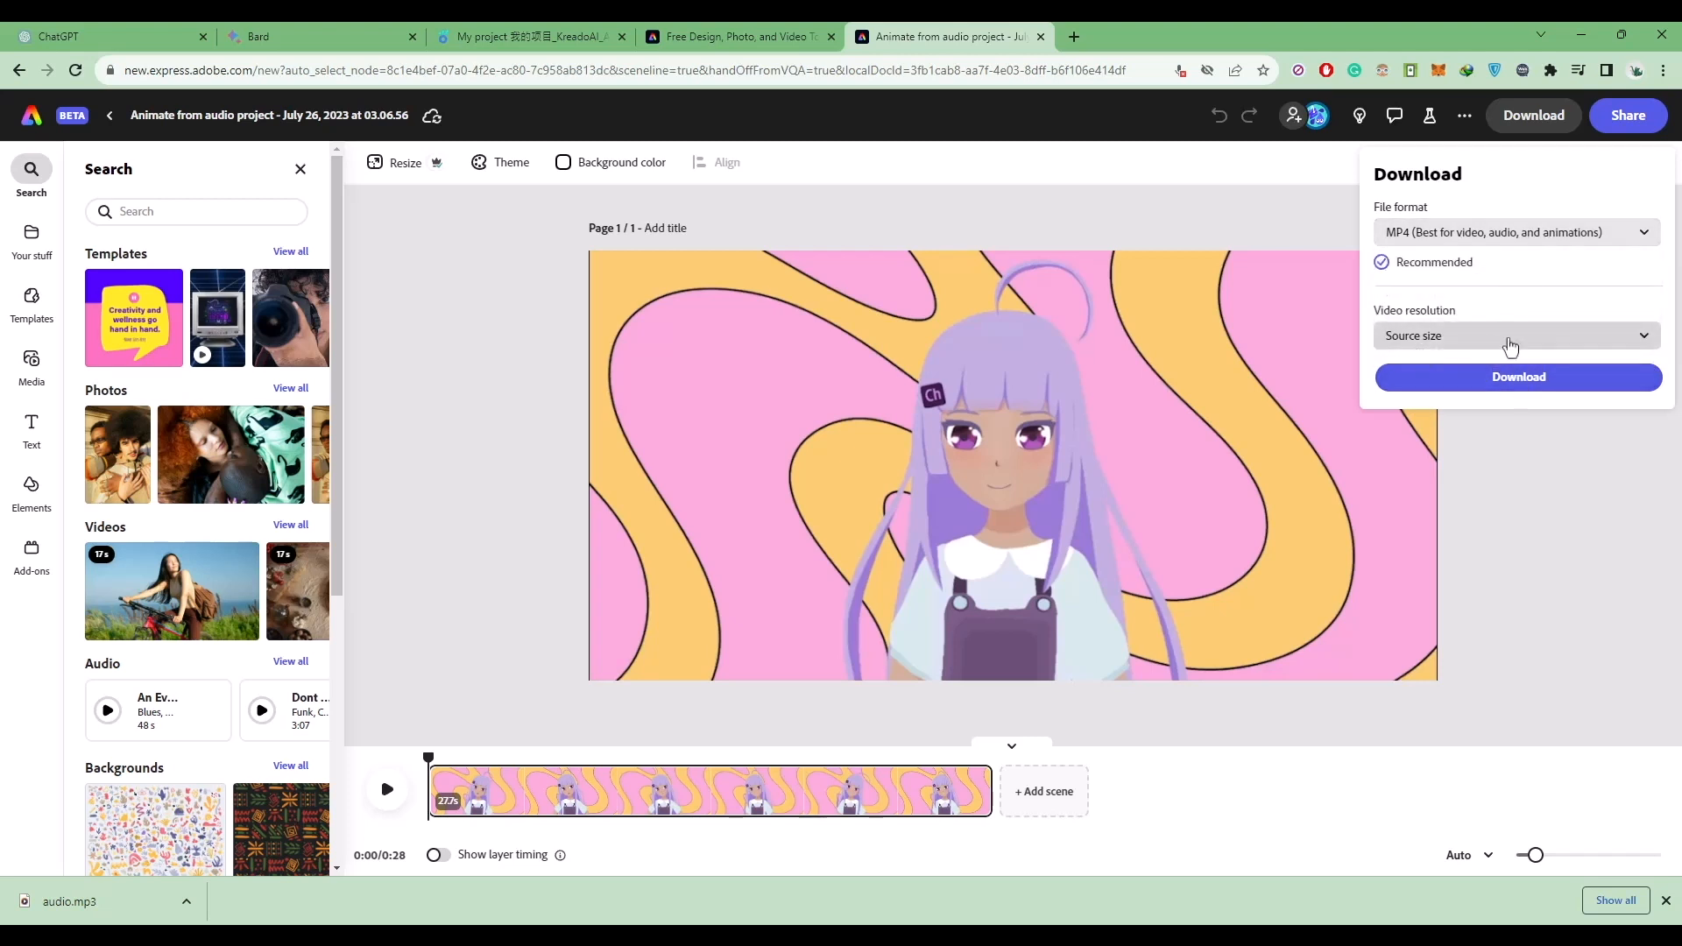
click(1517, 335)
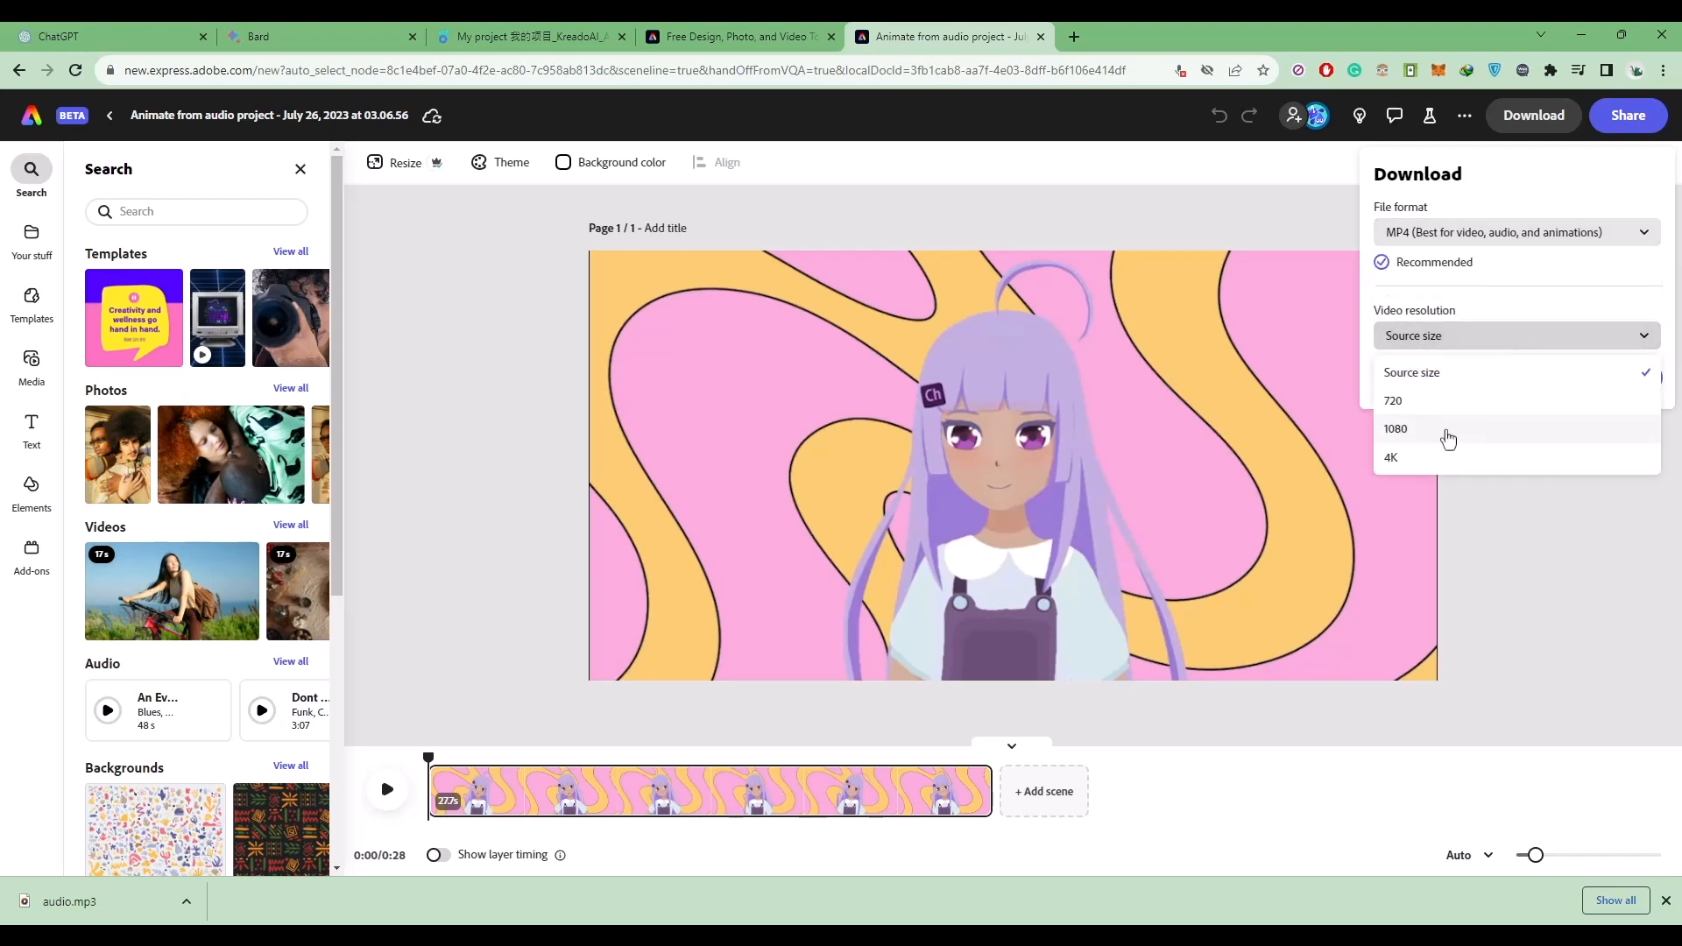
click(1396, 429)
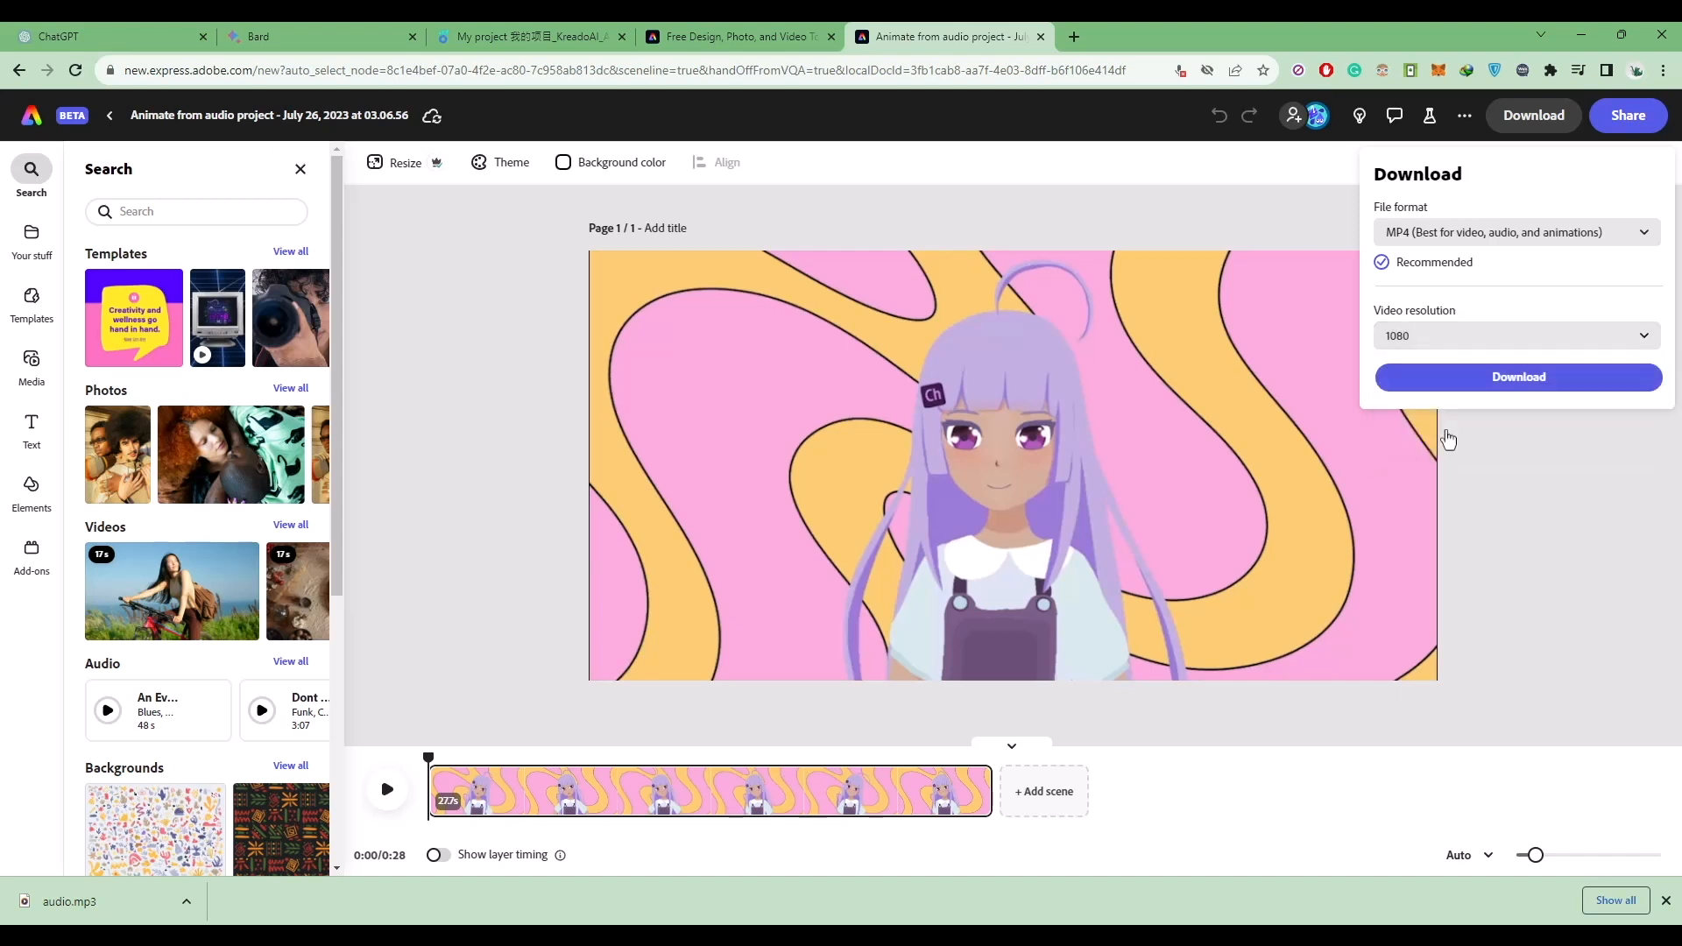
click(1518, 377)
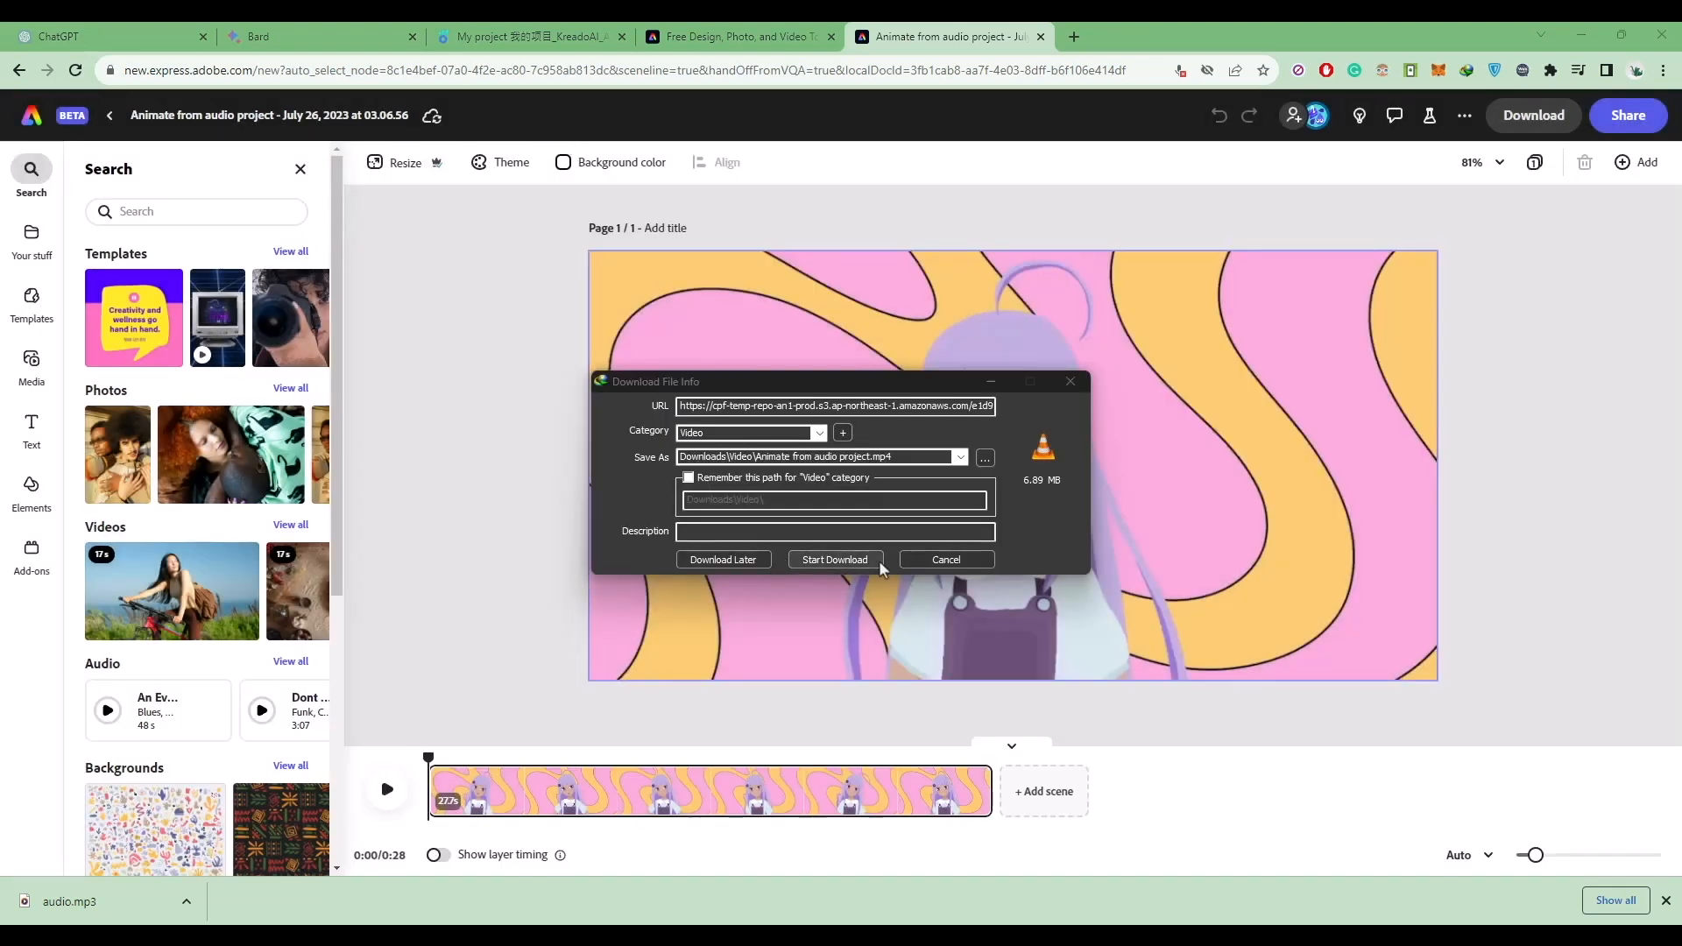
click(835, 559)
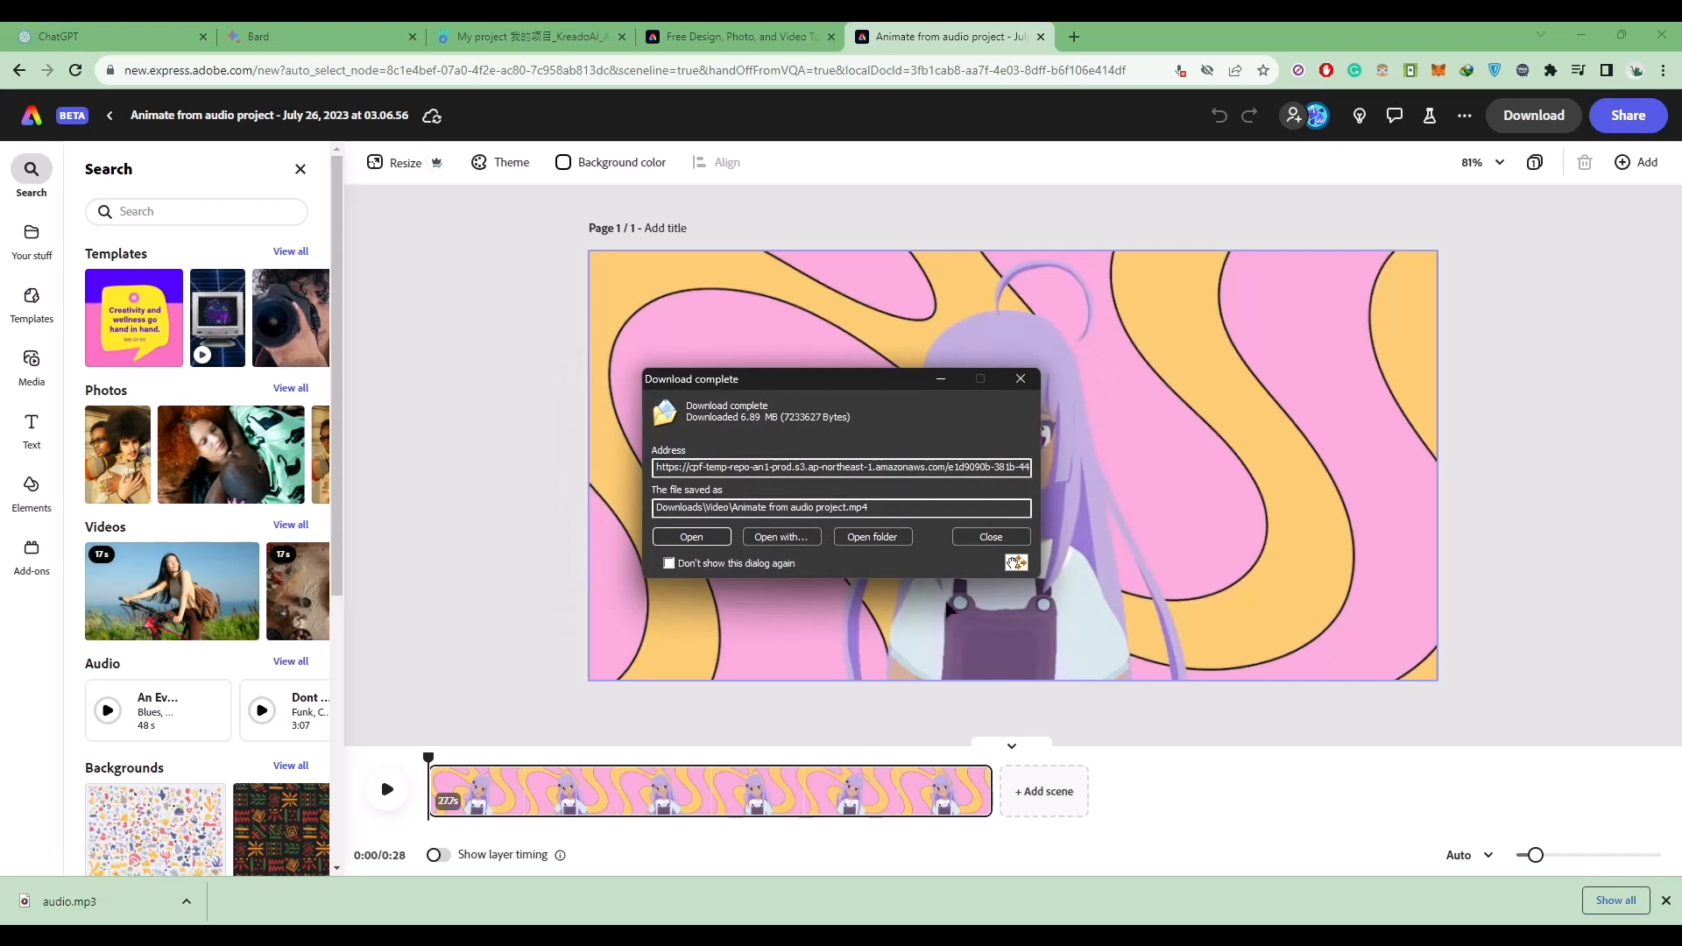